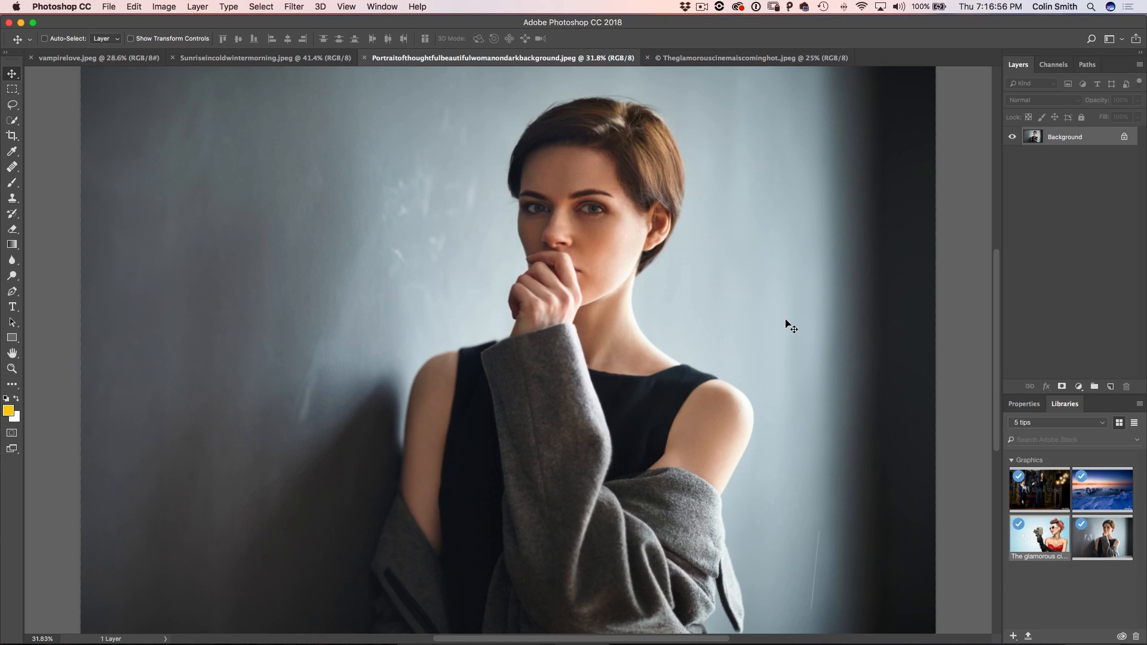
# Apply a Gaussian Blur with a 7-pixel radius to the thoughtful-woman portrait.
pyautogui.click(293, 6)
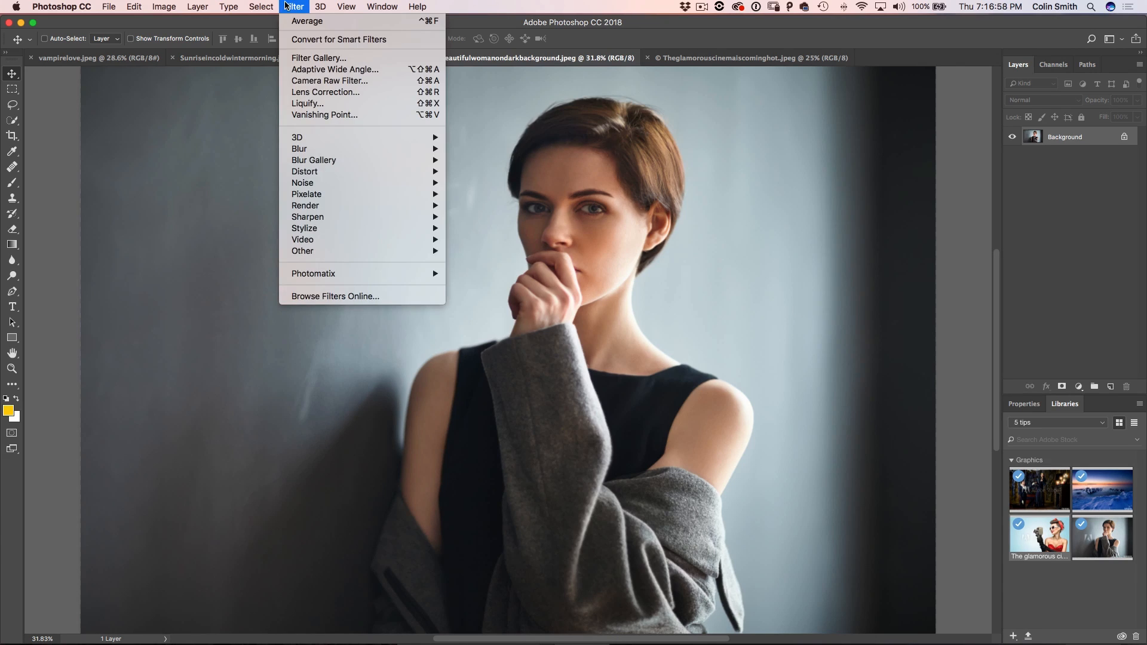
pyautogui.moveTo(297, 137)
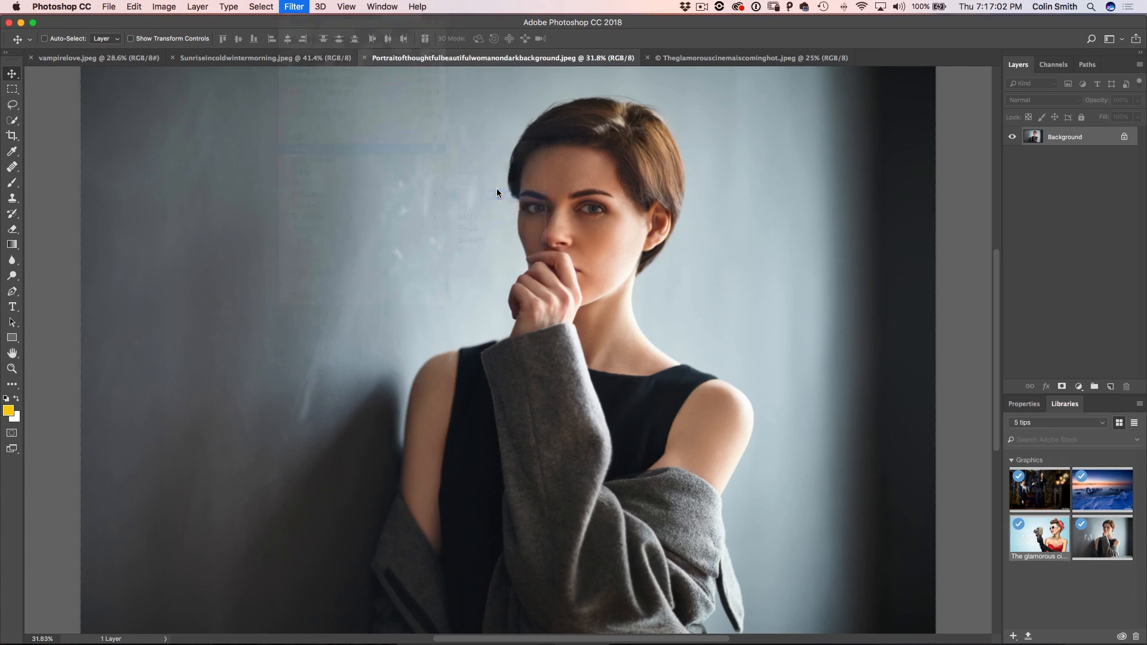
pyautogui.click(293, 6)
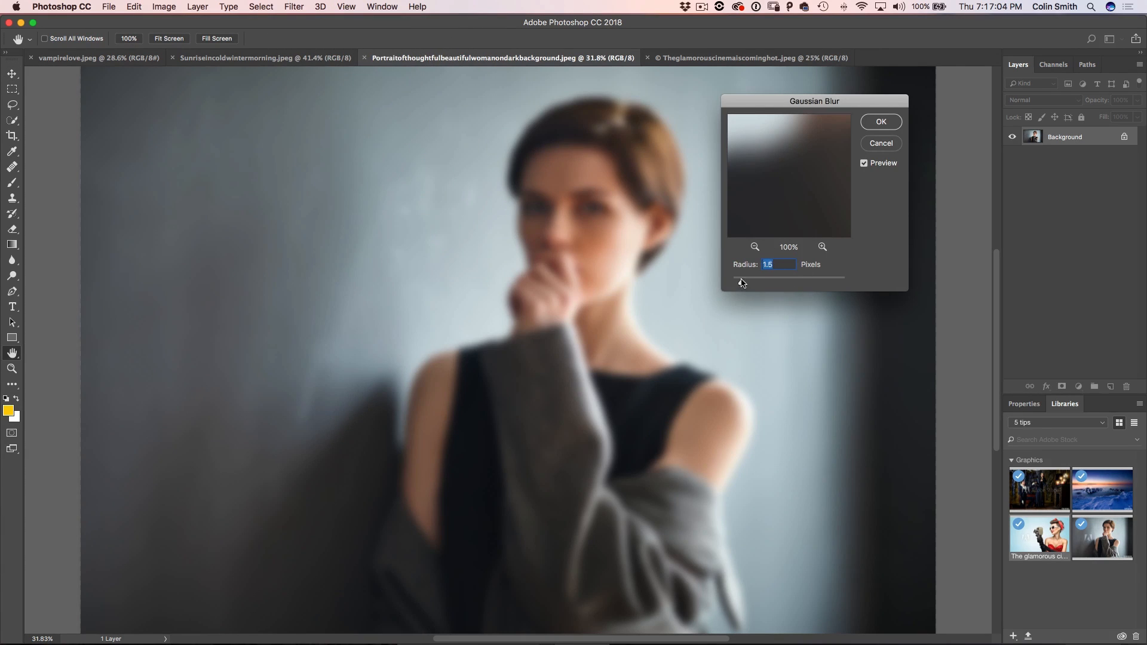
pyautogui.moveTo(743, 278); pyautogui.dragTo(772, 278)
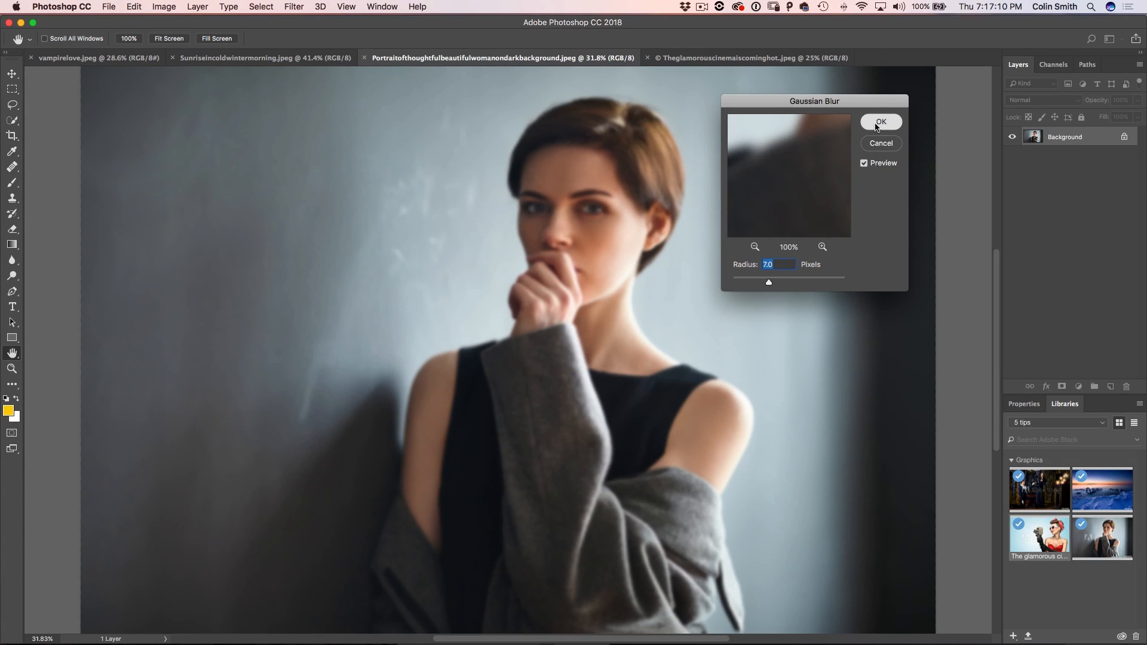
pyautogui.click(881, 122)
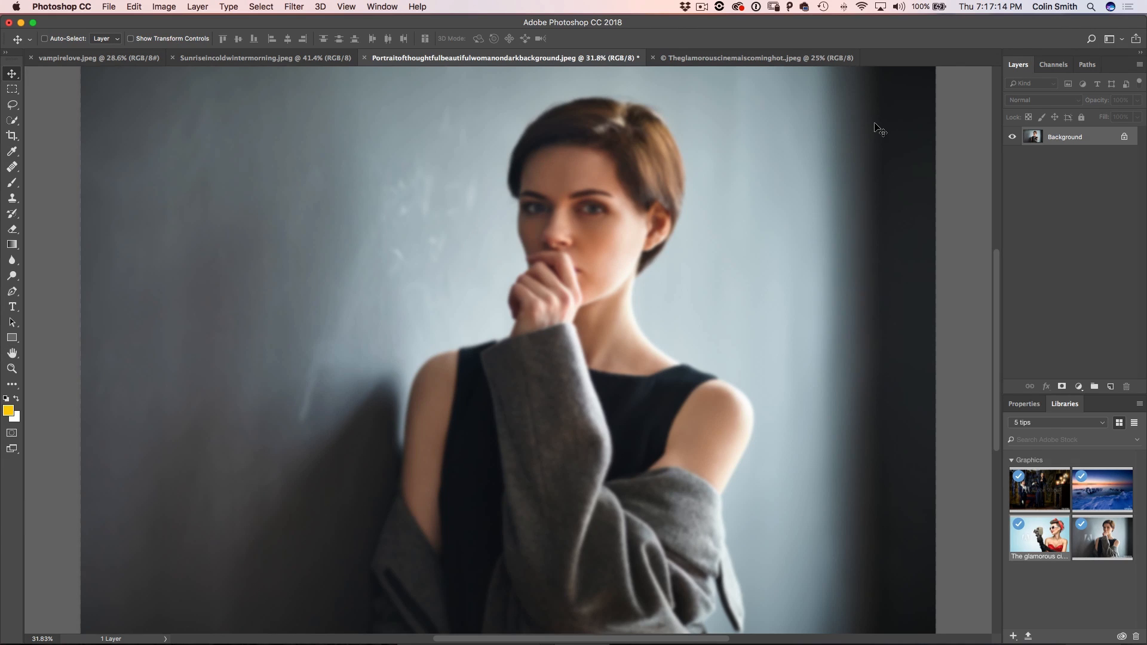
pyautogui.moveTo(273, 29)
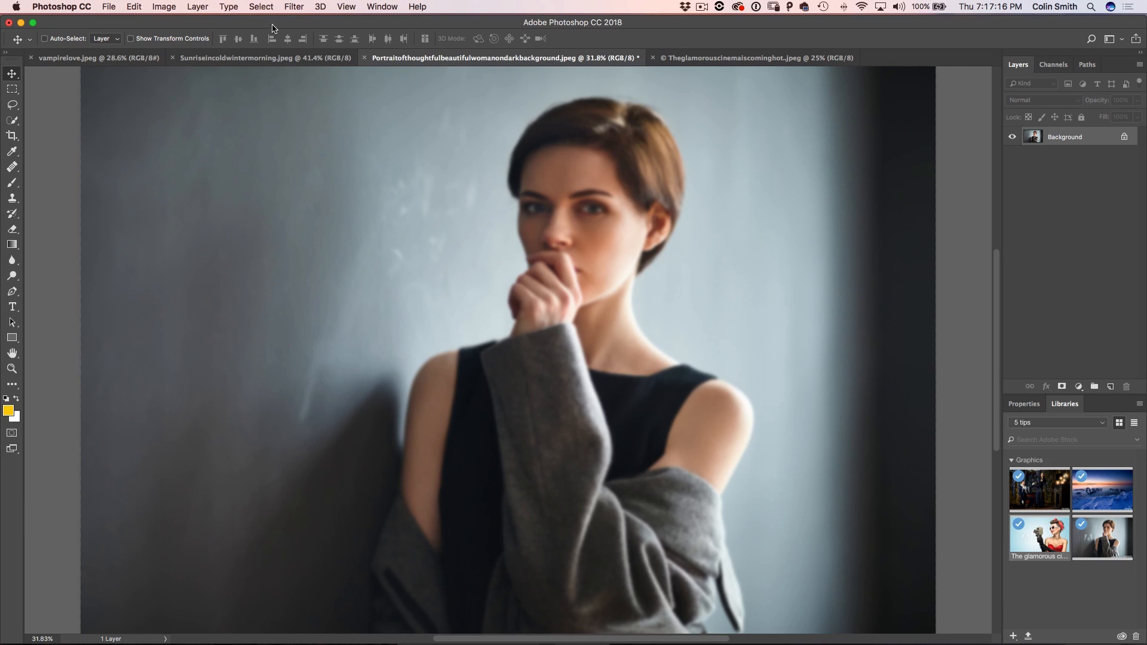
# Fade the Gaussian Blur to Overlay mode at about 30% opacity.
pyautogui.click(133, 7)
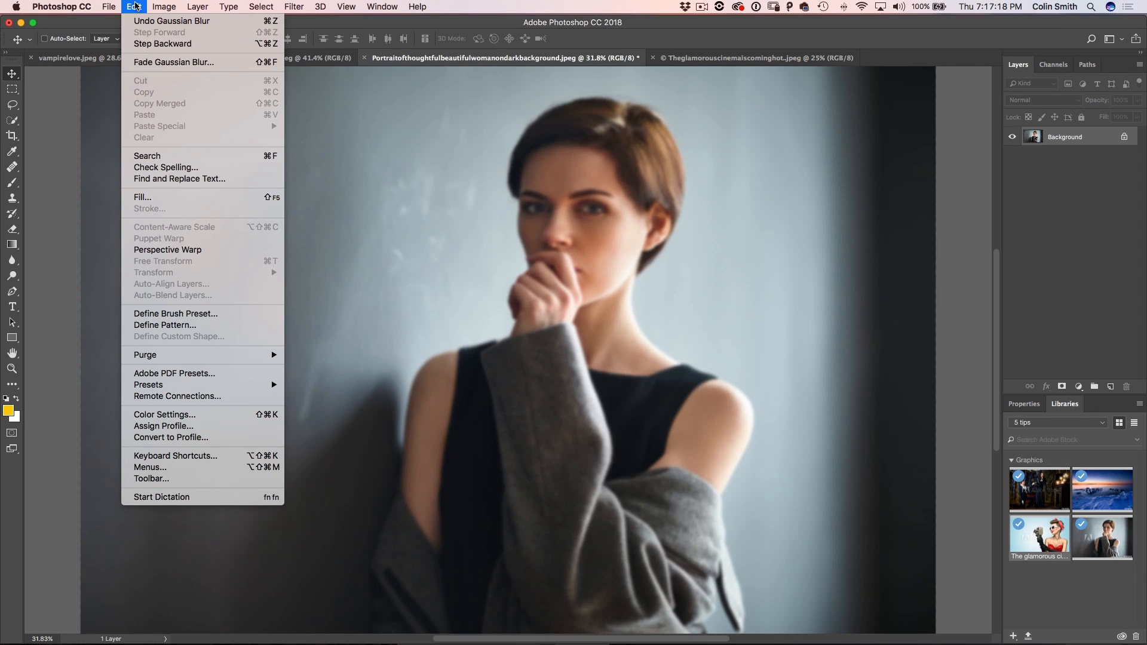
pyautogui.moveTo(173, 62)
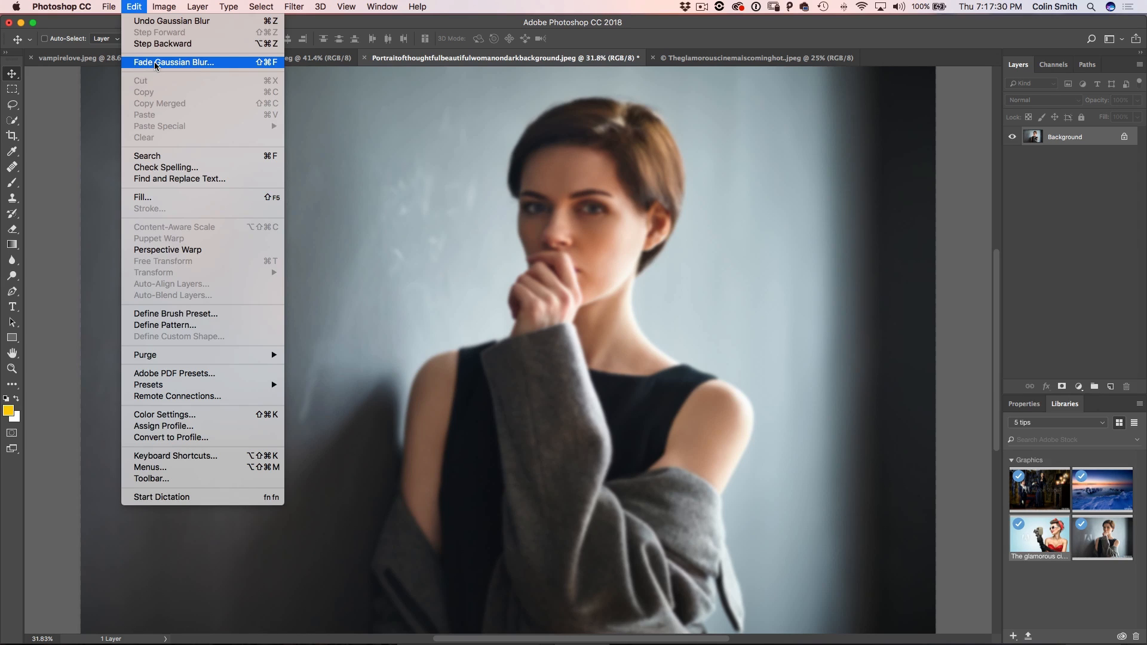
pyautogui.click(174, 62)
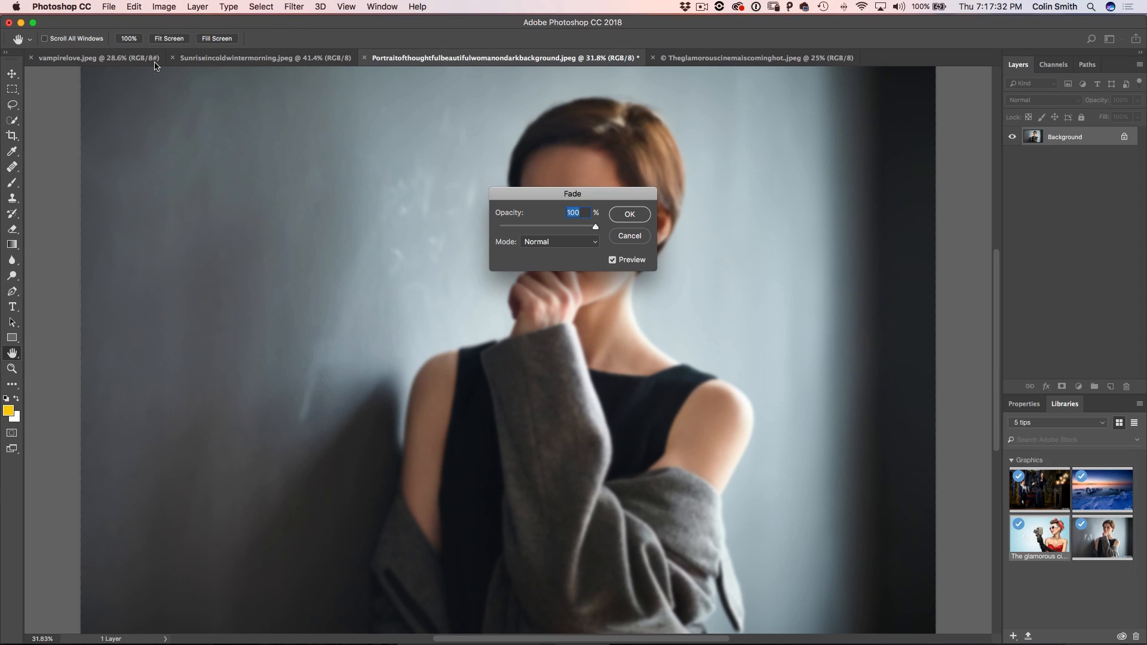
pyautogui.moveTo(552, 194)
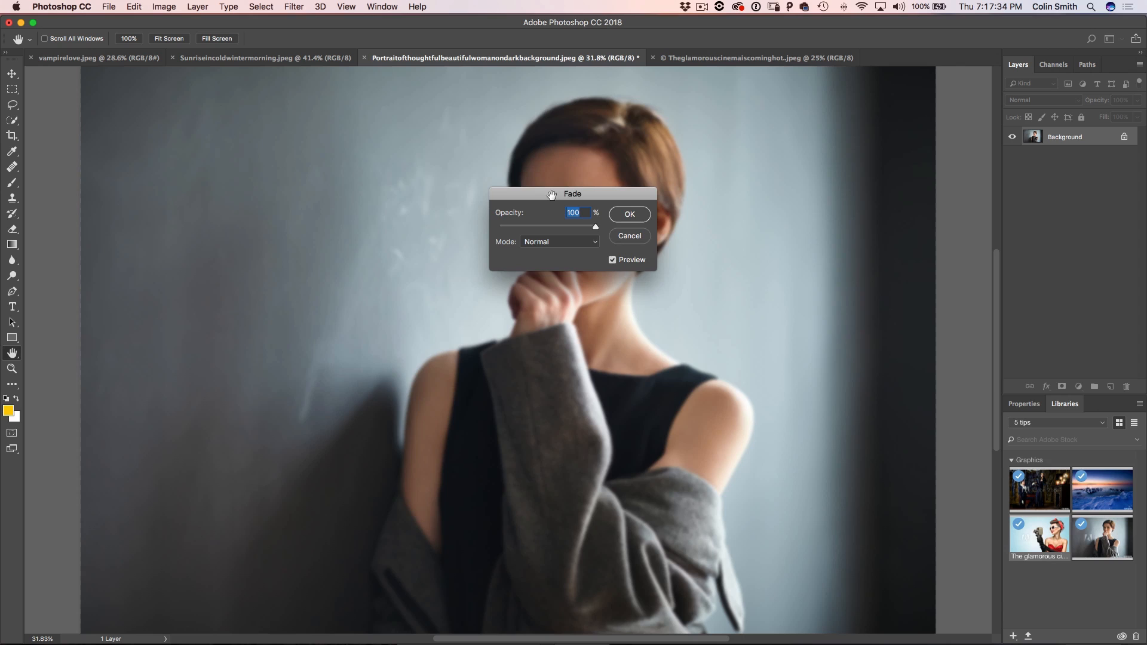
pyautogui.moveTo(572, 193); pyautogui.dragTo(811, 101)
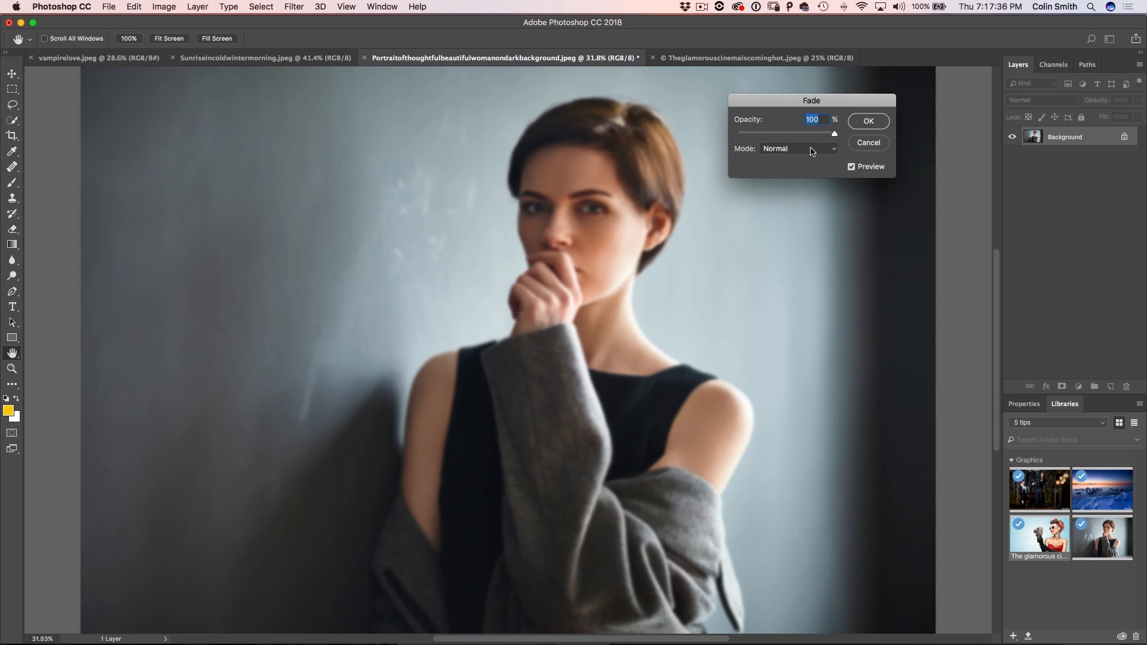
pyautogui.click(797, 149)
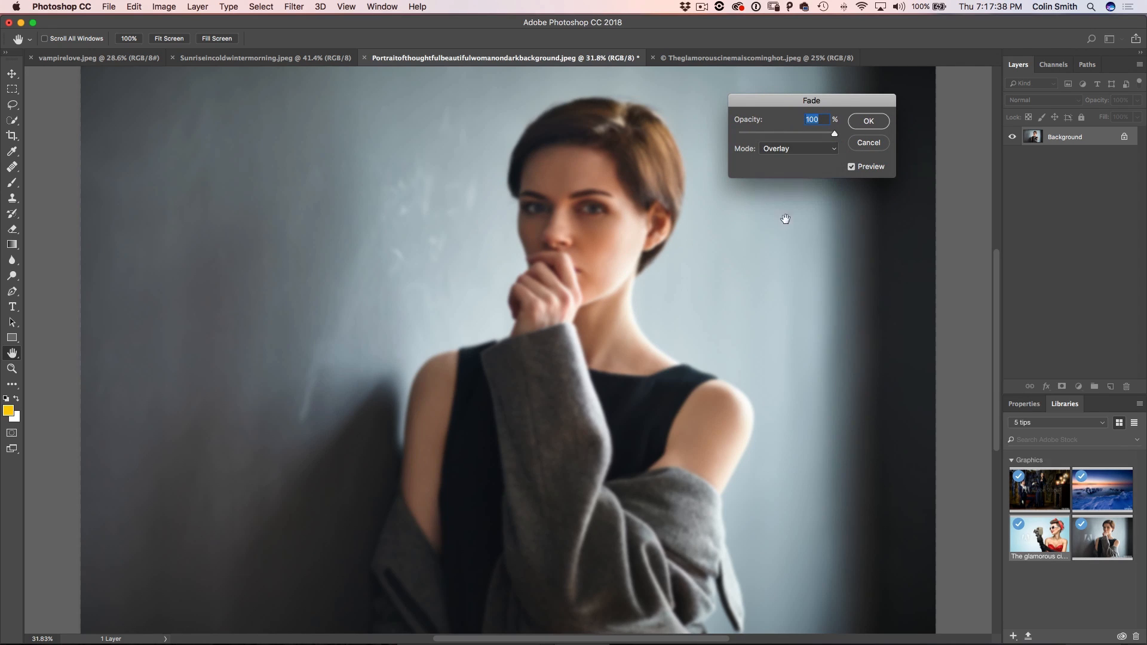
pyautogui.moveTo(834, 133); pyautogui.dragTo(809, 133)
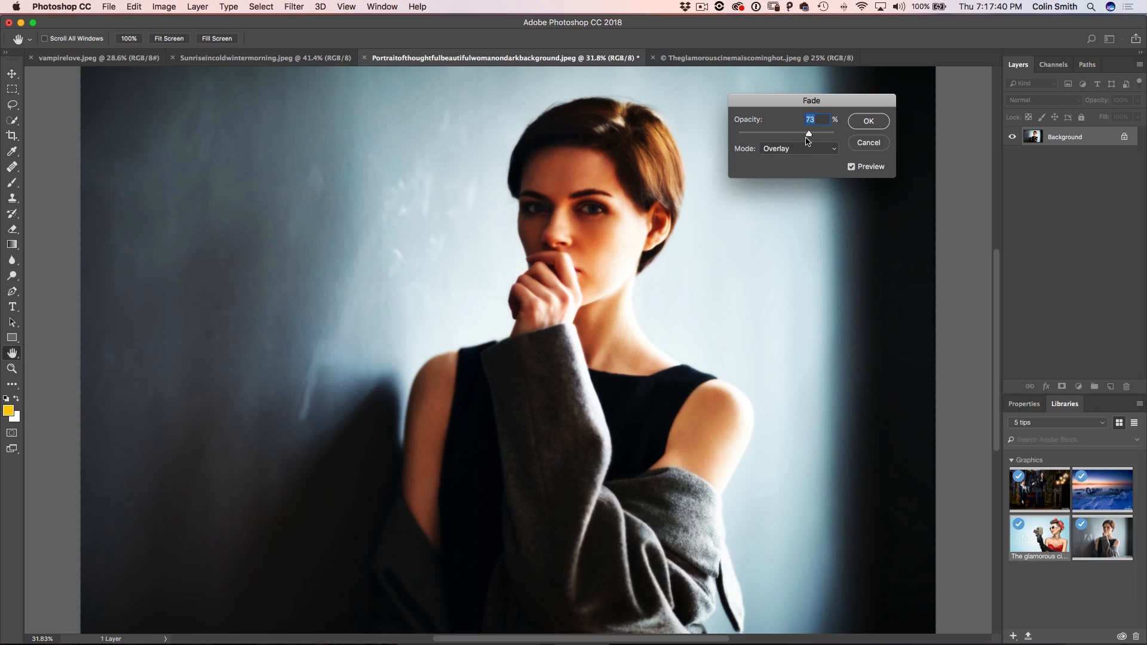
pyautogui.moveTo(808, 132); pyautogui.dragTo(778, 132)
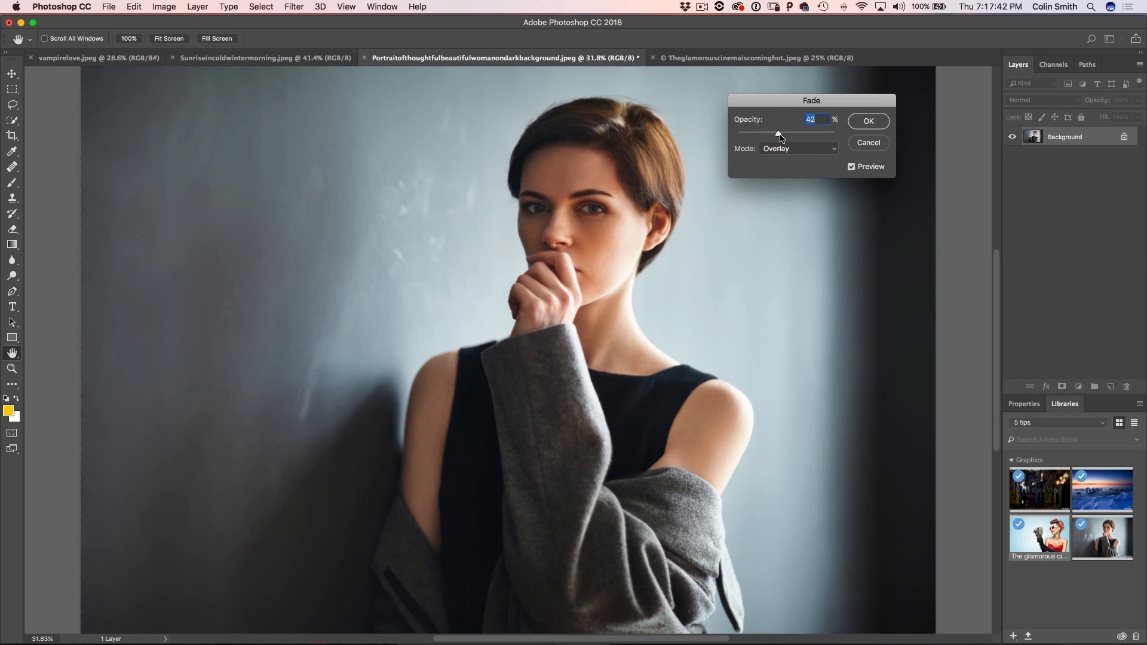
pyautogui.moveTo(777, 133); pyautogui.dragTo(737, 133)
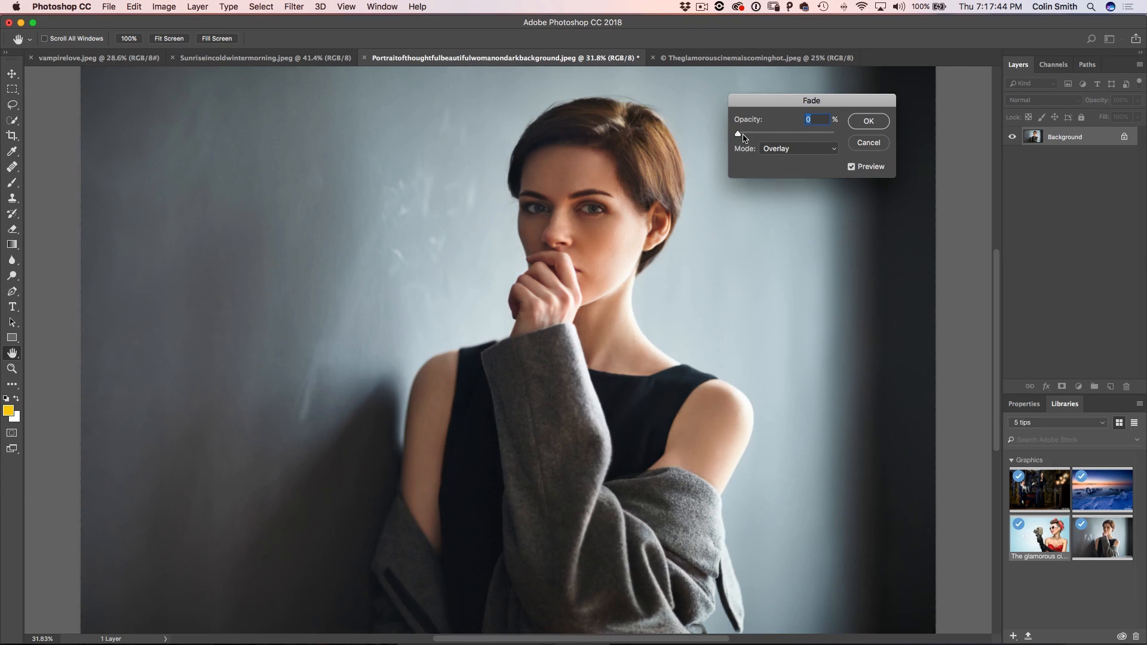
pyautogui.moveTo(738, 133); pyautogui.dragTo(769, 133)
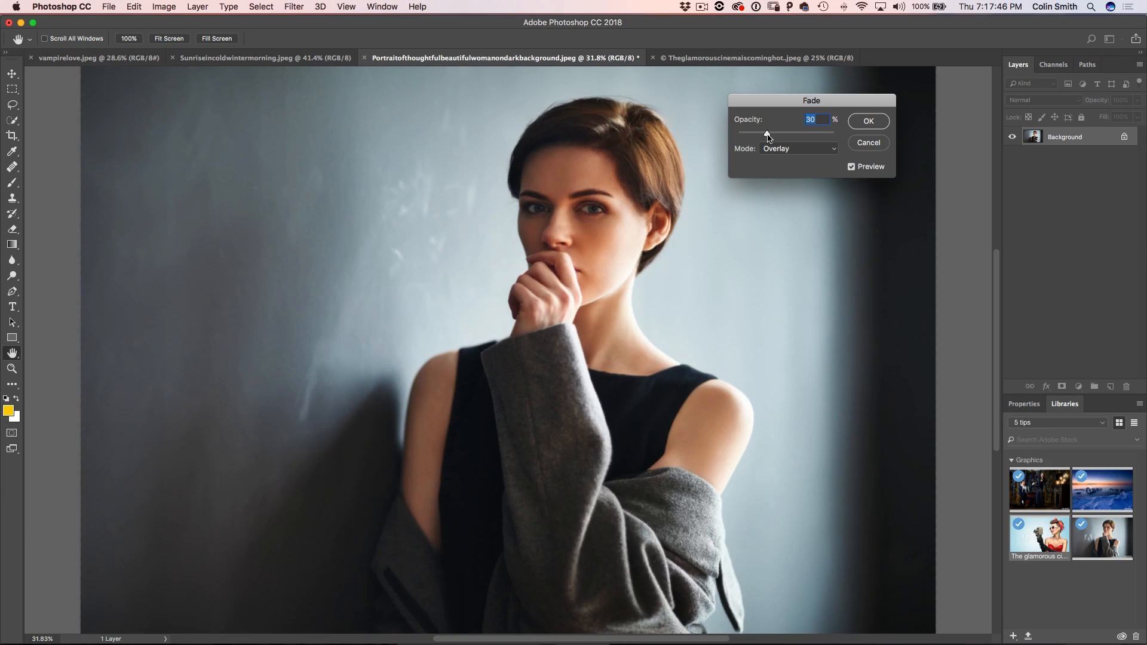
pyautogui.moveTo(766, 133); pyautogui.dragTo(770, 133)
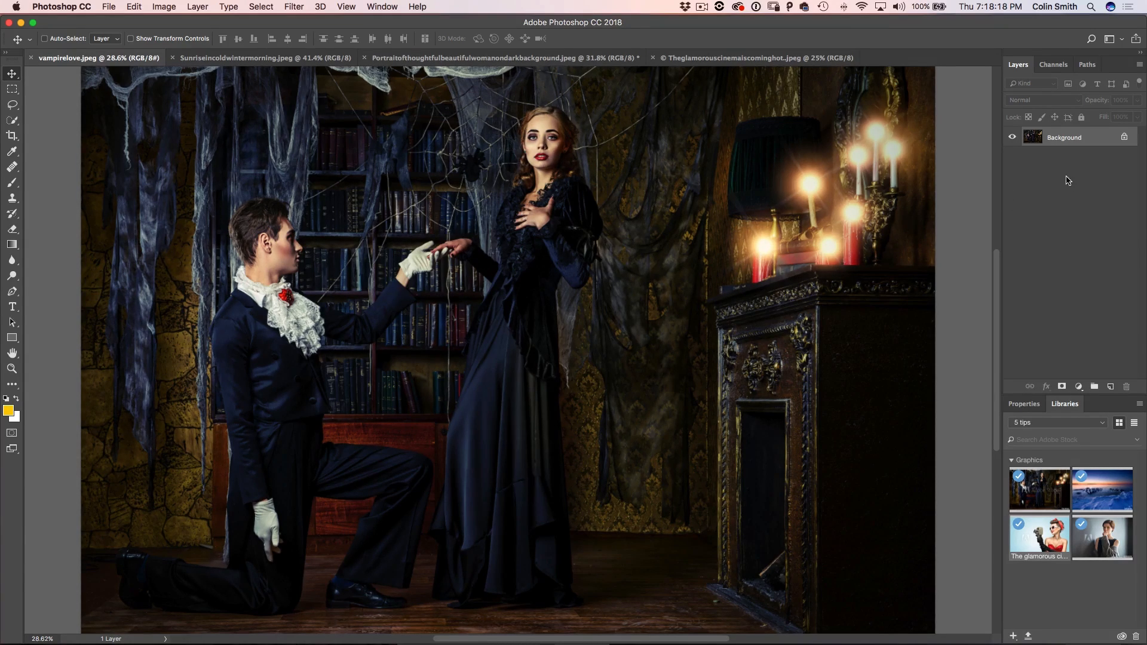
# Convert the vampire couple photo's Background layer into a smart object.
pyautogui.rightClick(1064, 137)
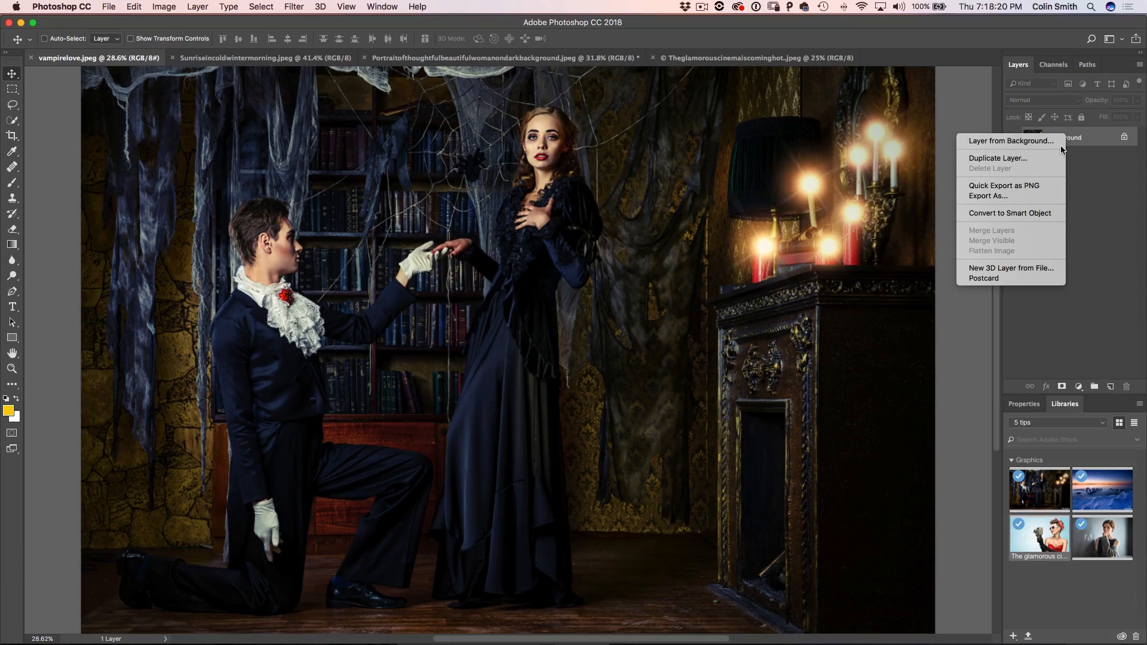
pyautogui.moveTo(1010, 213)
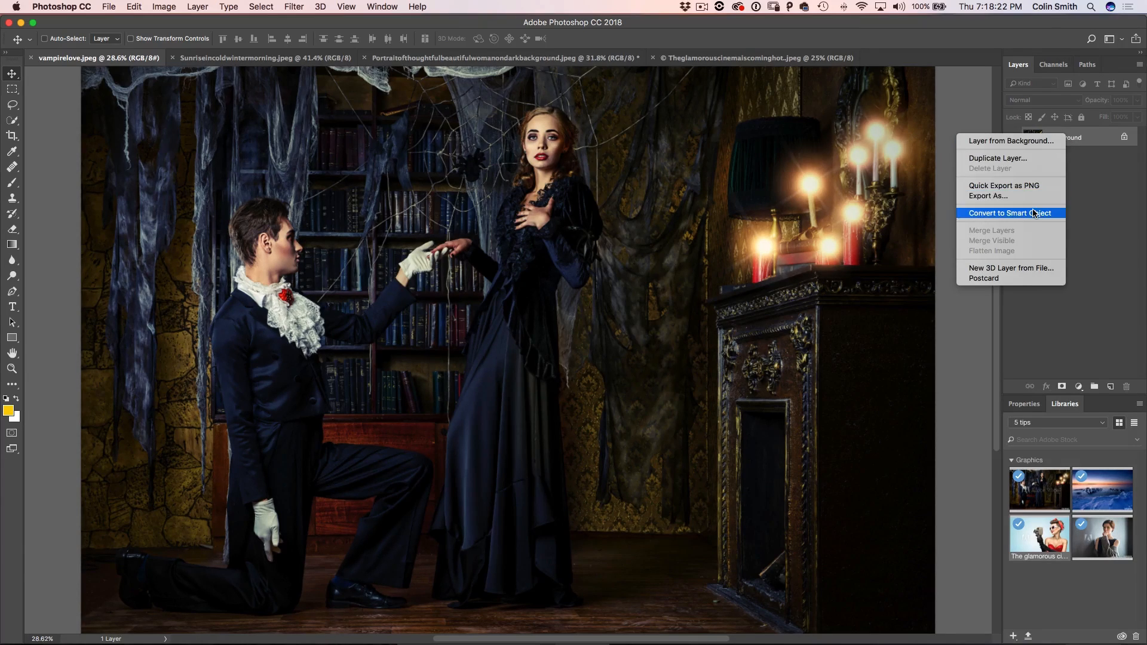
pyautogui.click(1008, 213)
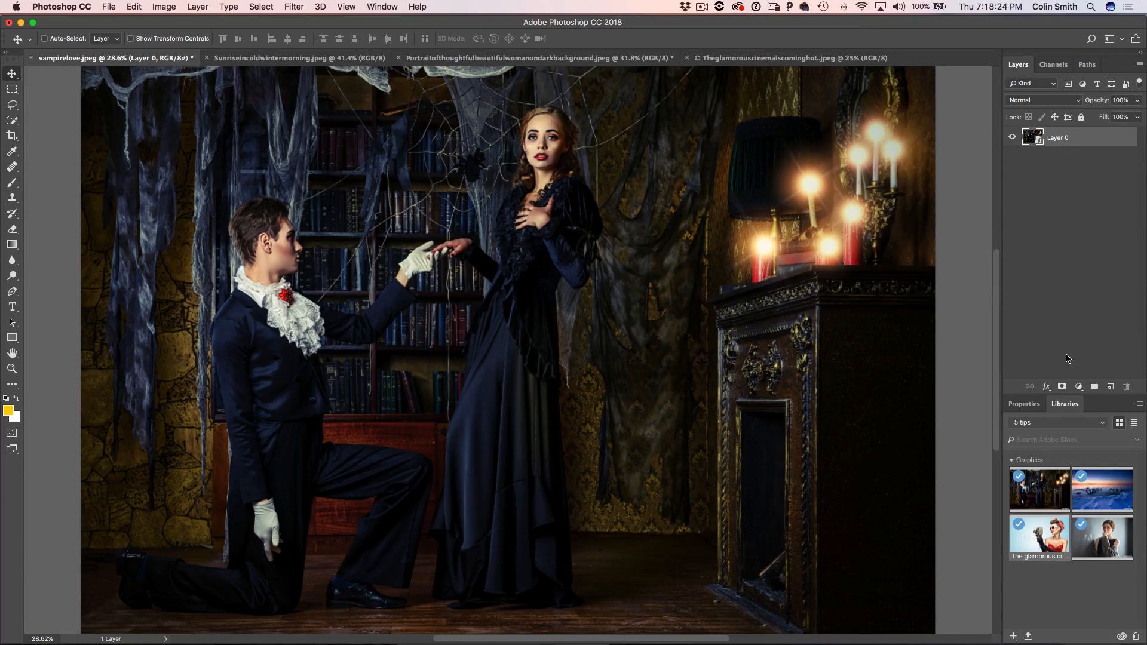
pyautogui.click(1061, 386)
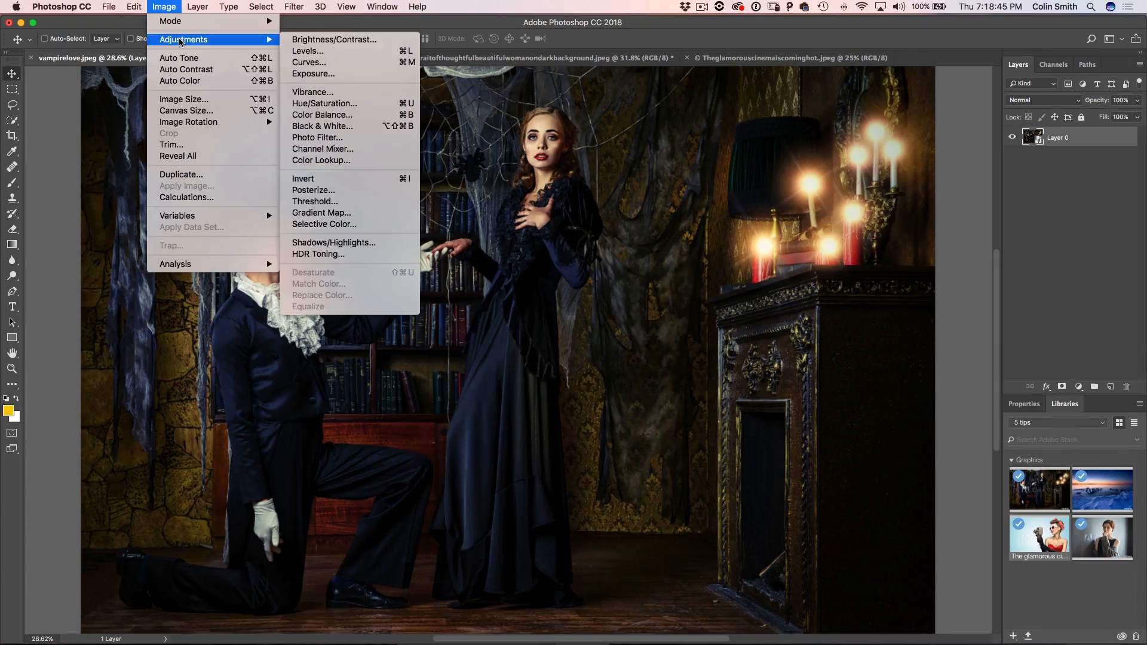
pyautogui.moveTo(315, 202)
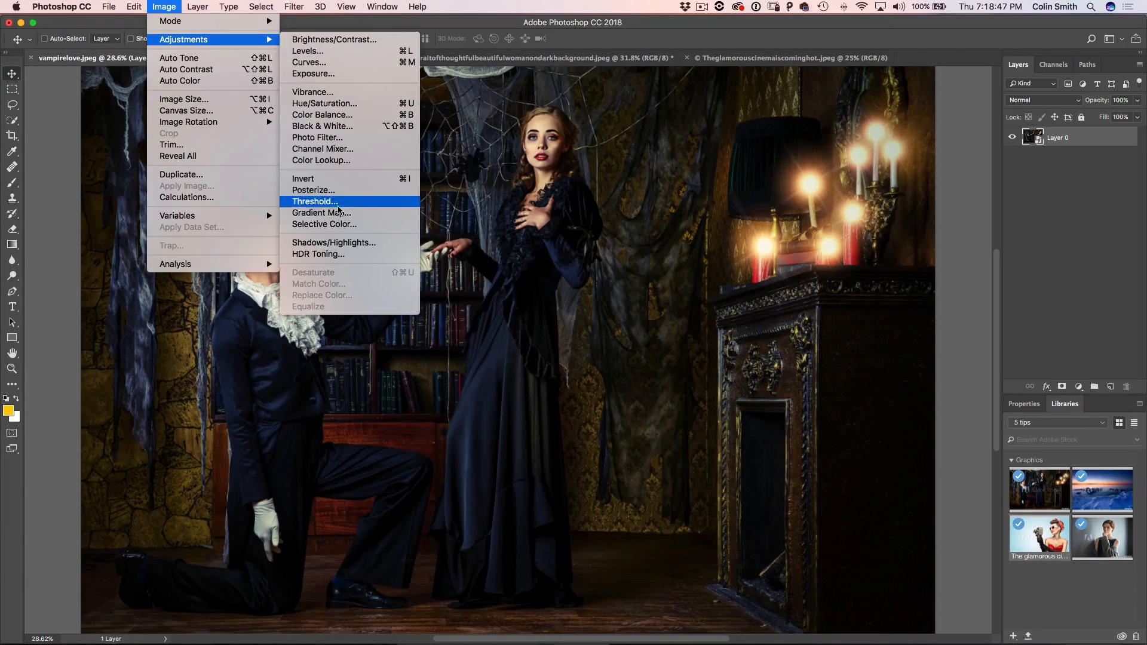
# Open Shadows/Highlights on the vampire photo and tune Shadows Amount to 34%.
pyautogui.click(334, 242)
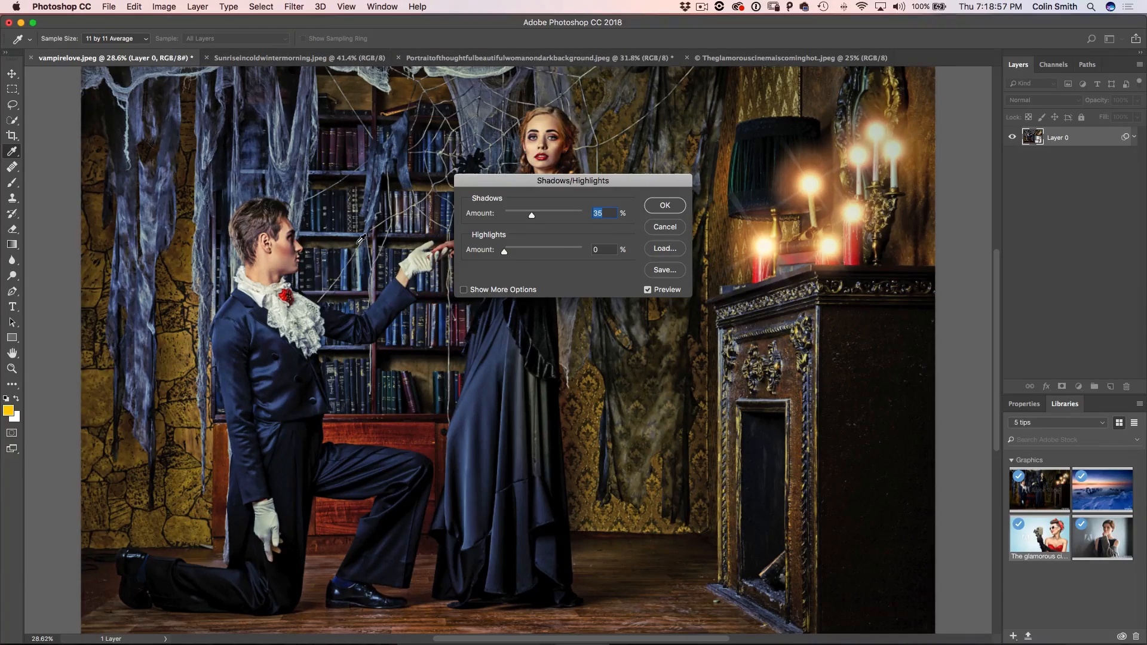
pyautogui.moveTo(573, 181); pyautogui.dragTo(708, 147)
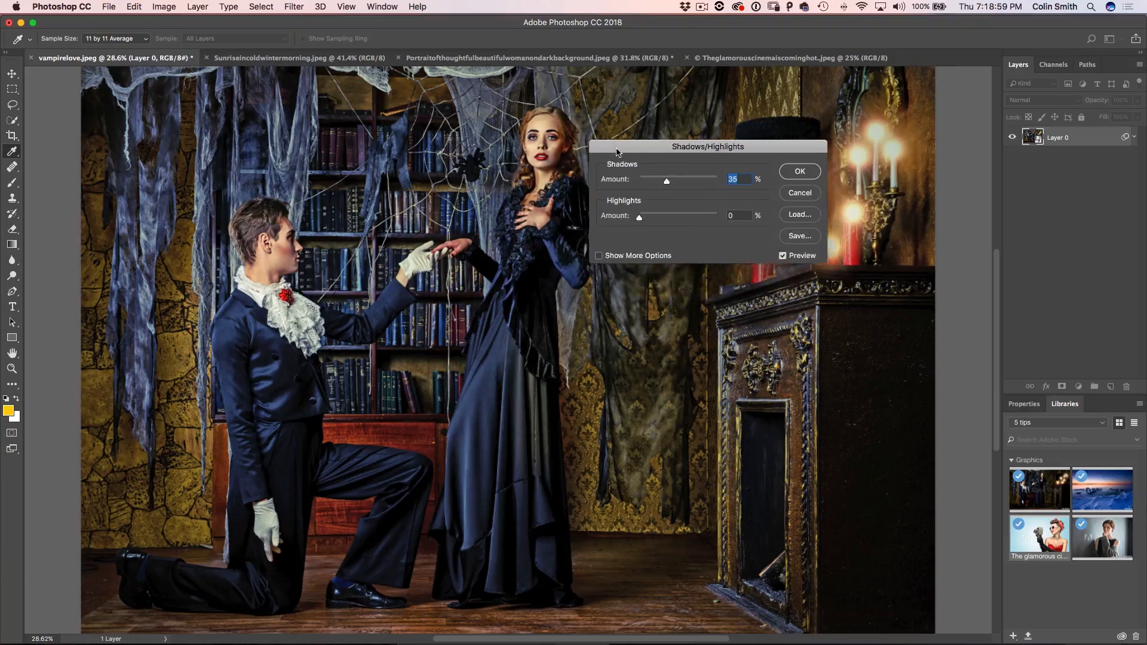
pyautogui.click(599, 255)
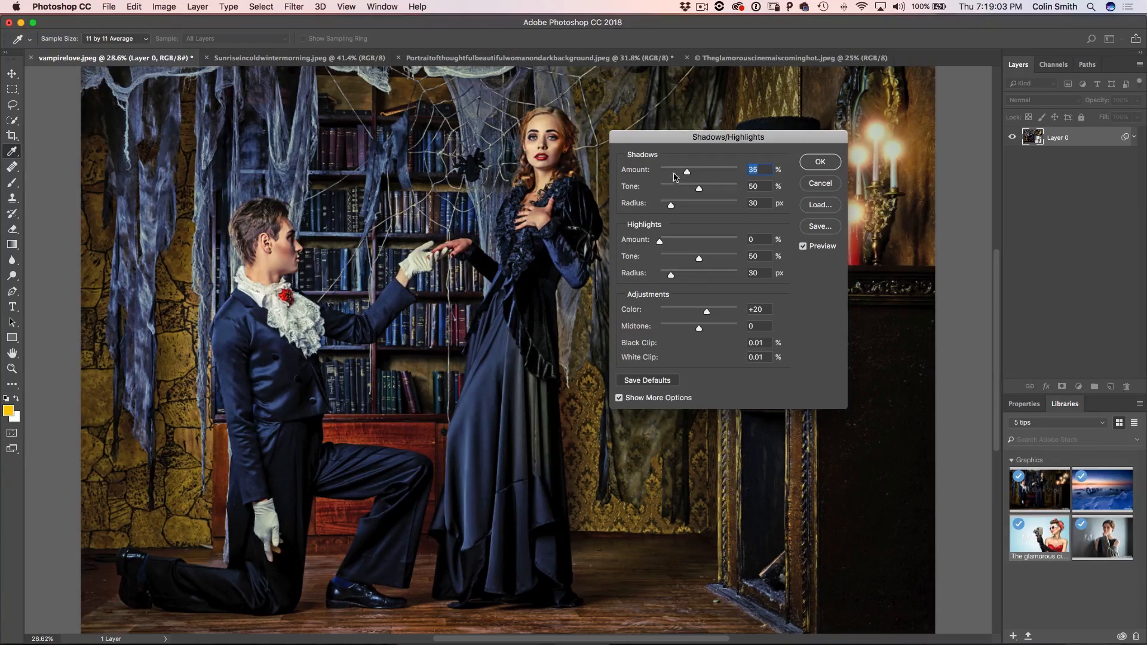
pyautogui.moveTo(686, 172); pyautogui.dragTo(681, 172)
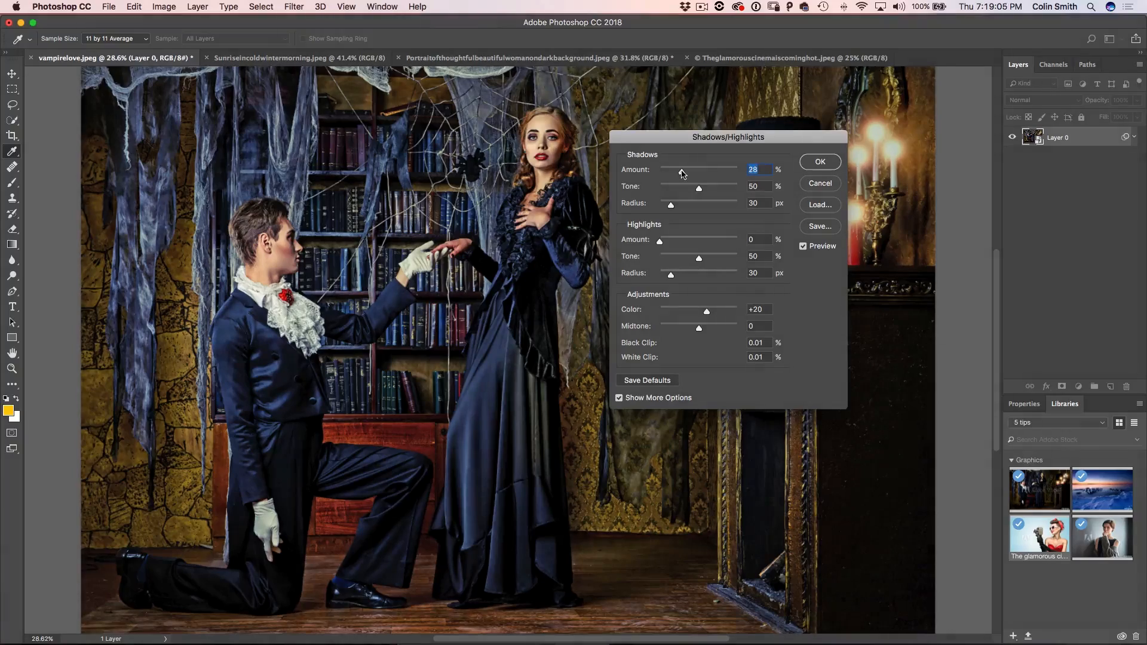
pyautogui.moveTo(680, 169); pyautogui.dragTo(683, 169)
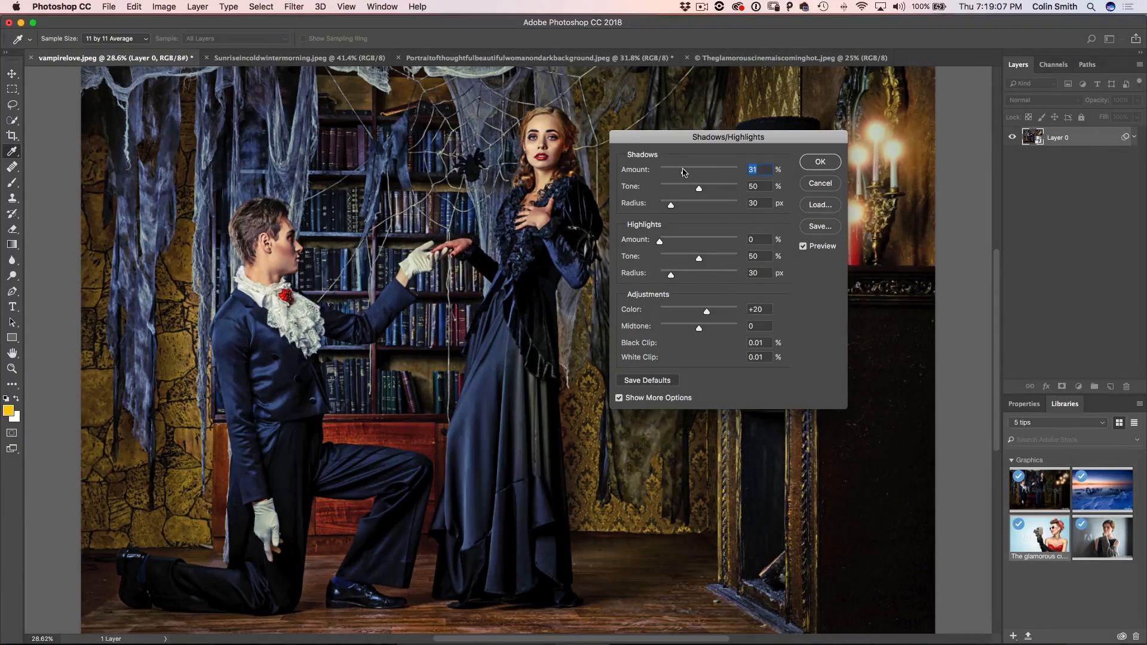
pyautogui.moveTo(695, 169); pyautogui.dragTo(677, 169)
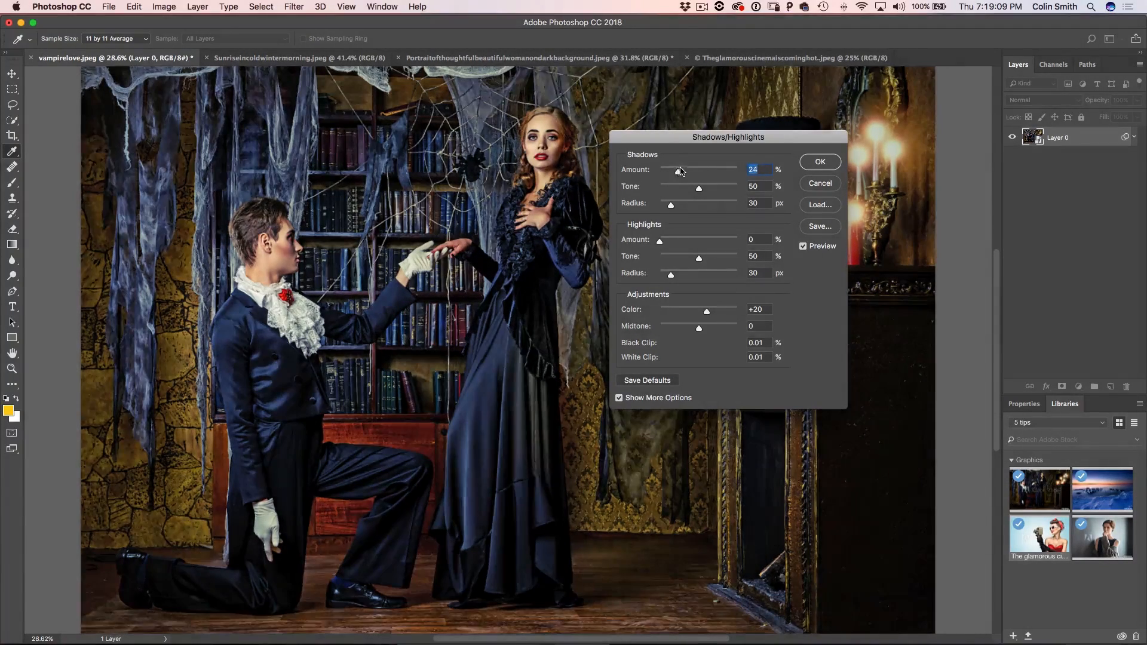
pyautogui.moveTo(679, 170); pyautogui.dragTo(682, 170)
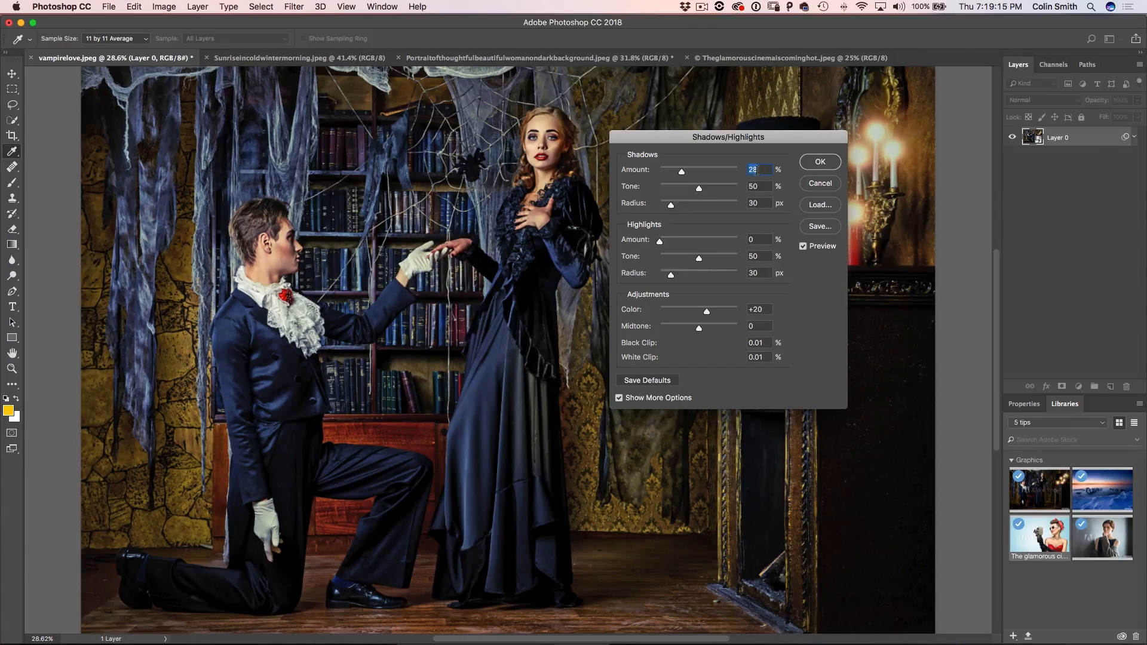
pyautogui.moveTo(681, 172); pyautogui.dragTo(676, 171)
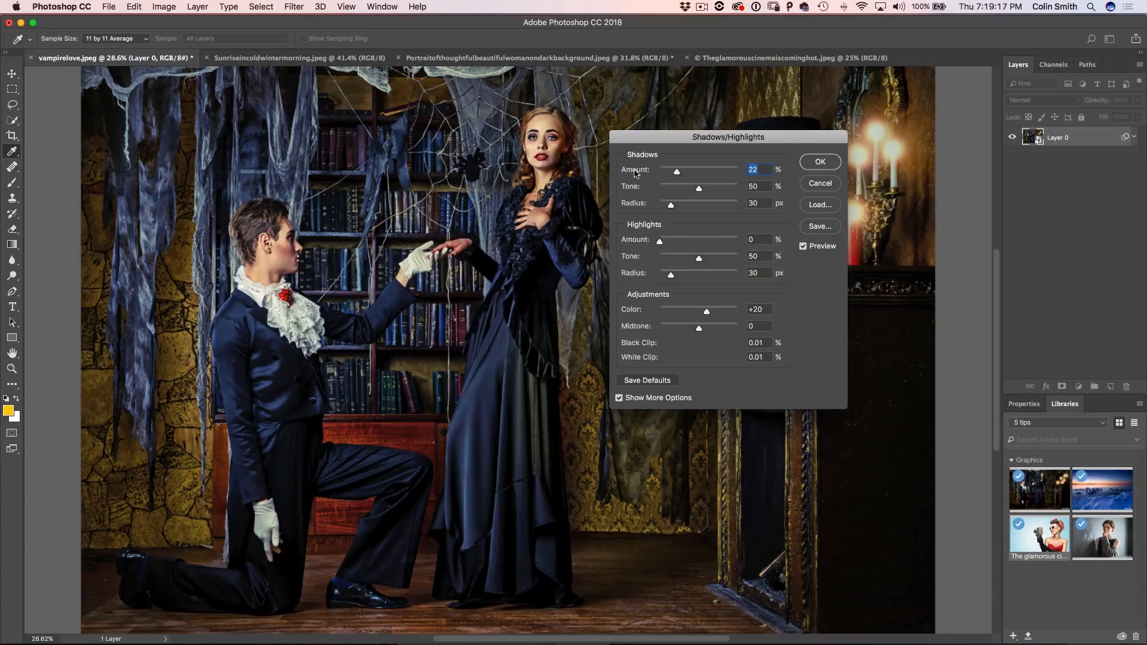
pyautogui.moveTo(676, 172); pyautogui.dragTo(682, 172)
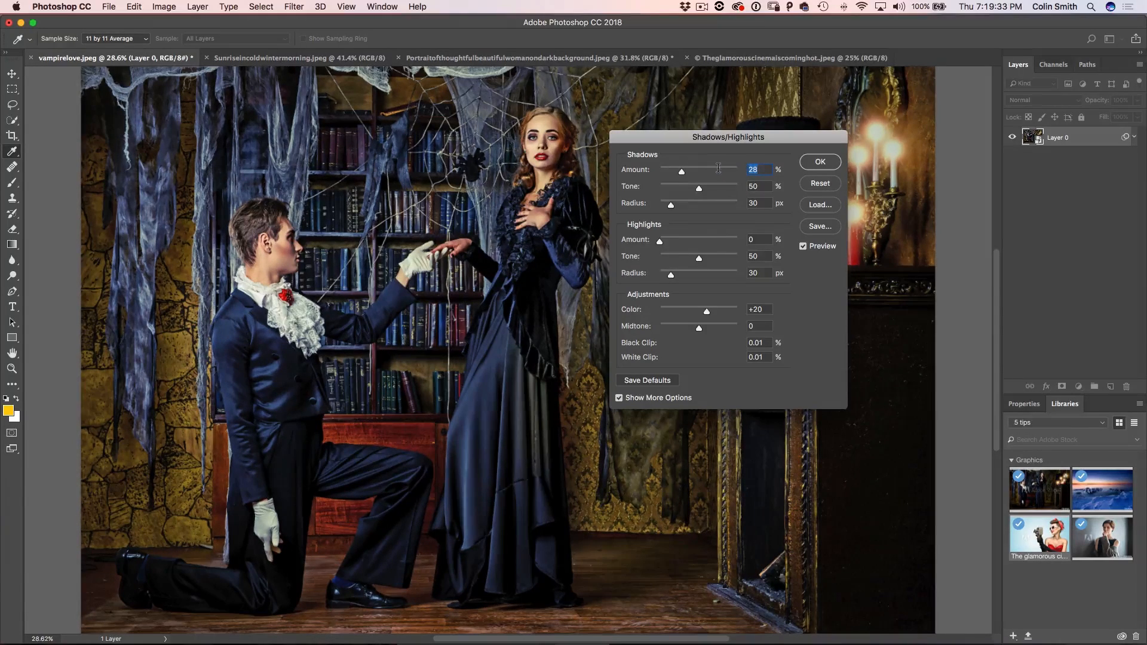
pyautogui.moveTo(681, 172); pyautogui.dragTo(672, 171)
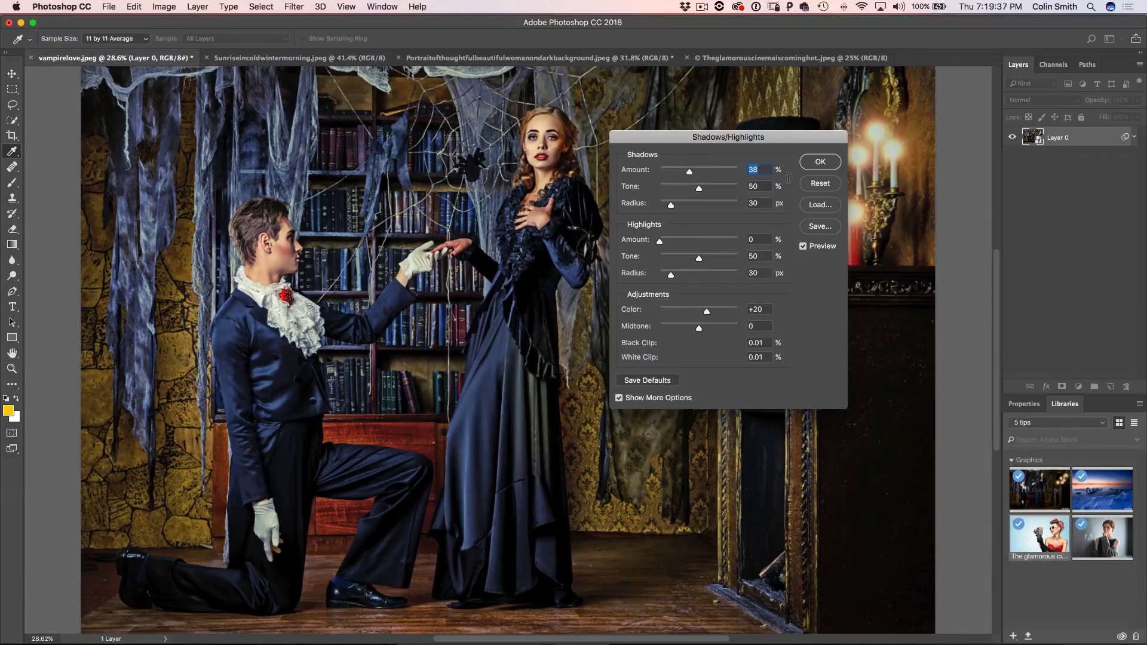
# Set Highlights Amount to 29% and widen the shadow (45 px) and highlight radii.
pyautogui.moveTo(688, 172); pyautogui.dragTo(686, 171)
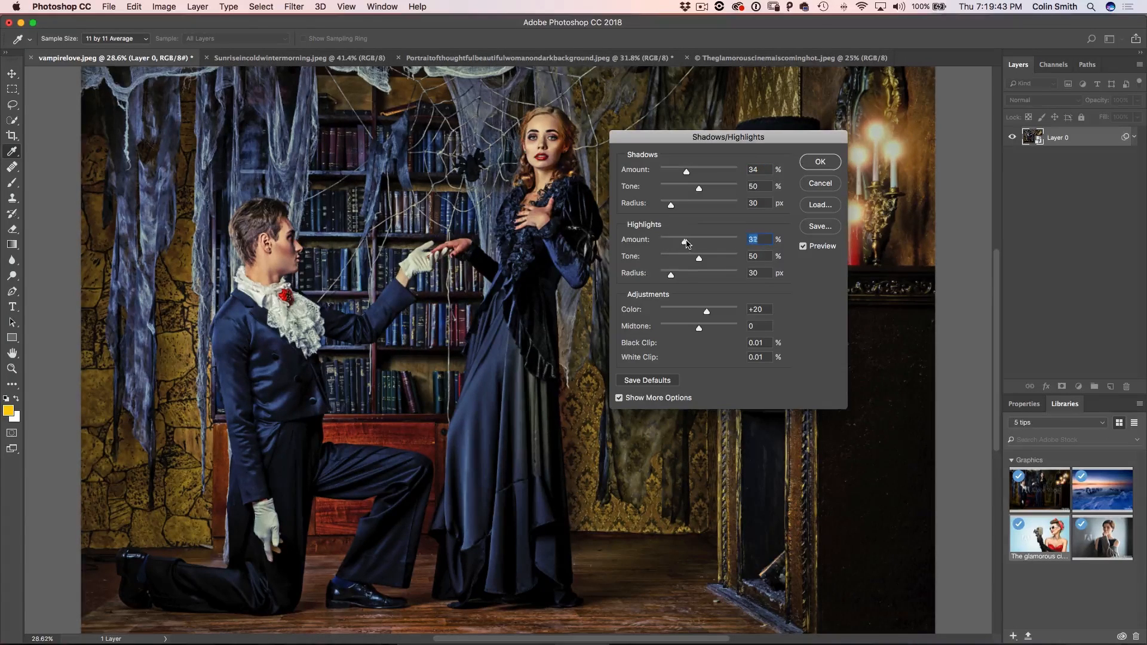
pyautogui.moveTo(685, 242); pyautogui.dragTo(681, 241)
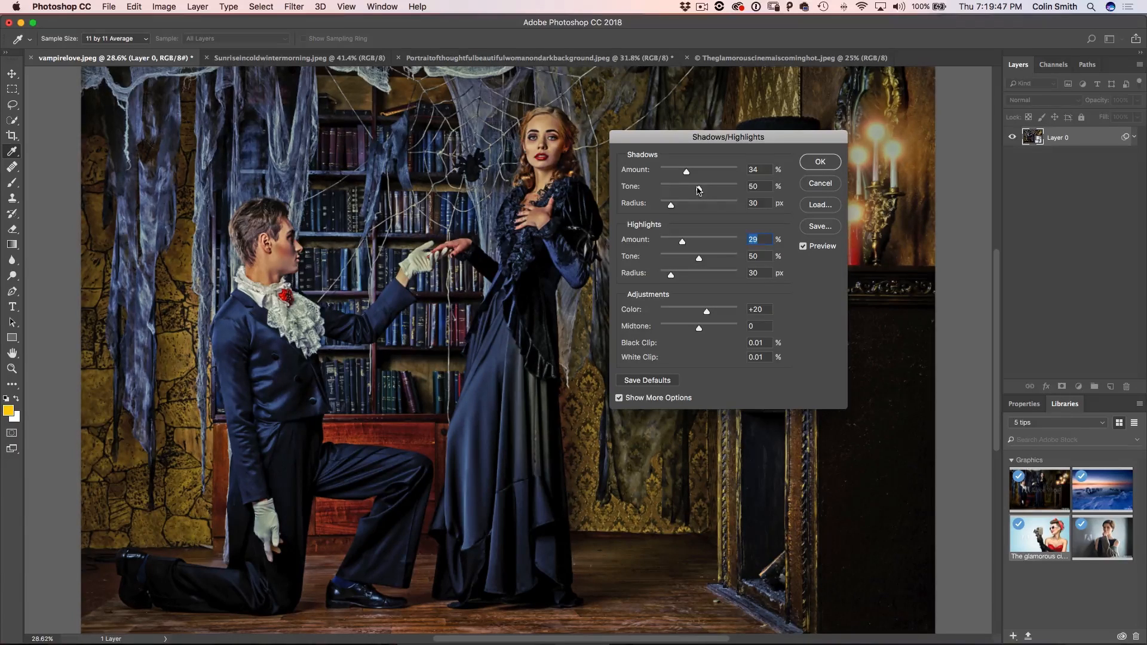
pyautogui.moveTo(669, 205); pyautogui.dragTo(684, 205)
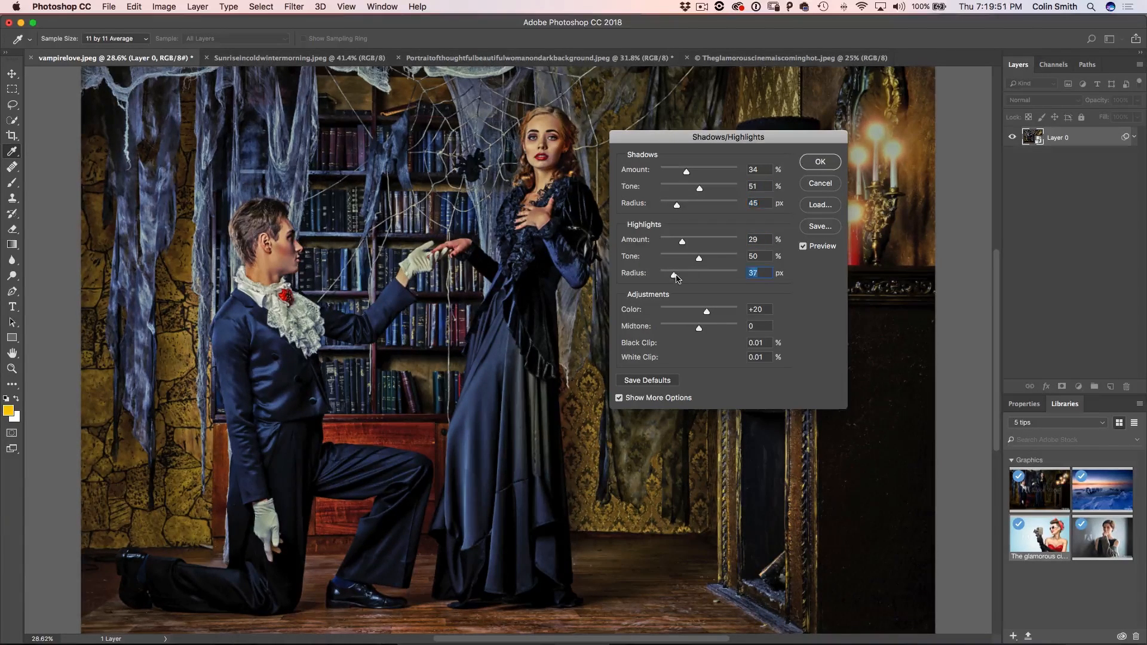
pyautogui.moveTo(673, 276); pyautogui.dragTo(677, 276)
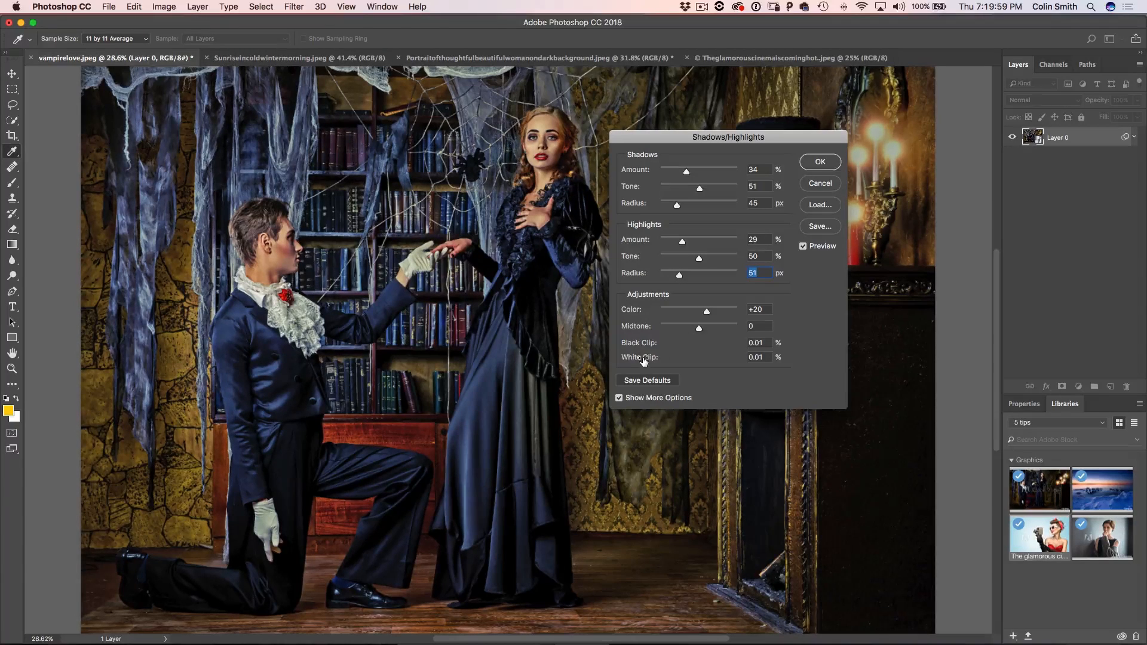
# Set White Clip to 0.794 and Black Clip to about 40.86%, then apply Shadows/Highlights.
pyautogui.click(756, 357)
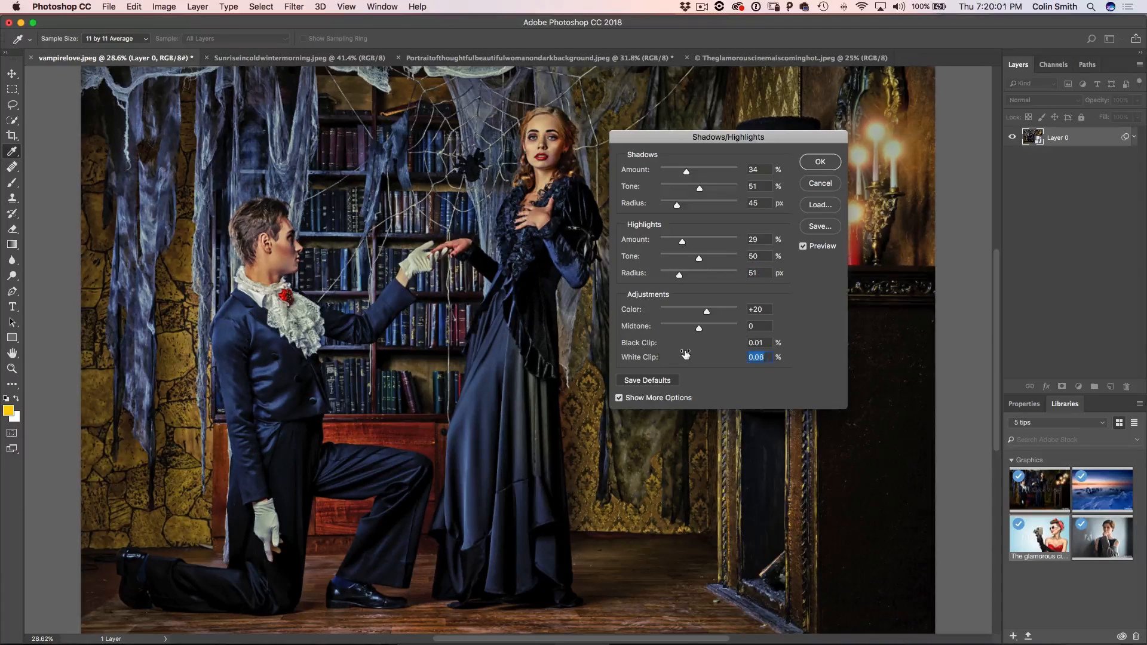
pyautogui.write('0.293')
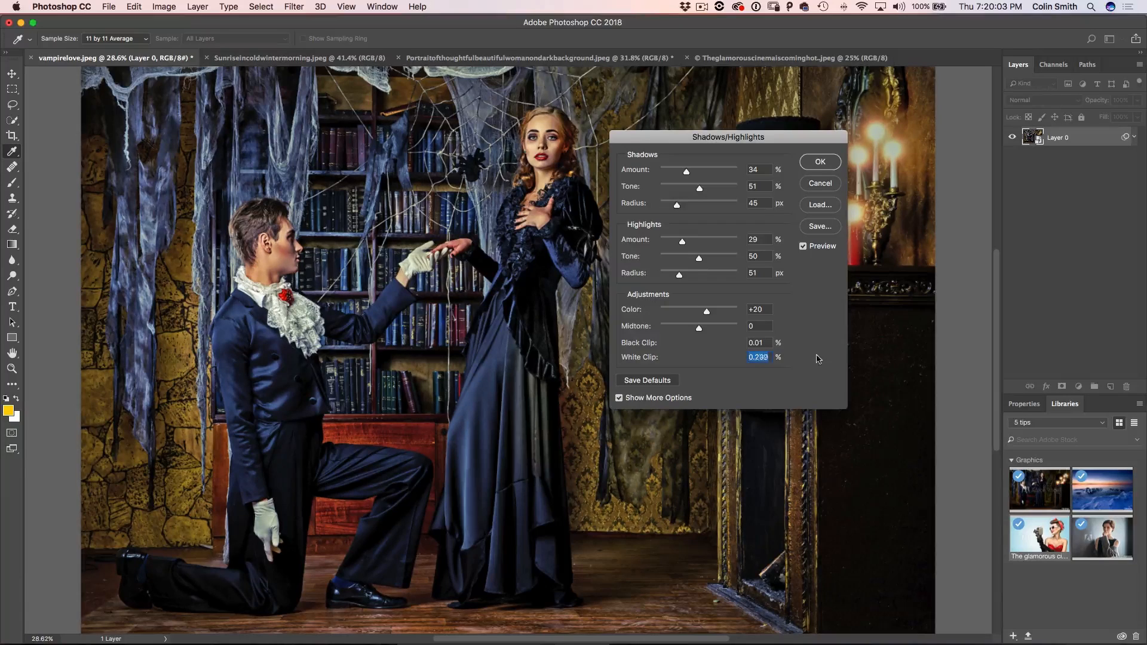
pyautogui.click(759, 273)
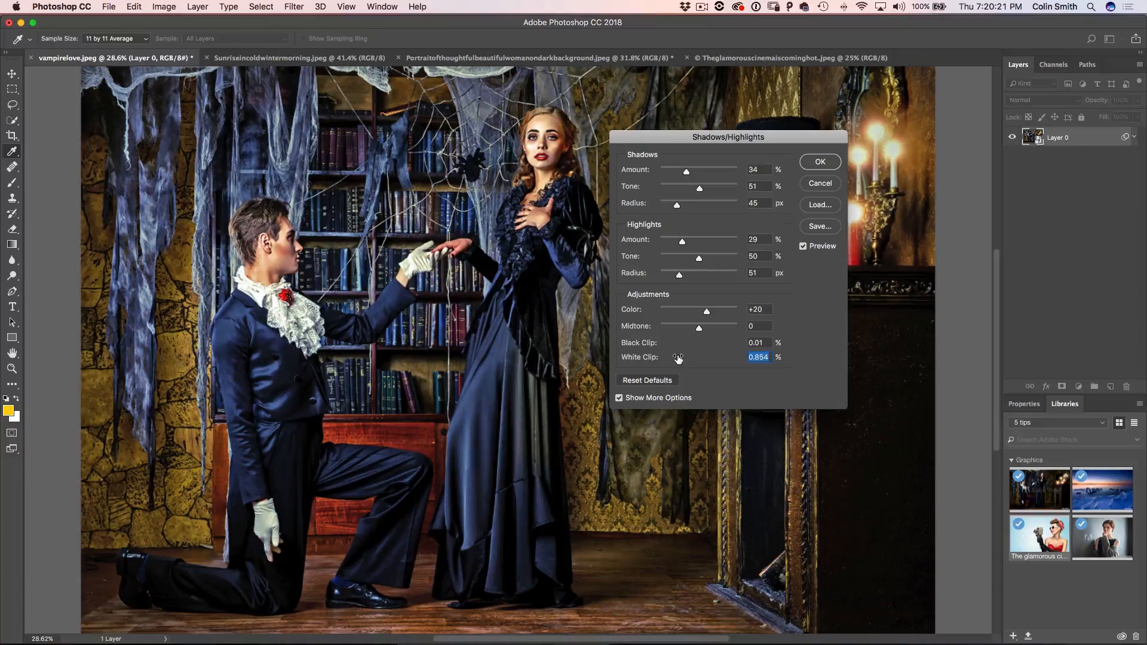
pyautogui.moveTo(677, 357); pyautogui.dragTo(674, 358)
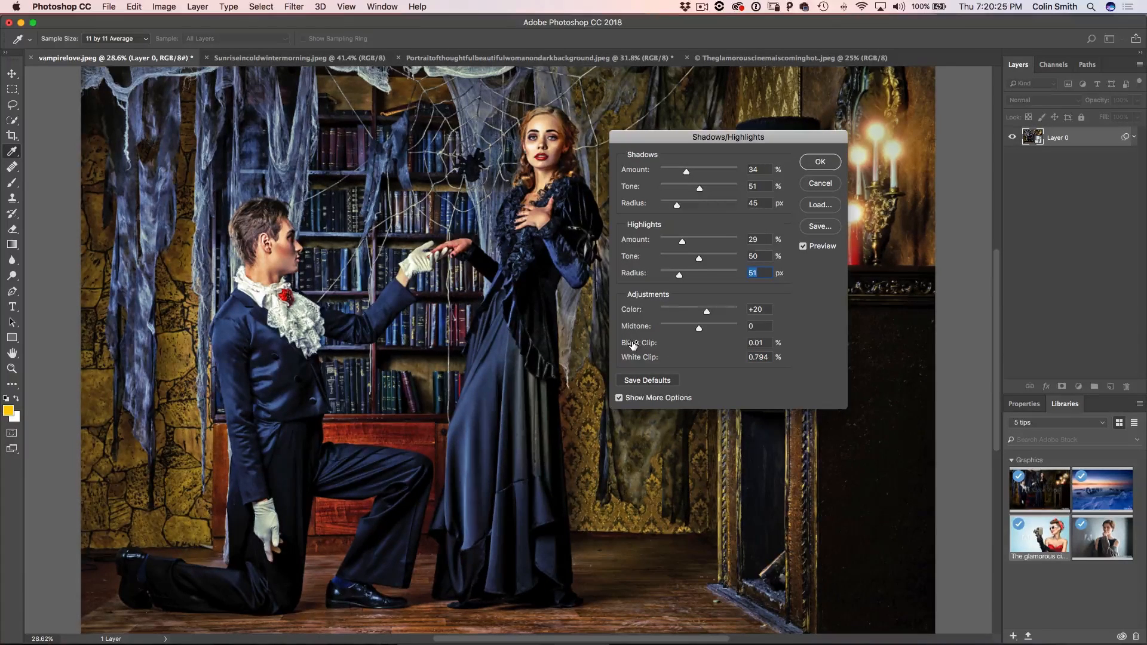
pyautogui.click(757, 343)
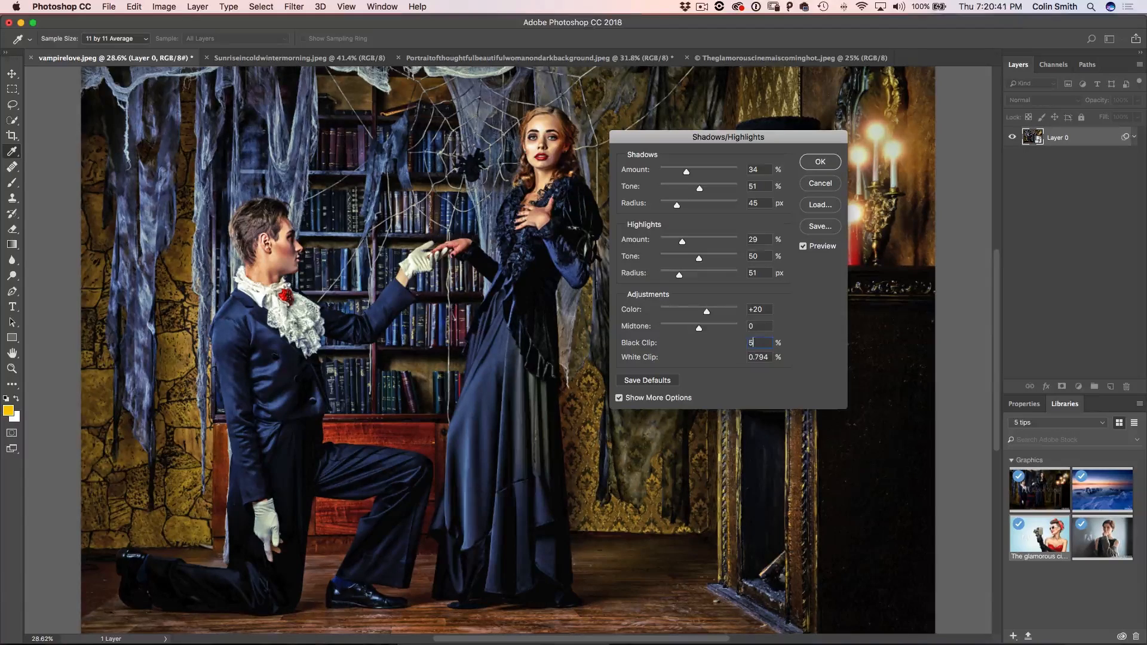
pyautogui.write('50')
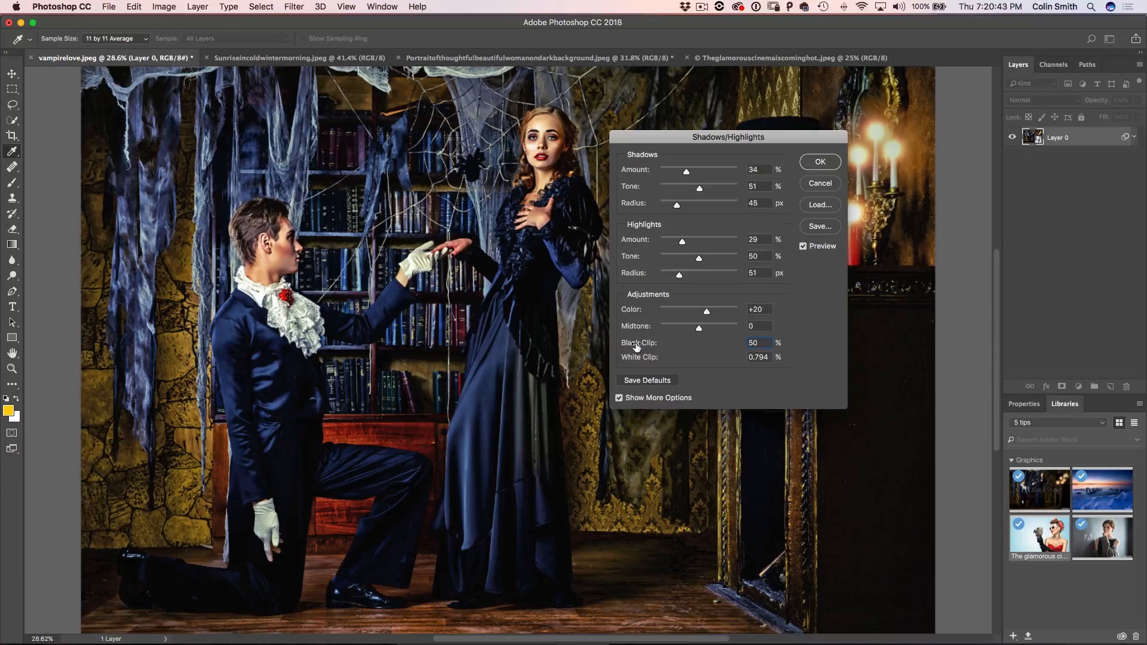
pyautogui.click(646, 380)
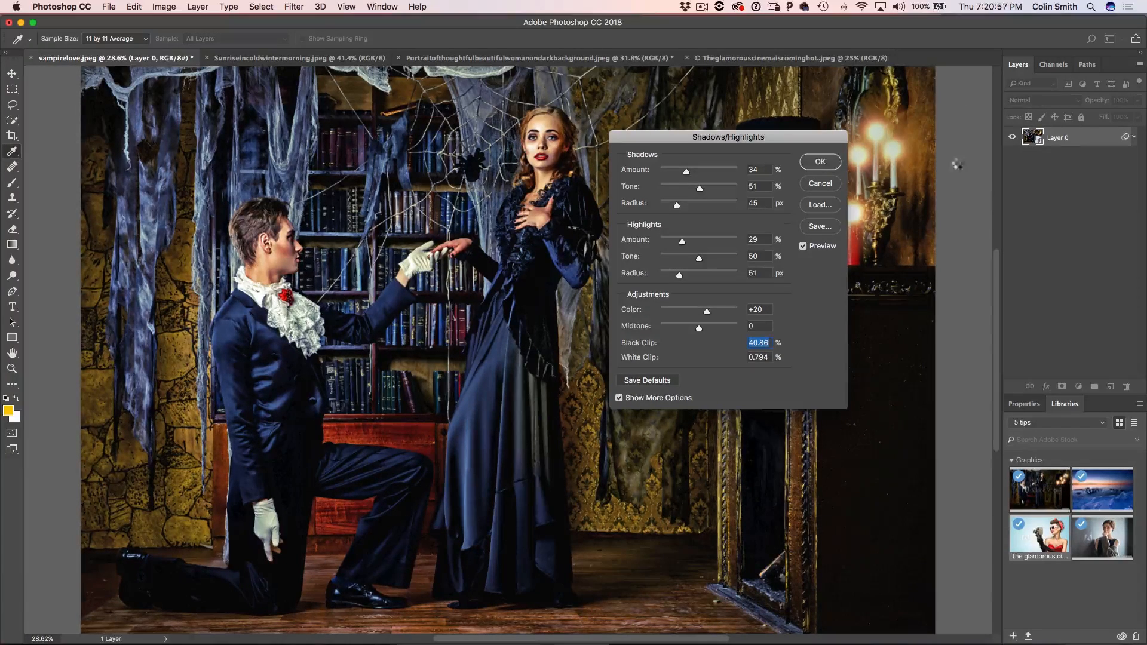
pyautogui.click(819, 162)
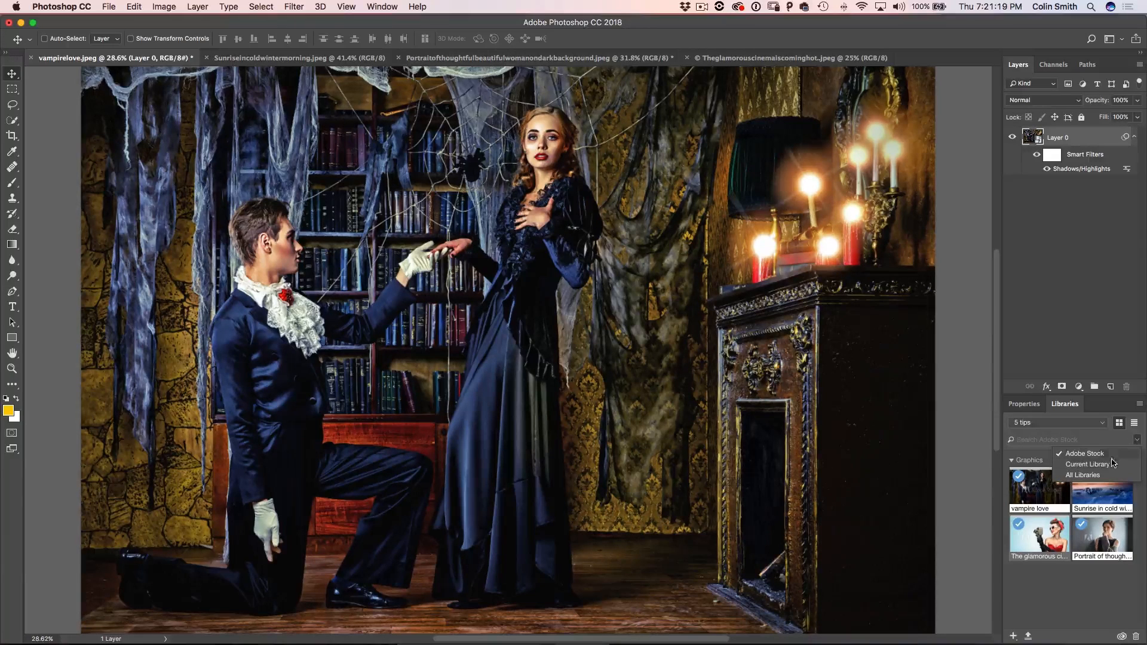
# Switch the library search scope to all libraries and search for 'logo'.
pyautogui.click(1088, 464)
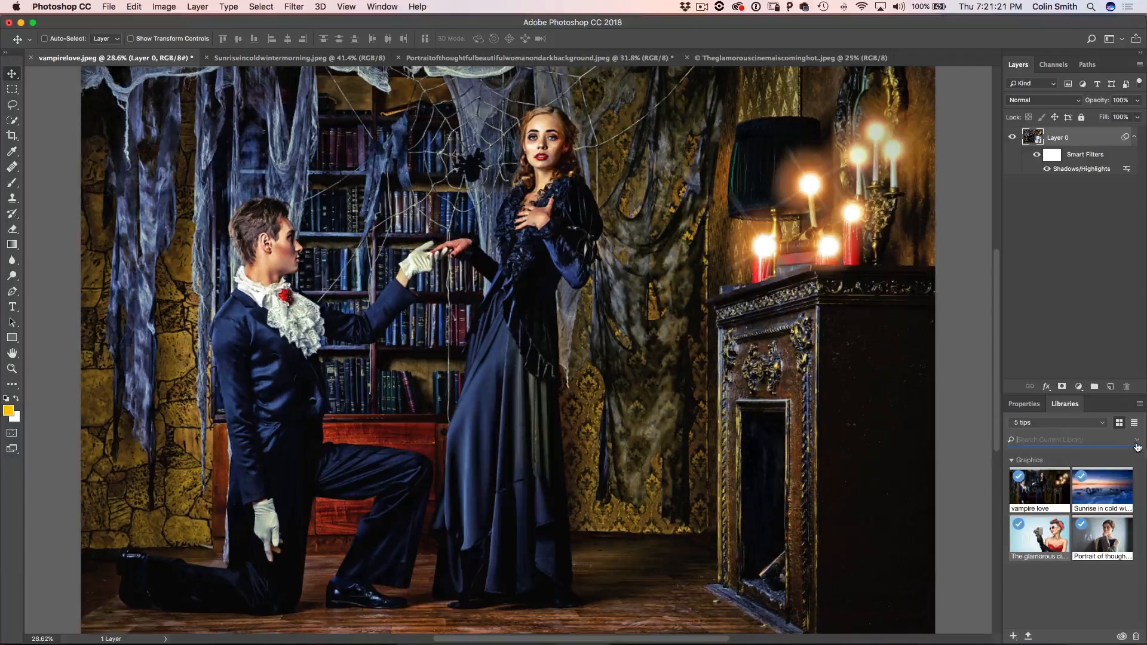
pyautogui.click(1137, 440)
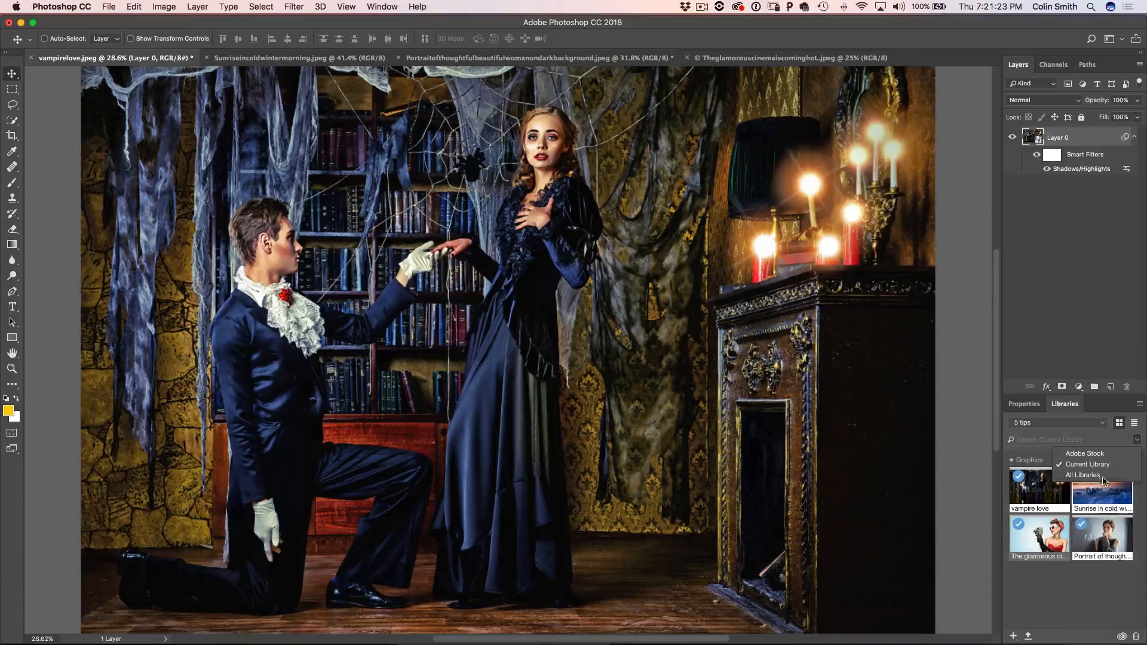
pyautogui.click(1086, 464)
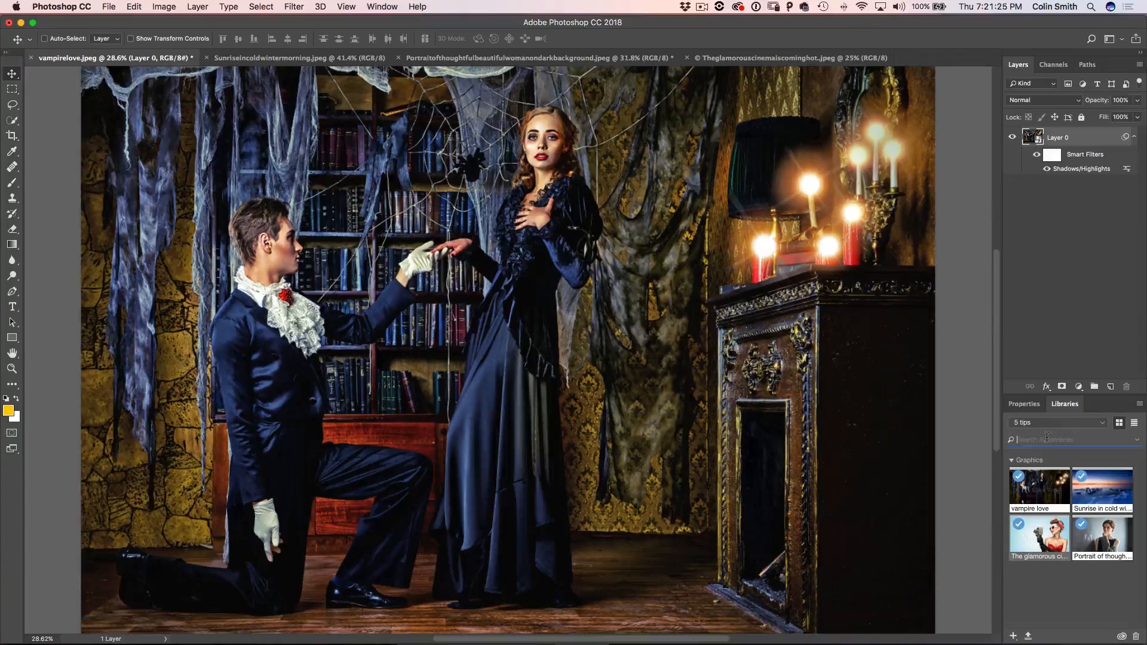
pyautogui.write('logo')
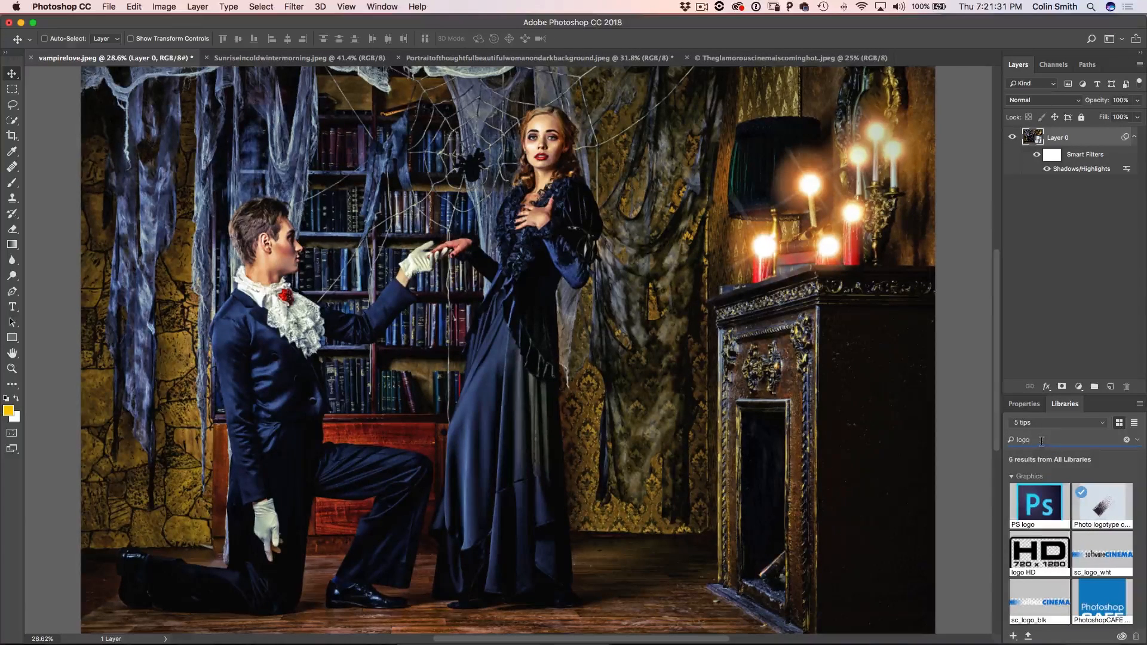
# Search for 'woman', scroll through the results, then clear the search.
pyautogui.write('w')
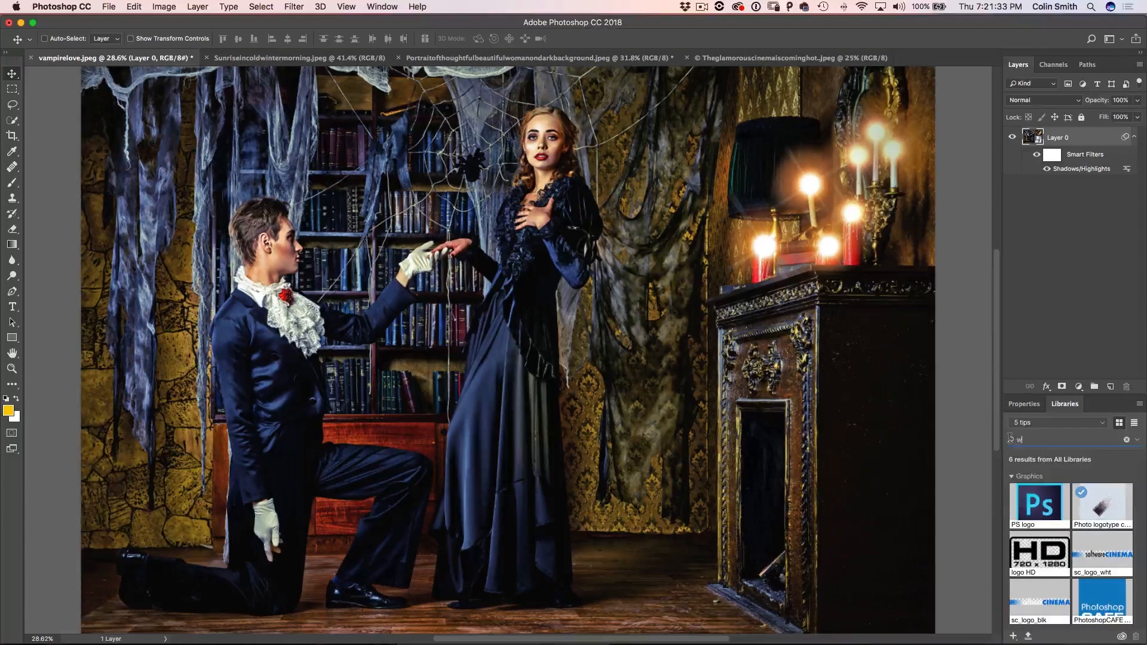
pyautogui.write('oman')
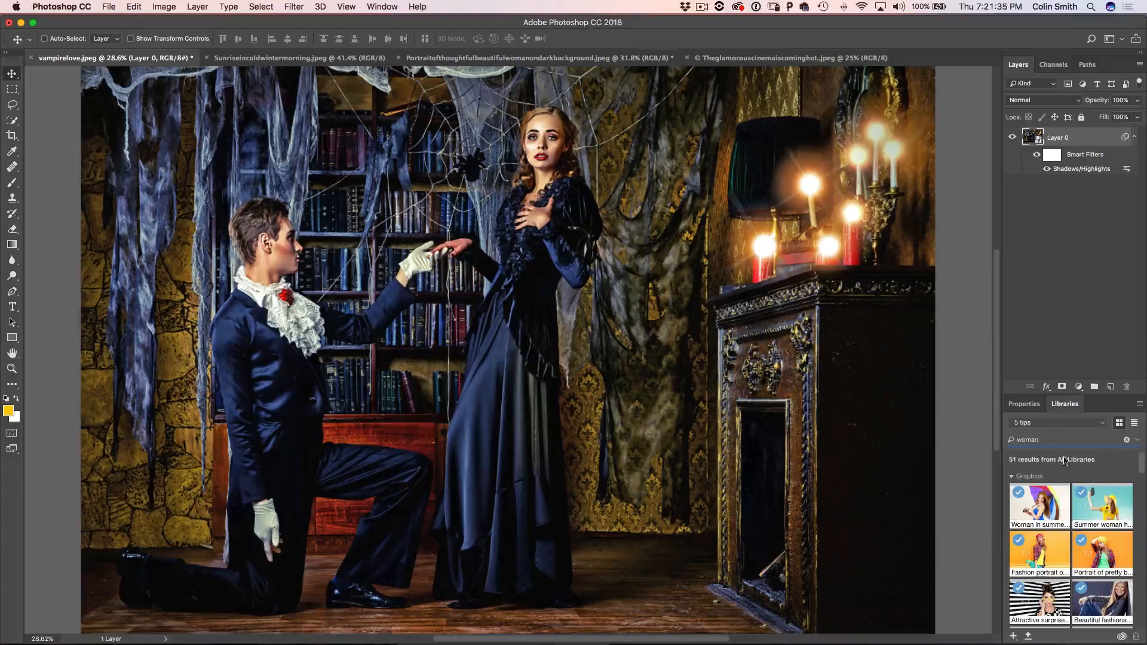
pyautogui.scroll(-3)
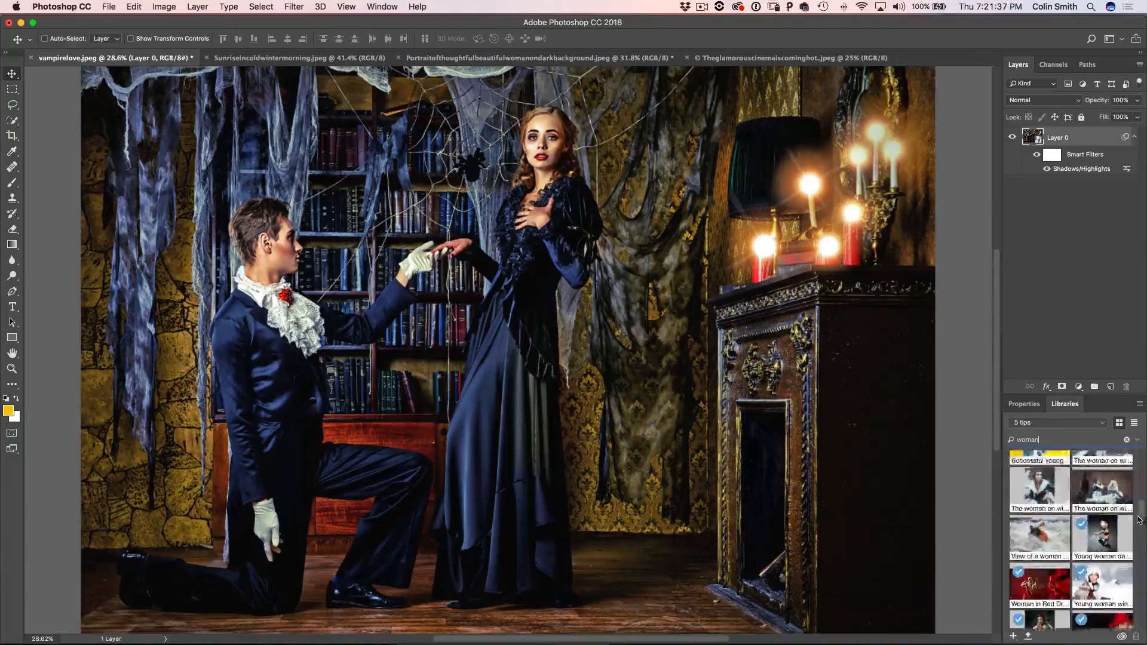
pyautogui.scroll(-3)
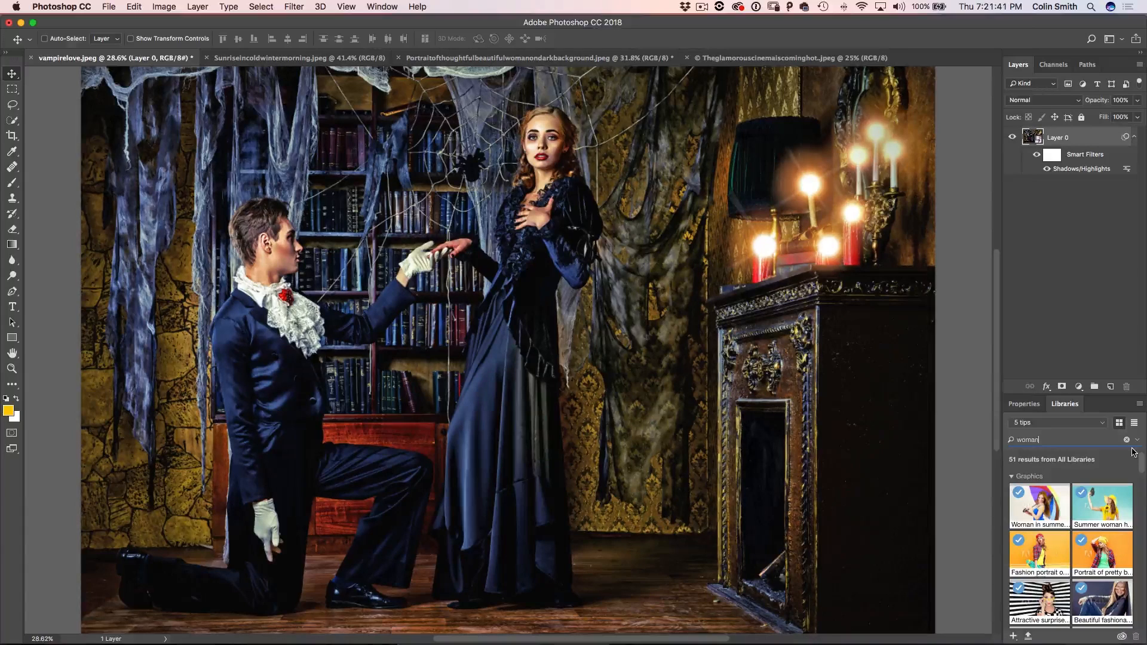
pyautogui.click(1135, 440)
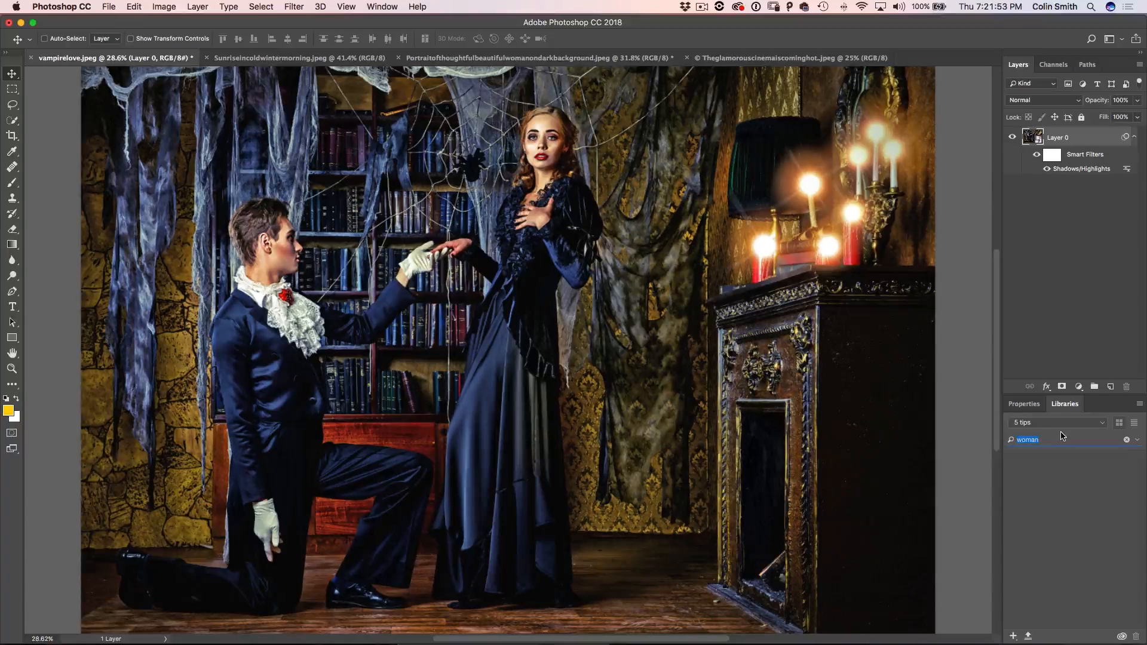
# Search Adobe Stock for 'landscape' and scroll through the photo results.
pyautogui.write('landscape')
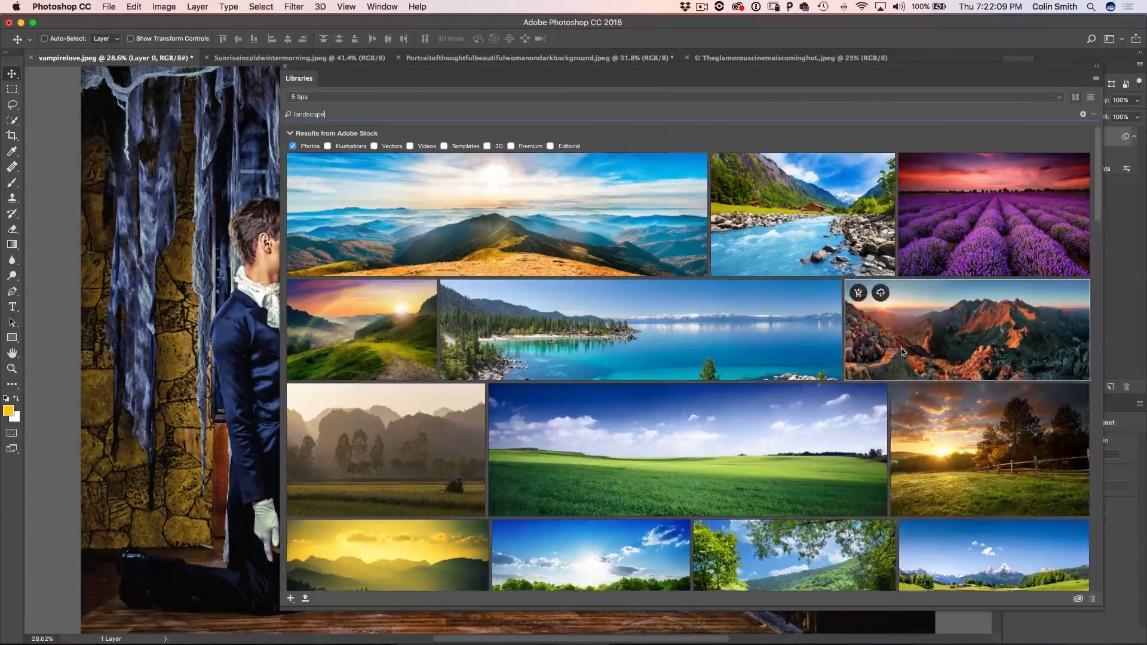
pyautogui.scroll(-3)
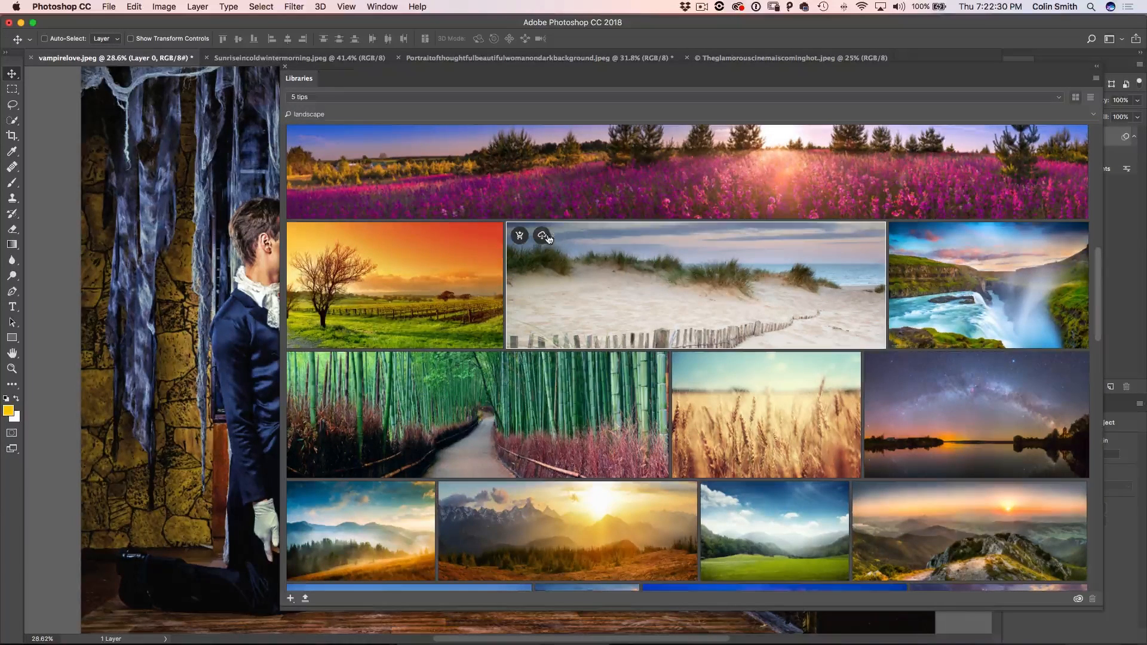
pyautogui.moveTo(541, 238)
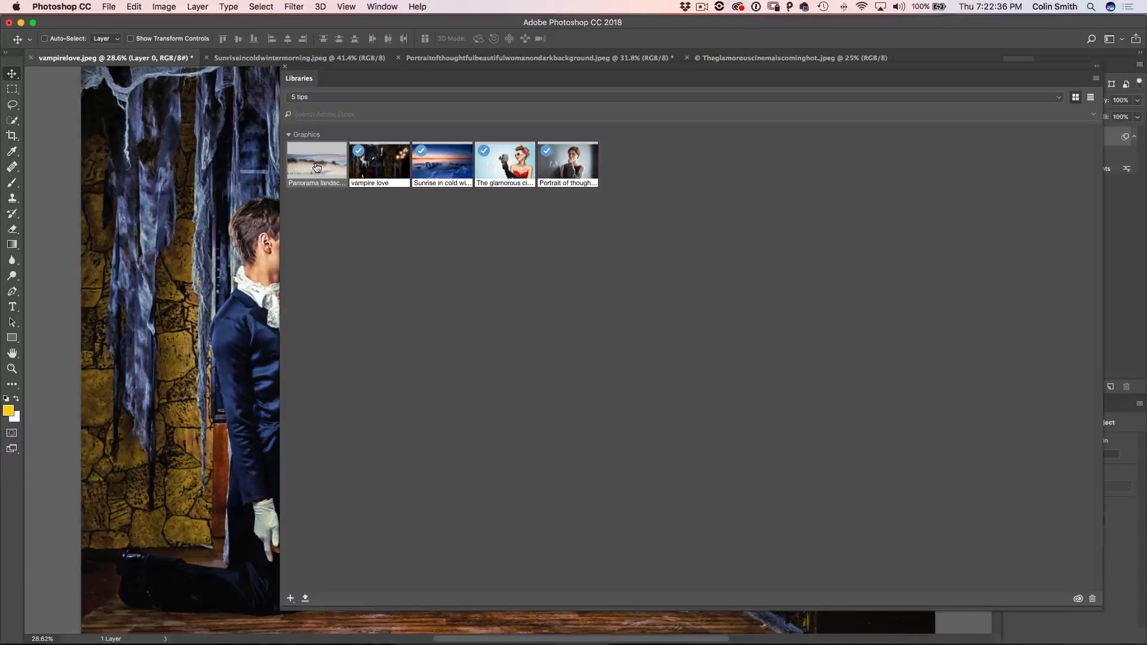
# Open the dunes panorama as a new document, then return to the winter sunrise photo.
pyautogui.doubleClick(317, 162)
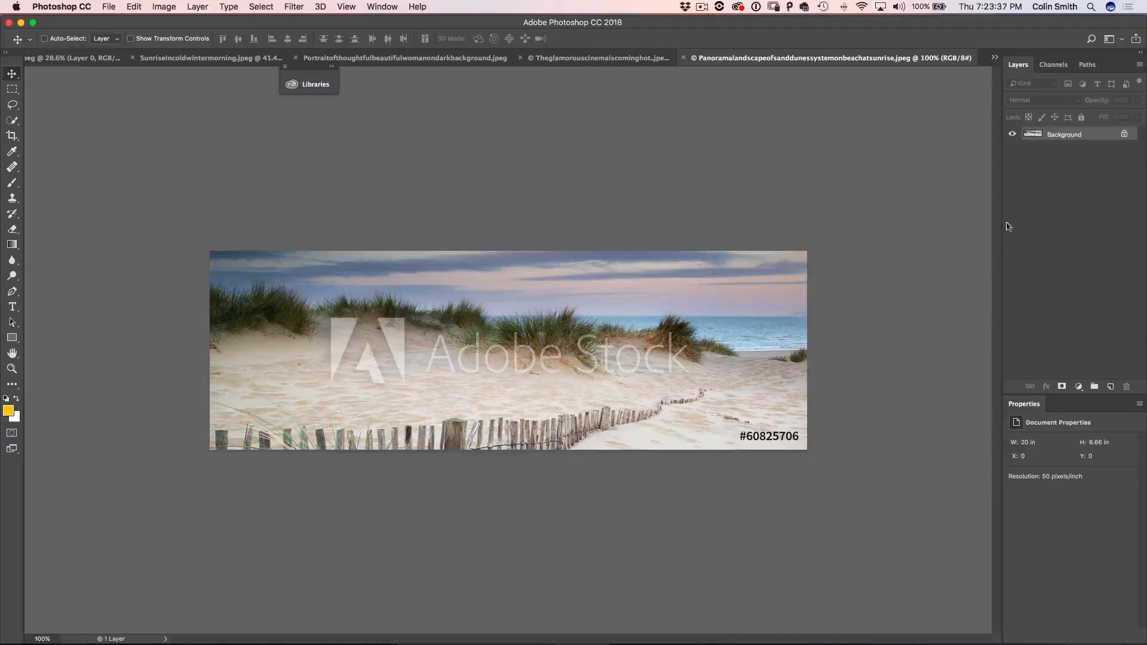
pyautogui.click(315, 84)
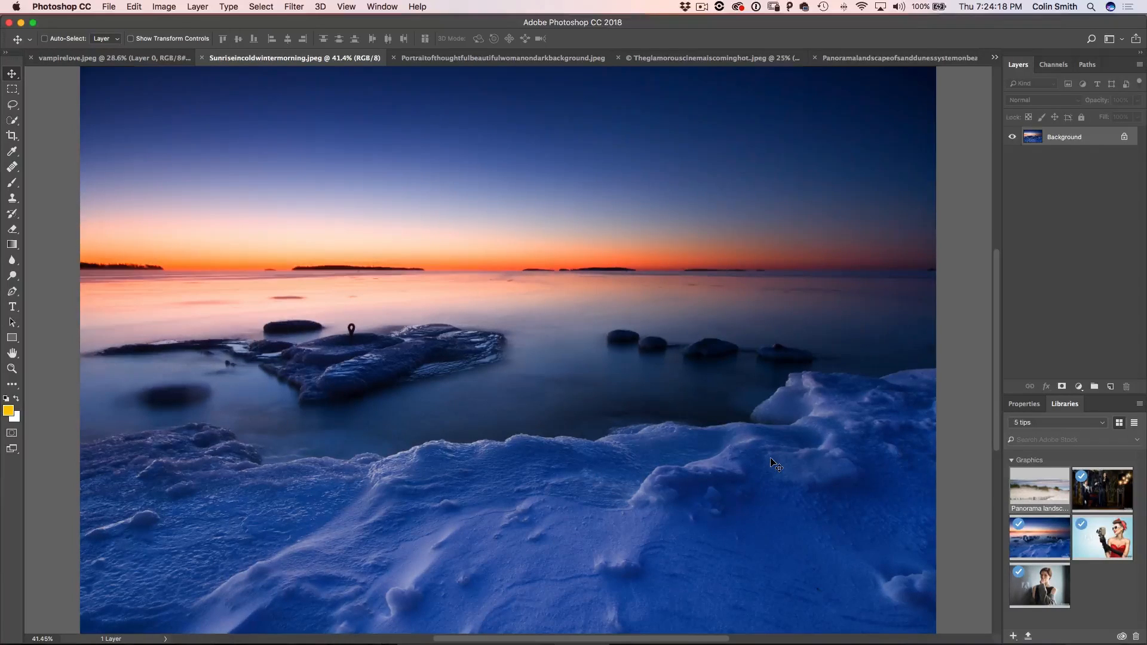
pyautogui.moveTo(508, 189)
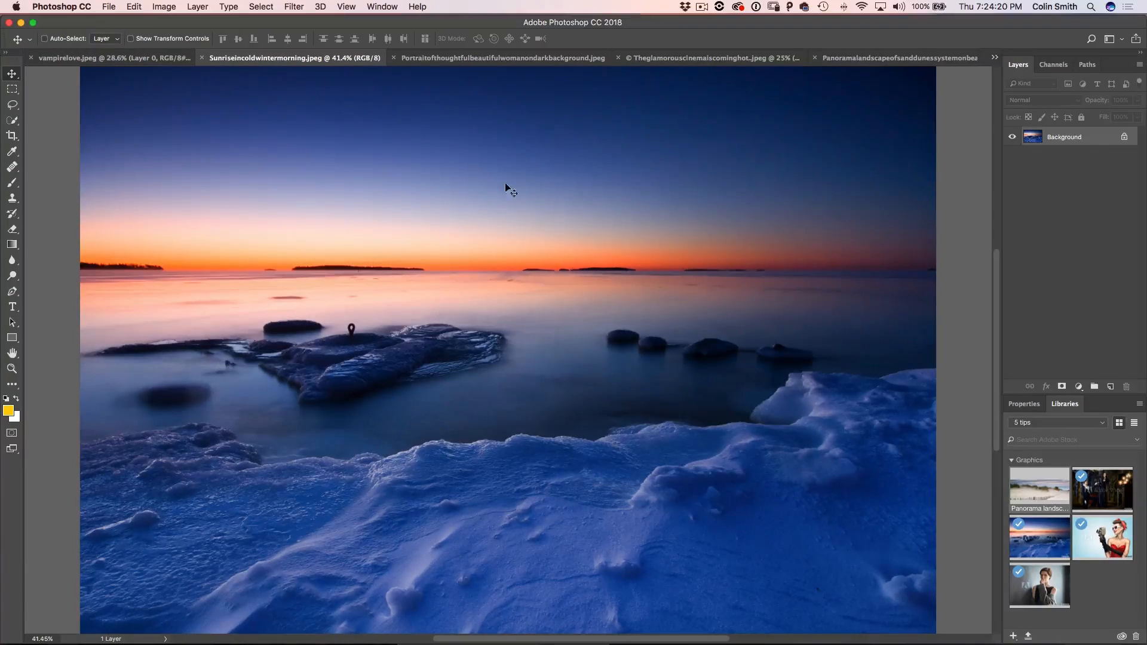
# Open the Camera Raw Filter on the winter sunrise photo.
pyautogui.click(293, 6)
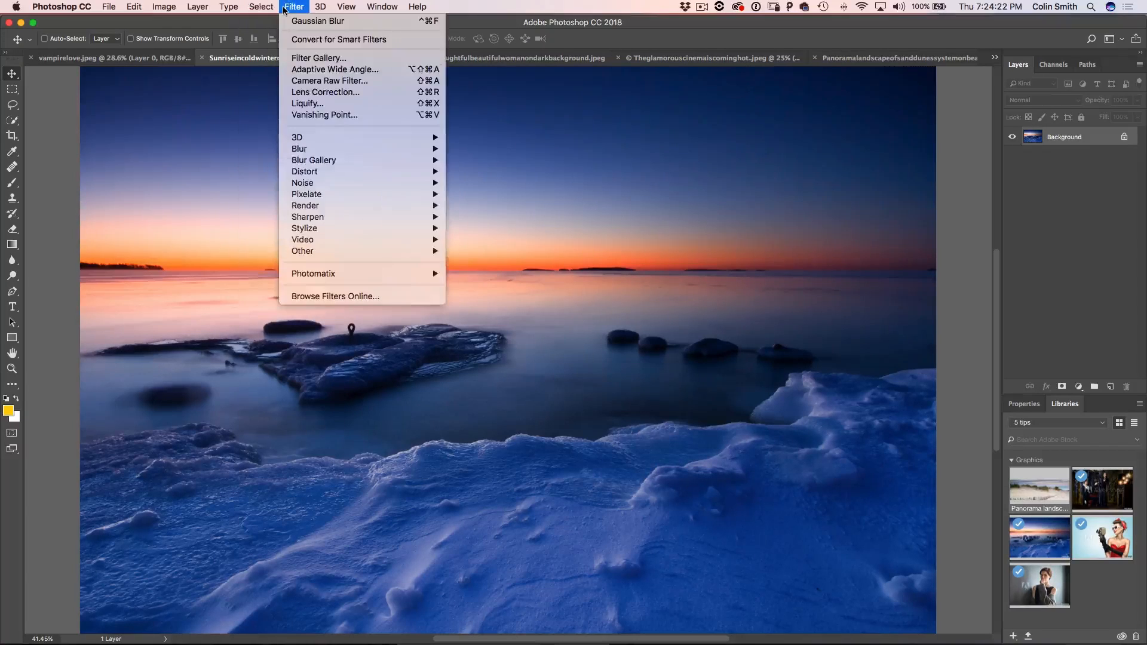
pyautogui.moveTo(318, 58)
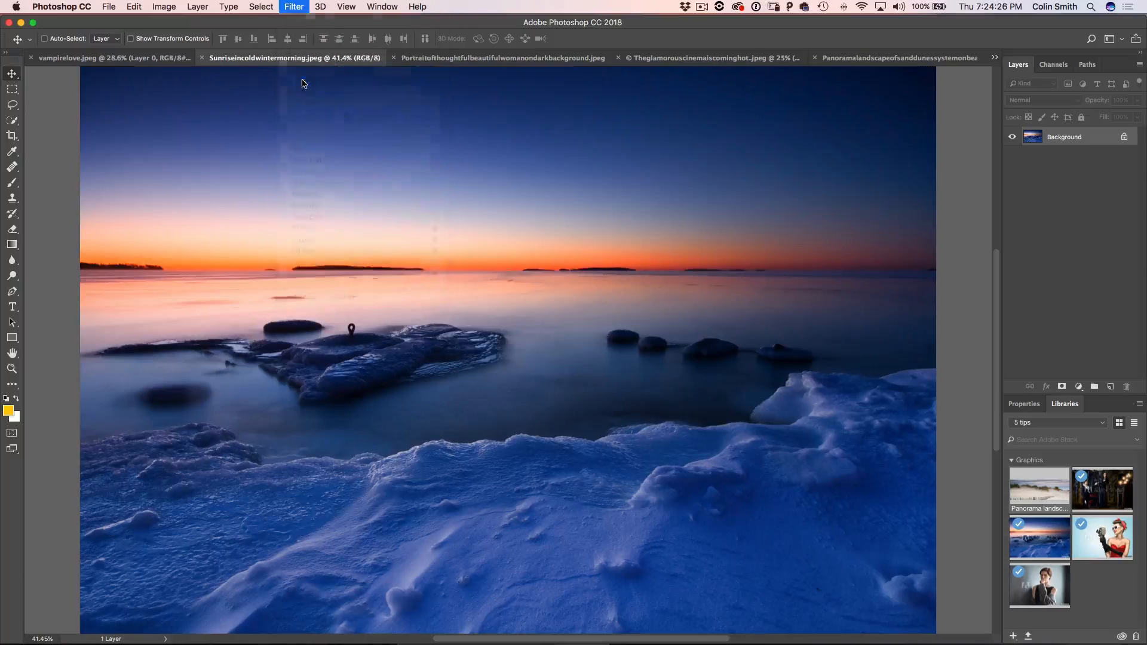
pyautogui.click(293, 7)
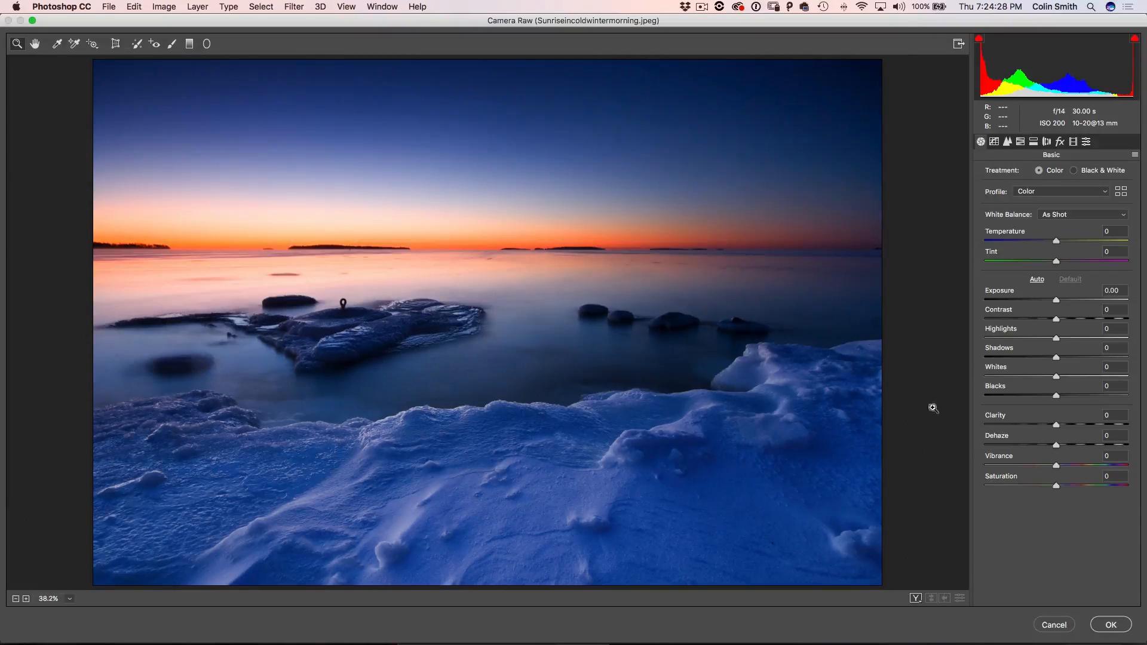
pyautogui.moveTo(943, 336)
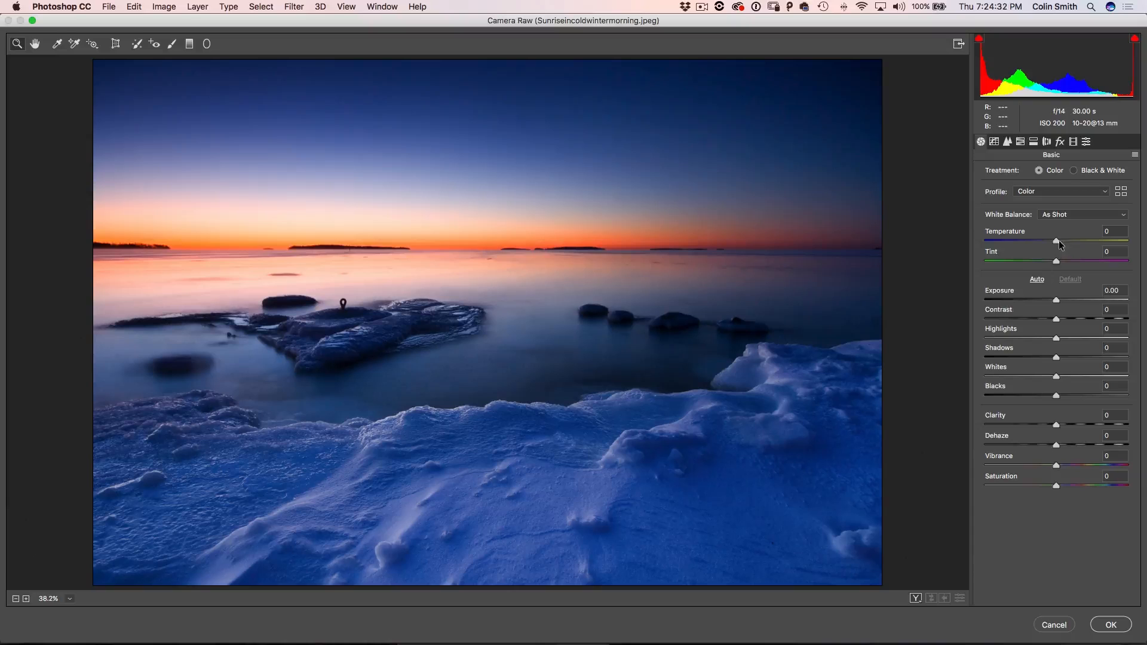
# Apply Camera Raw: Temperature +27, Exposure +0.45, Highlights -48, Shadows +19, Whites +13, Blacks -14.
pyautogui.moveTo(1055, 241); pyautogui.dragTo(1076, 242)
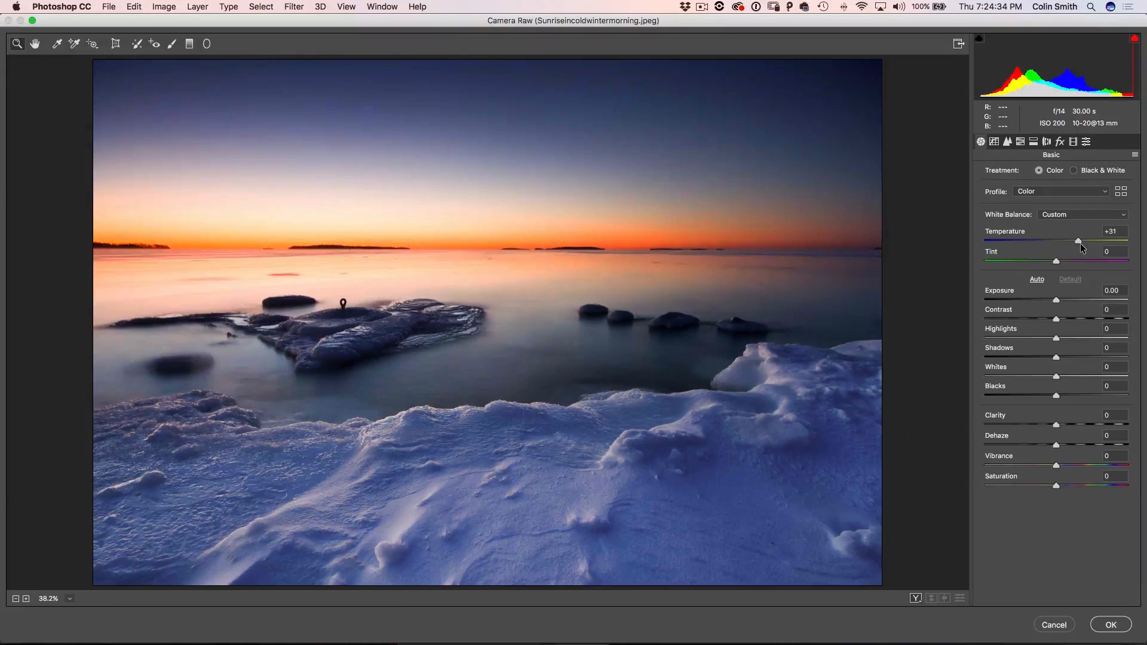
pyautogui.moveTo(1076, 241); pyautogui.dragTo(1075, 241)
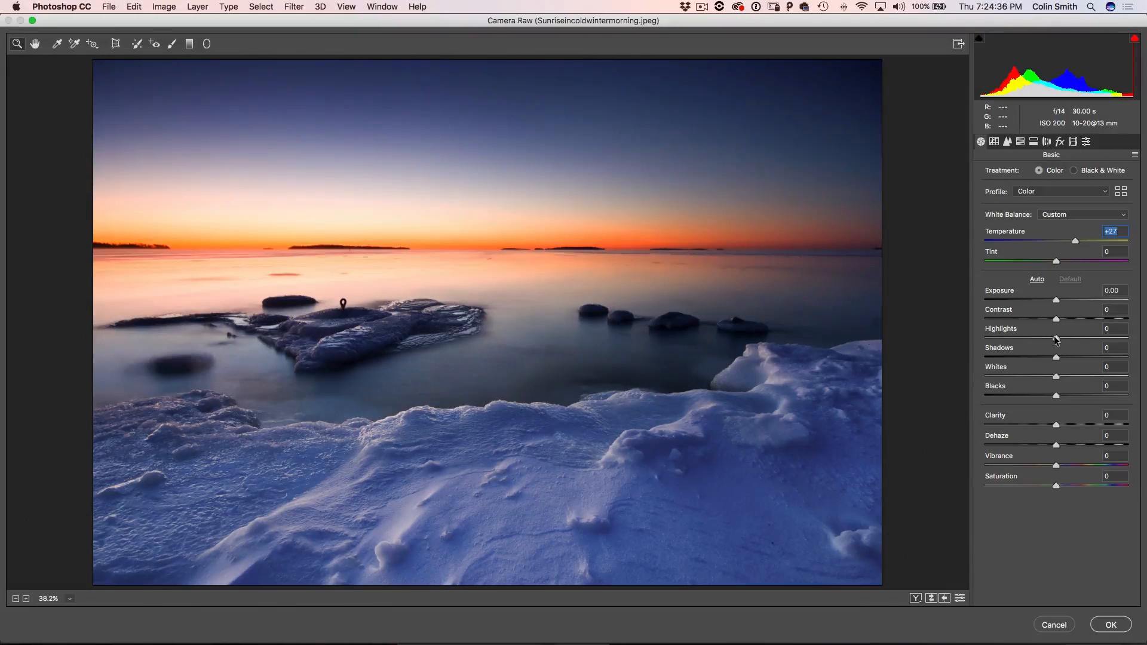
pyautogui.moveTo(1055, 338); pyautogui.dragTo(1022, 338)
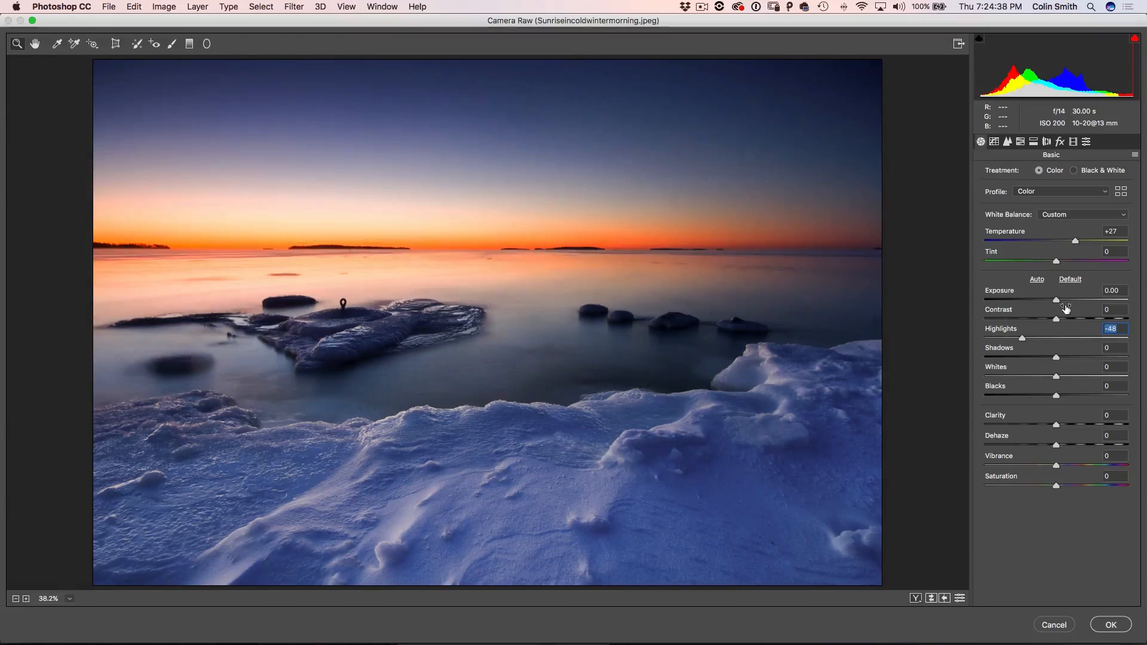
pyautogui.moveTo(1057, 300); pyautogui.dragTo(1063, 300)
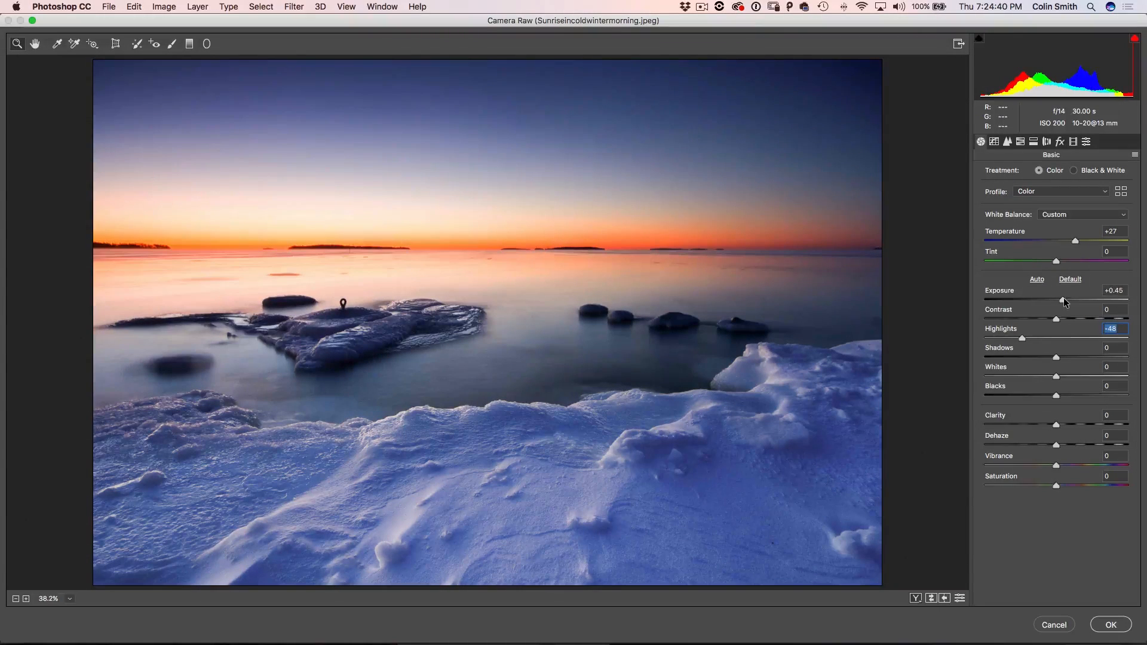
pyautogui.moveTo(1056, 356); pyautogui.dragTo(1071, 356)
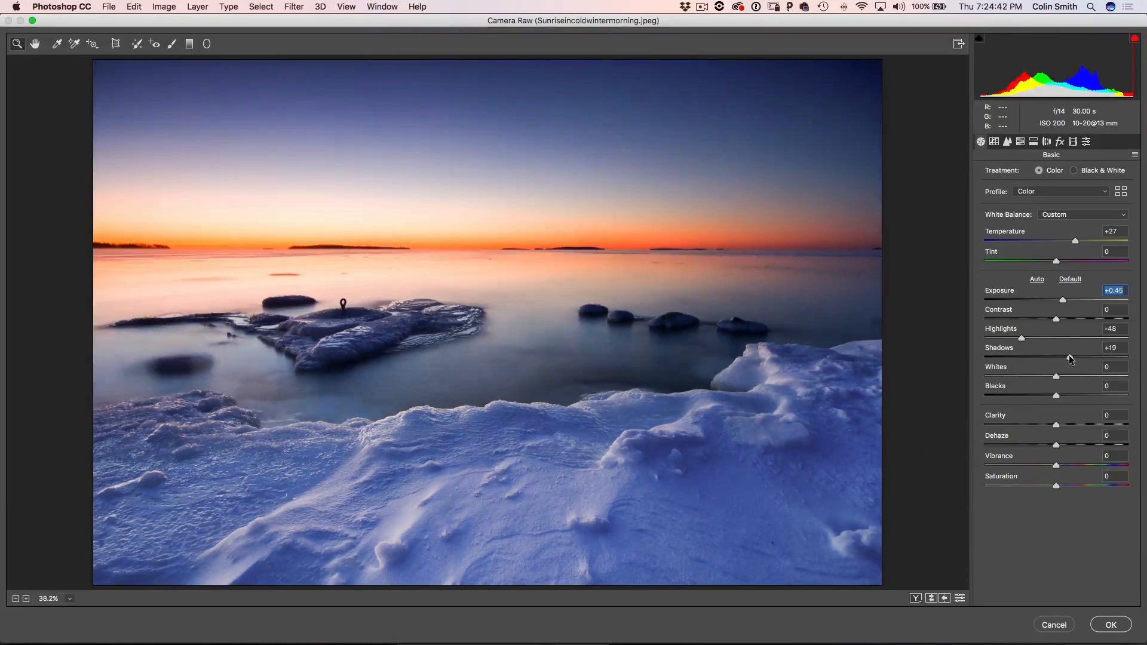
pyautogui.moveTo(1056, 376); pyautogui.dragTo(1065, 376)
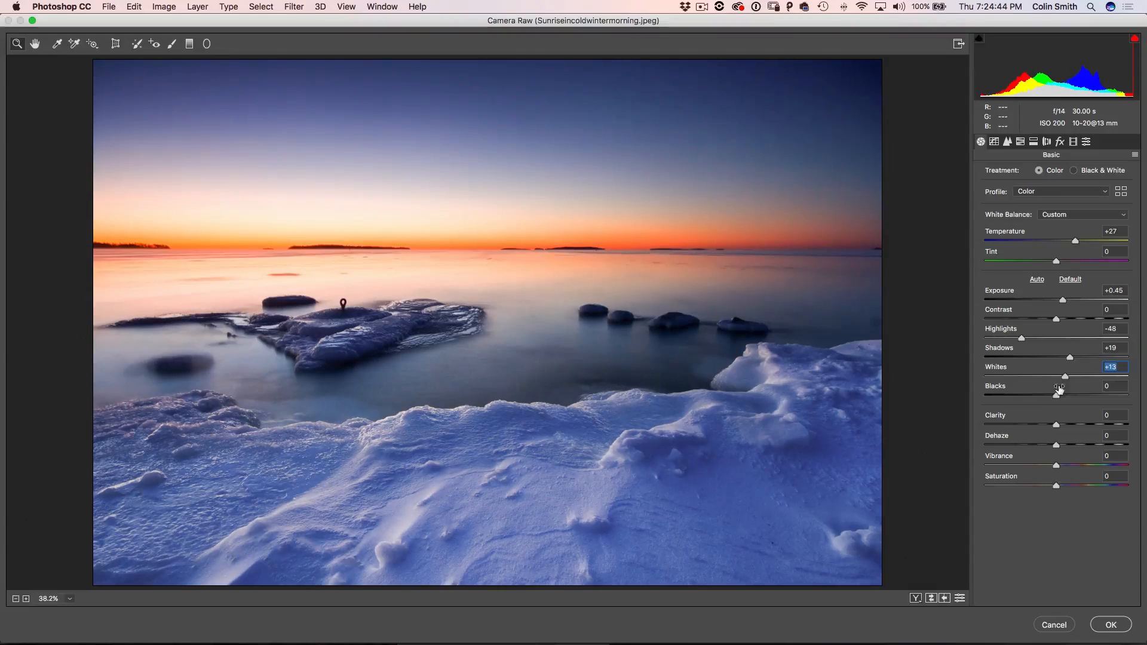
pyautogui.moveTo(1057, 395); pyautogui.dragTo(1047, 395)
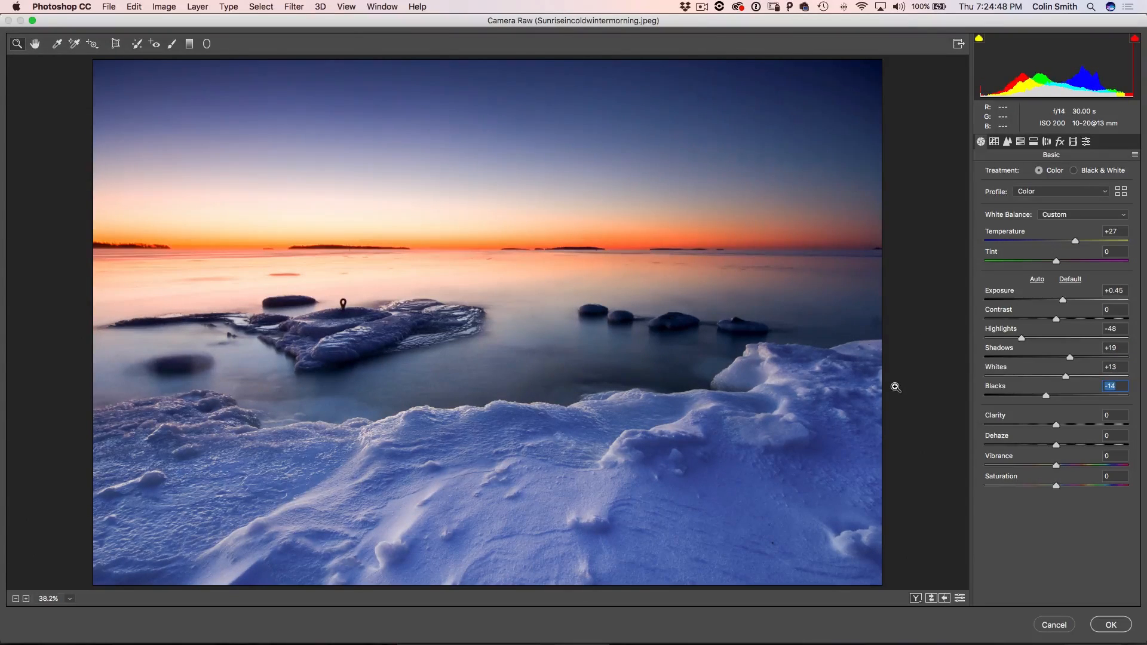
pyautogui.click(1109, 625)
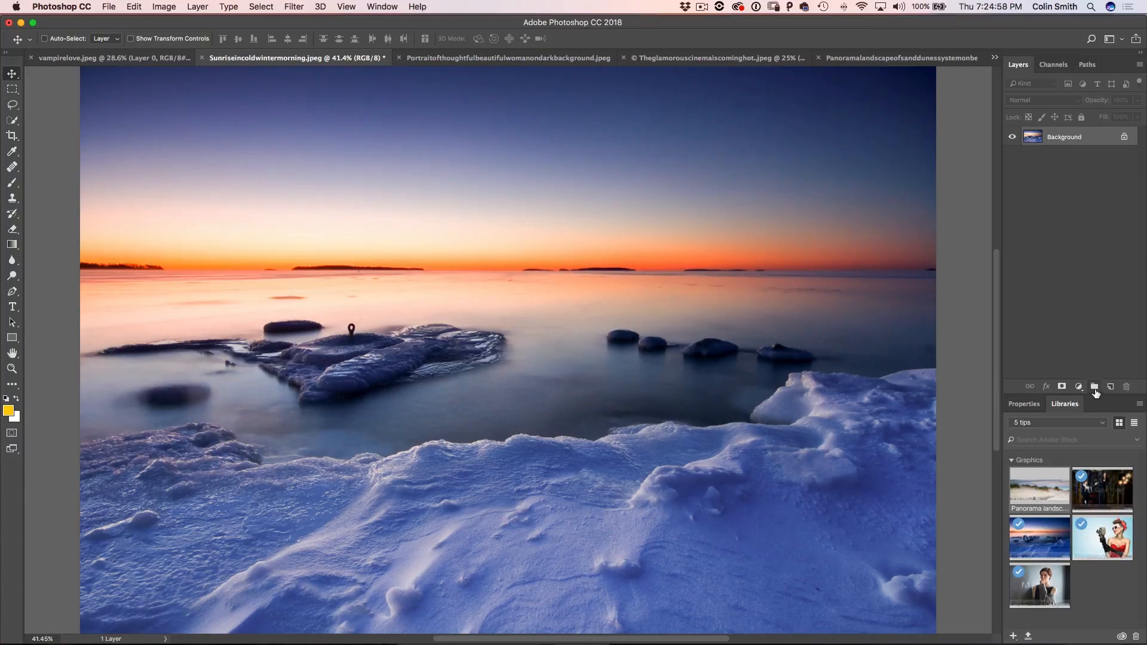
# Create a new blank Layer 1 above the winter sunrise photo.
pyautogui.click(1095, 387)
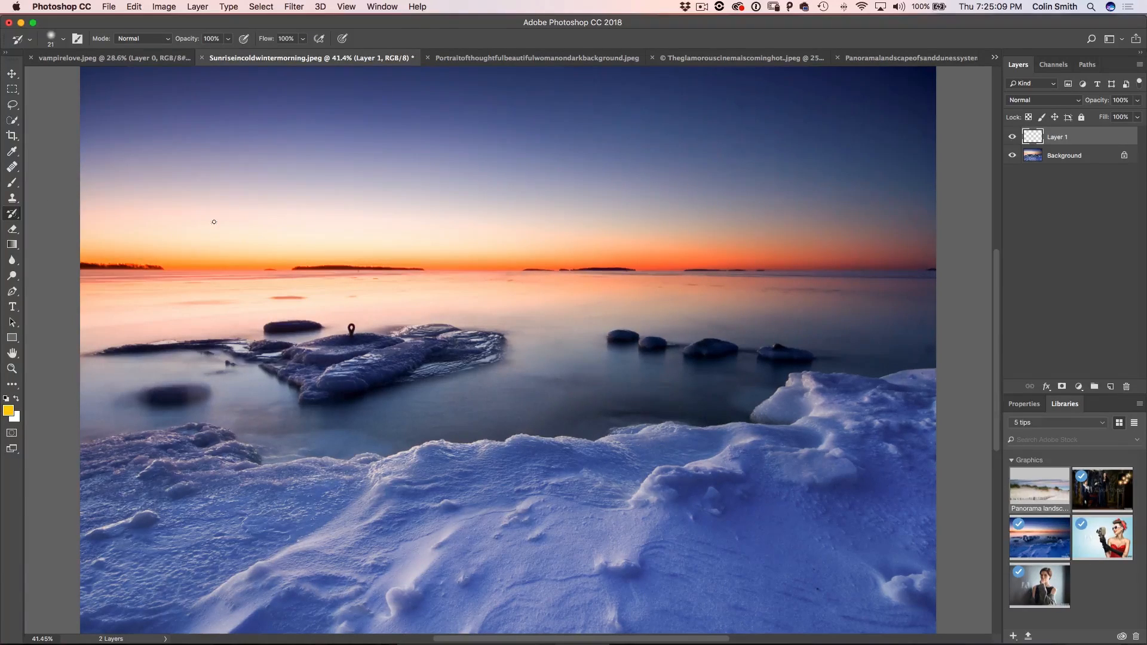
# Show the History panel and set the Camera Raw Filter state as History Brush source.
pyautogui.click(381, 6)
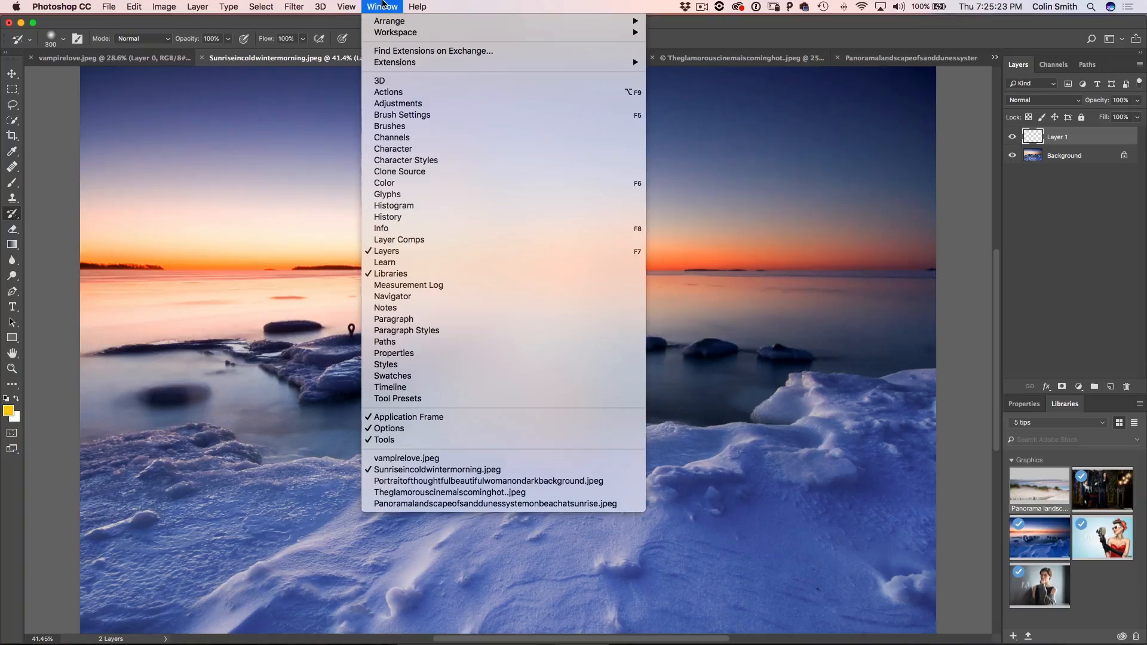
pyautogui.moveTo(388, 218)
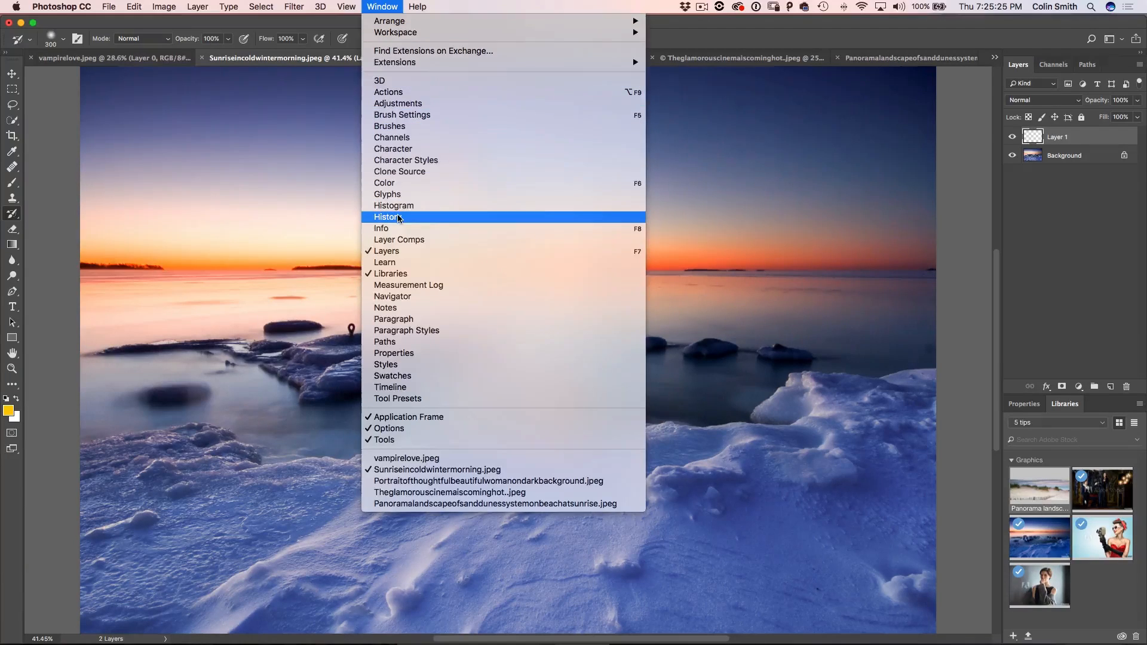
pyautogui.click(387, 216)
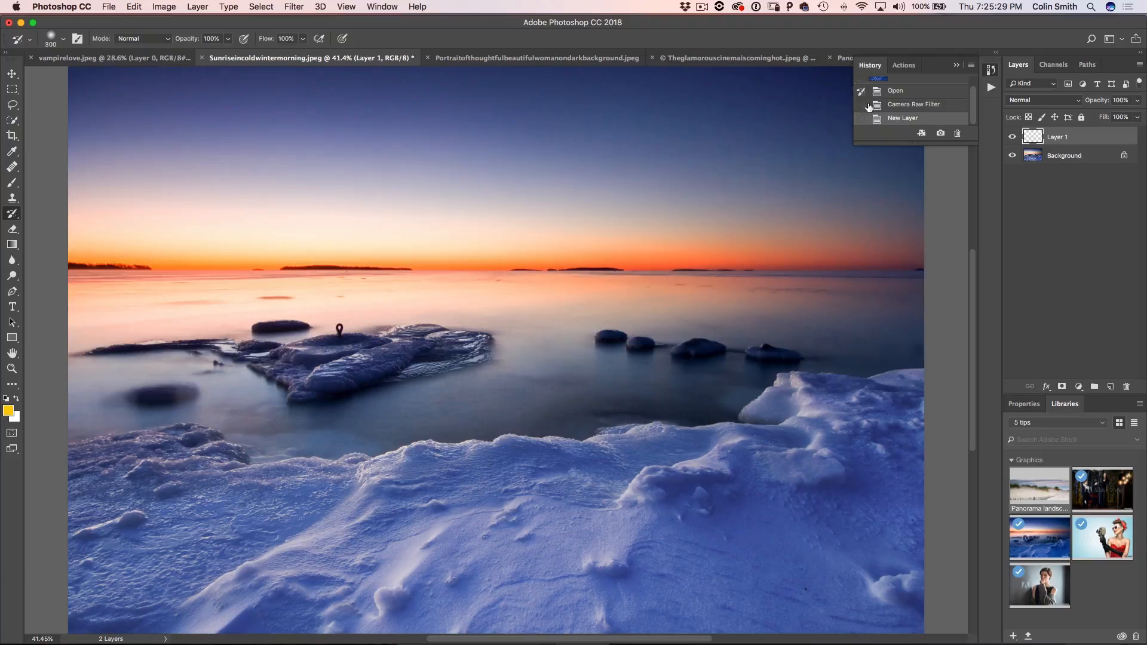
pyautogui.click(896, 90)
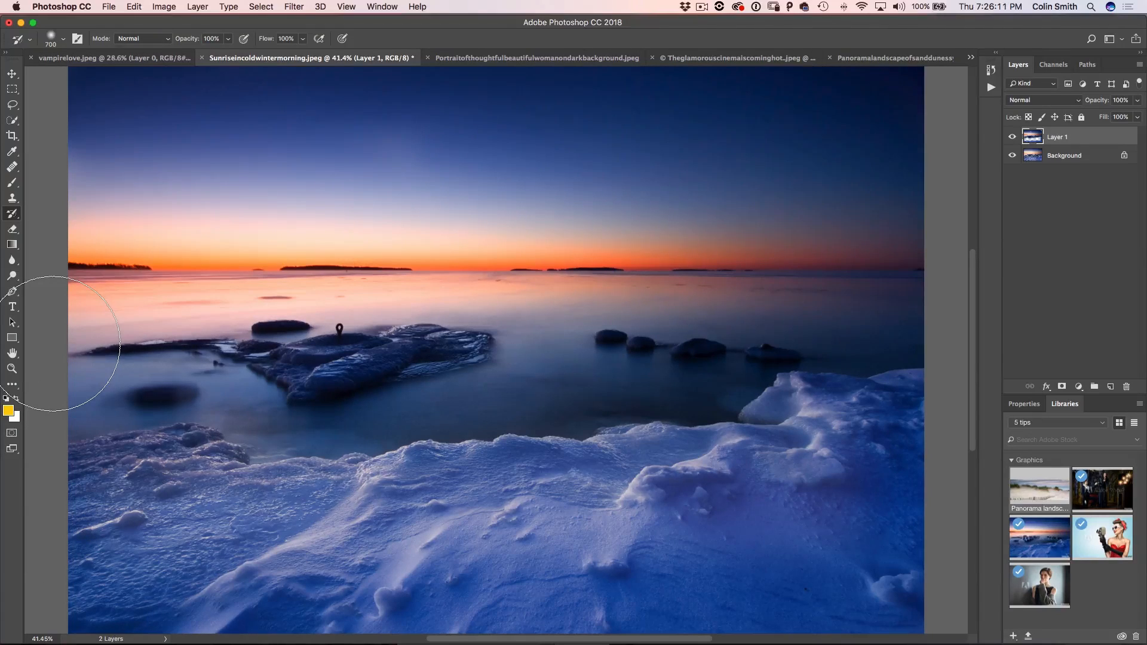
pyautogui.moveTo(397, 459)
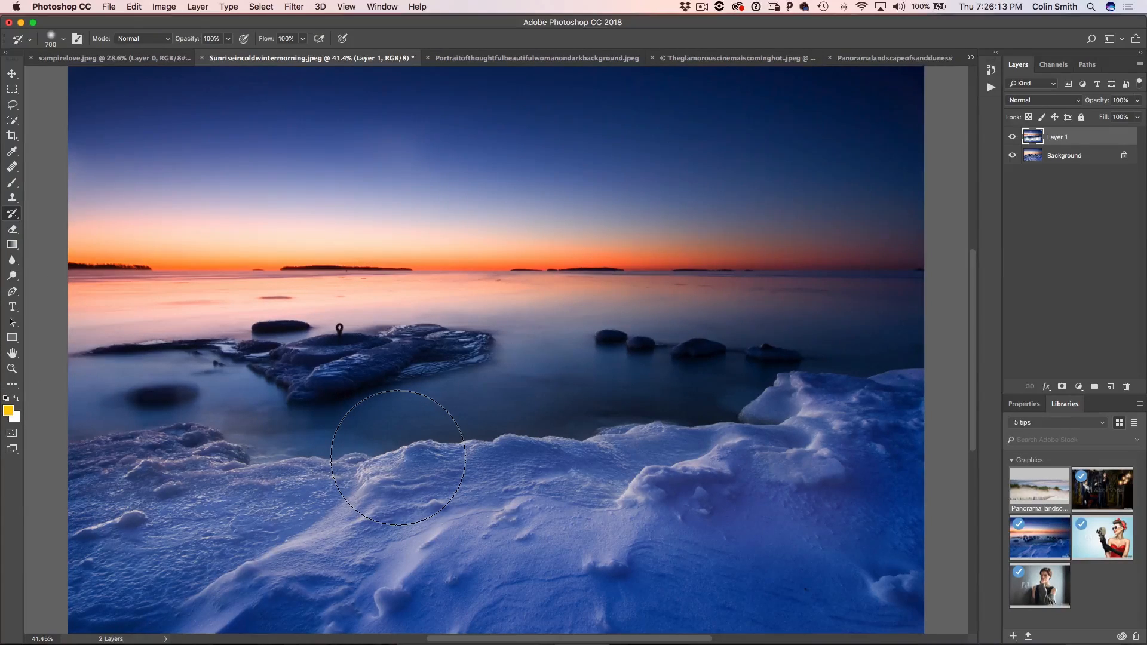
# Switch to the camera-woman photo and open the Select menu.
pyautogui.click(707, 58)
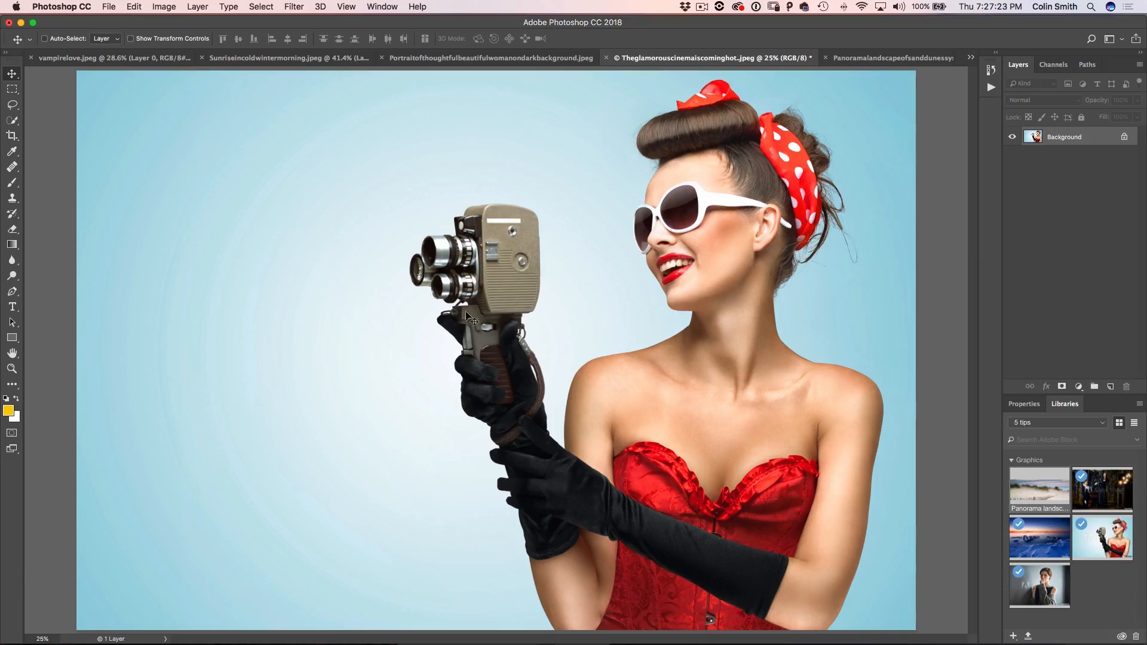
pyautogui.click(260, 6)
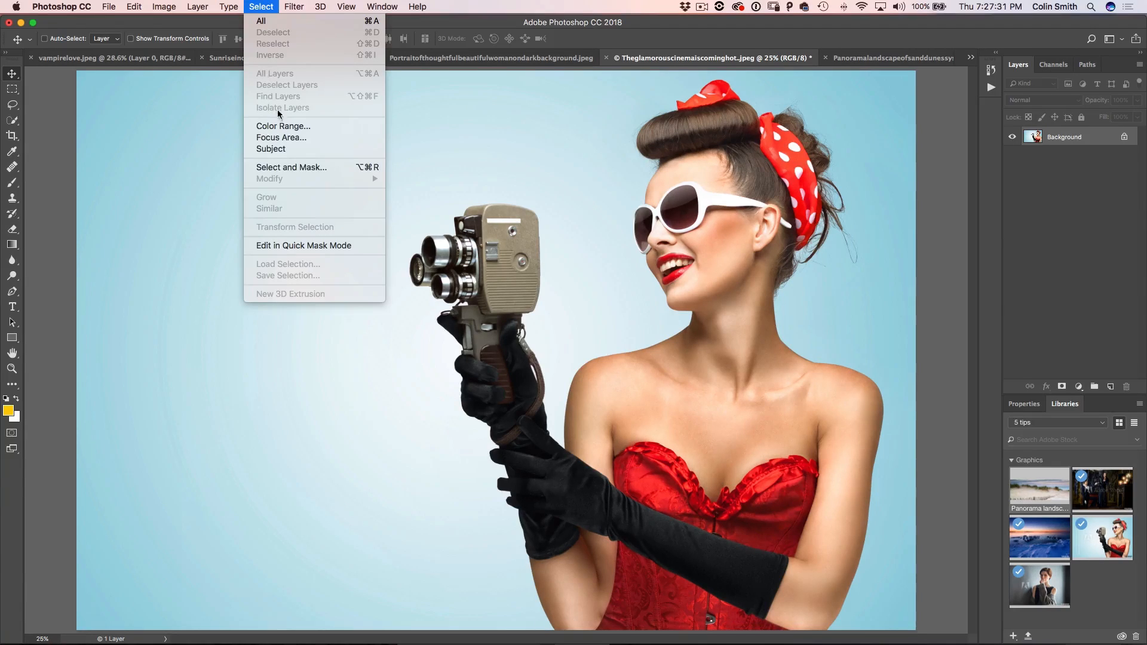
# Color Range select the light-blue backdrop with added shades and Fuzziness 80.
pyautogui.click(284, 126)
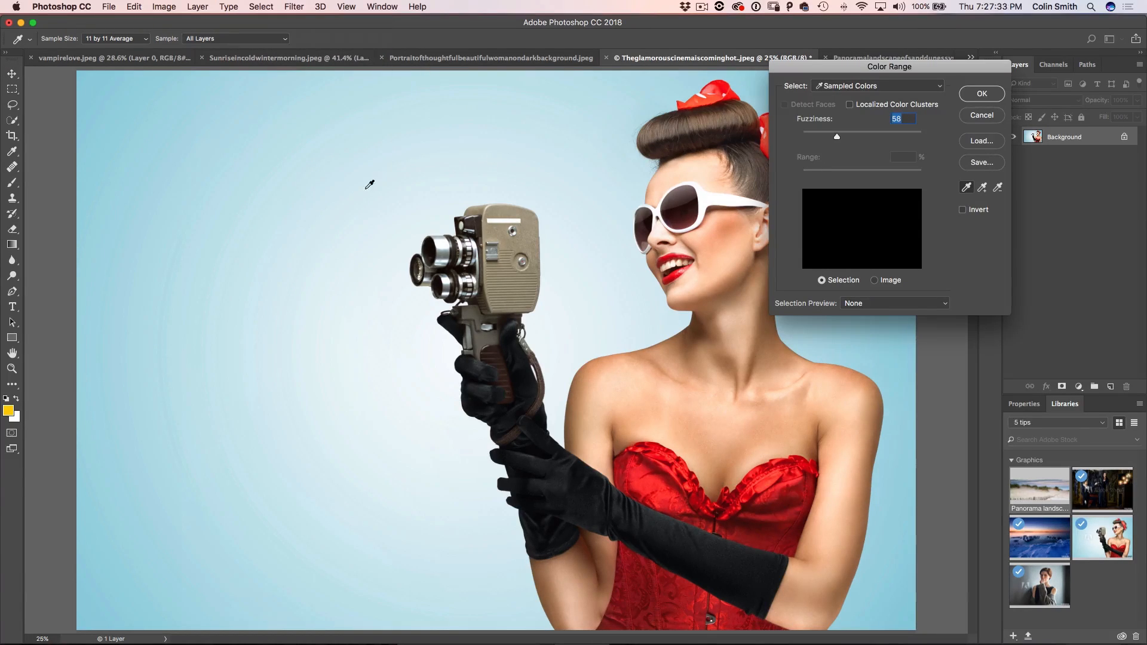
pyautogui.click(370, 185)
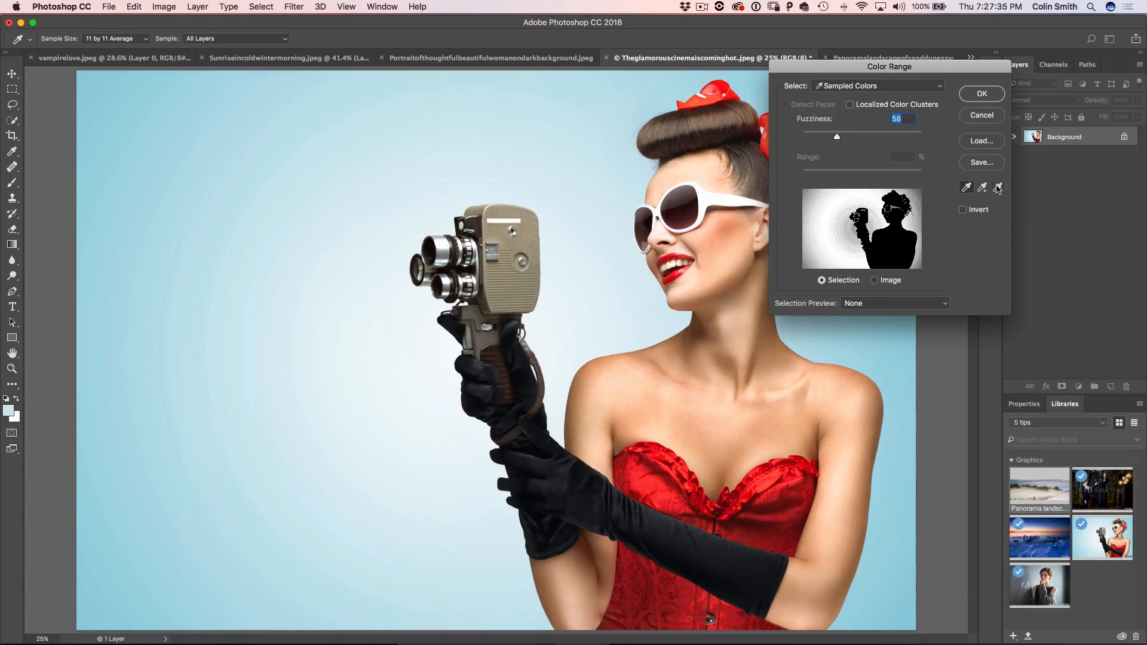
pyautogui.click(984, 188)
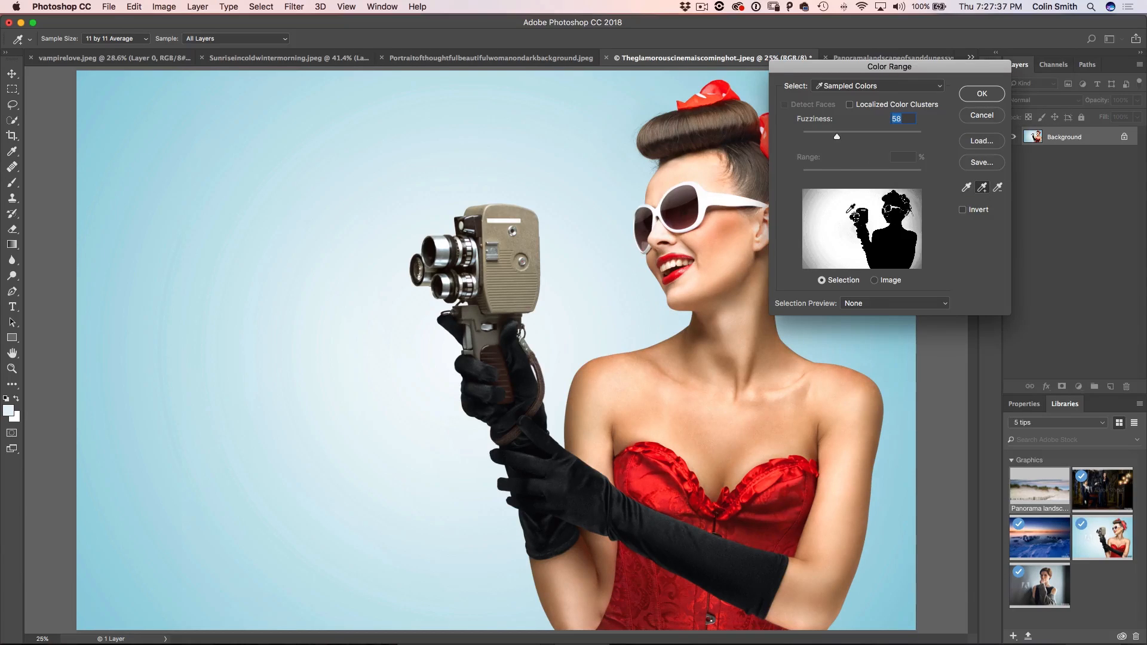
pyautogui.moveTo(836, 137); pyautogui.dragTo(862, 137)
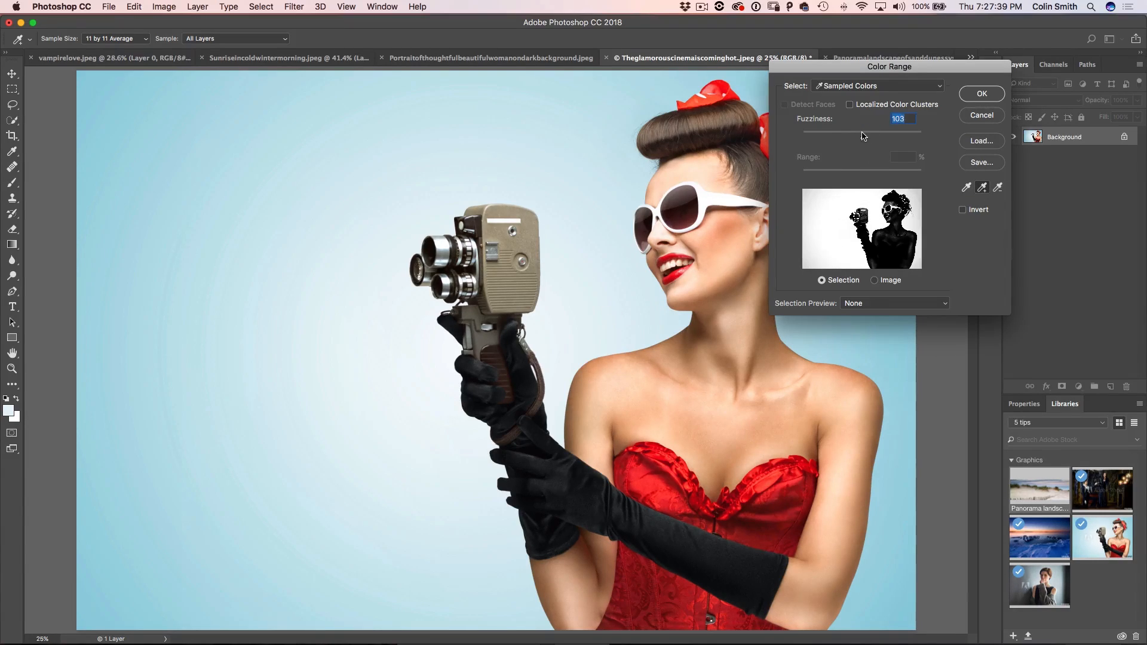
pyautogui.moveTo(889, 131); pyautogui.dragTo(857, 130)
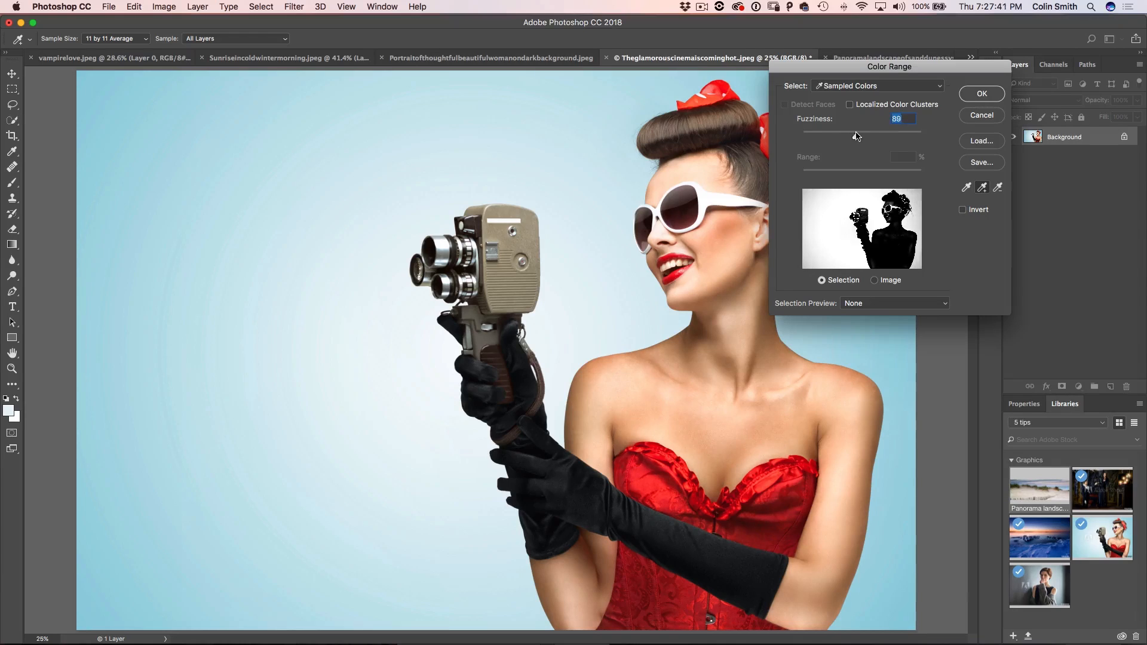
pyautogui.click(981, 94)
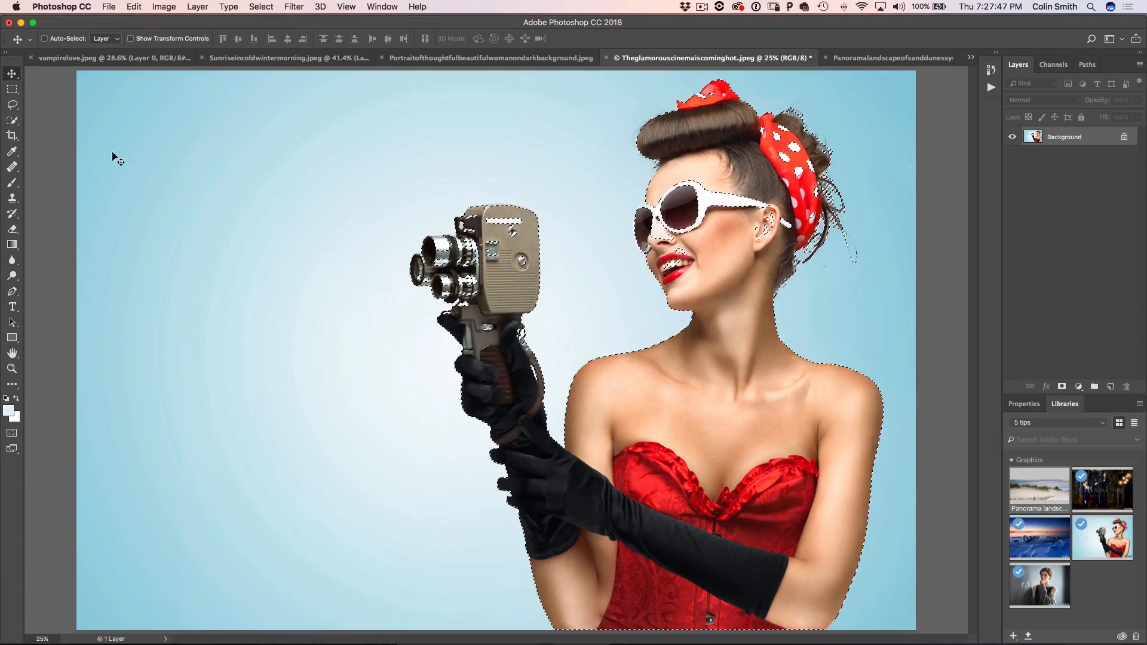
# Pick the Quick Selection tool and reopen the Select menu.
pyautogui.click(12, 120)
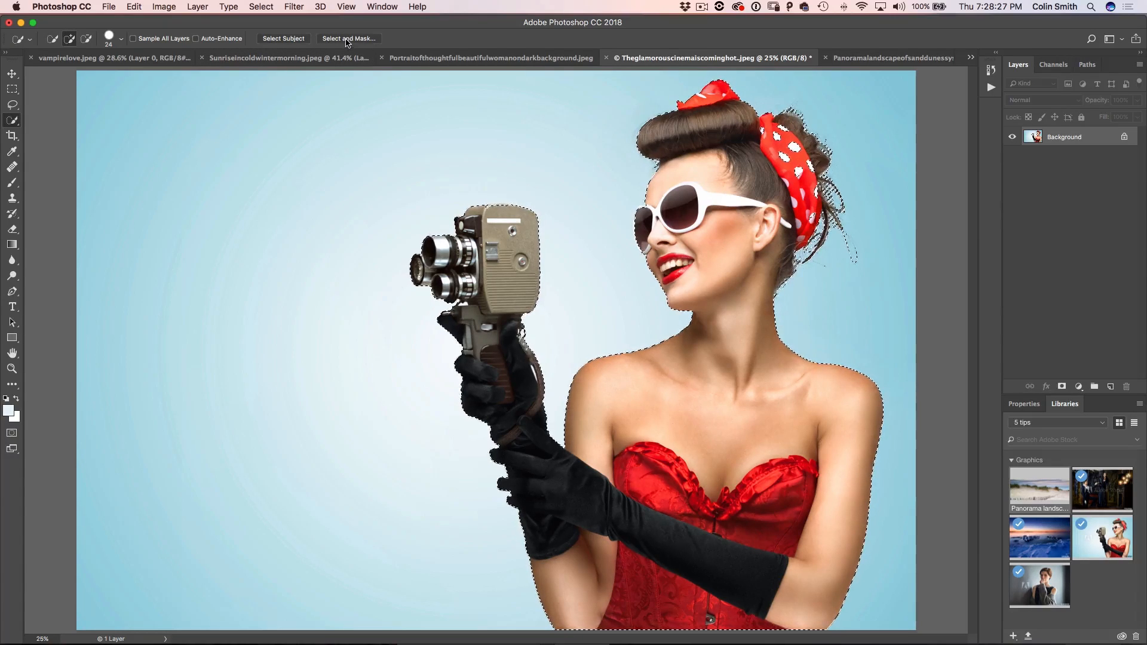
pyautogui.click(261, 6)
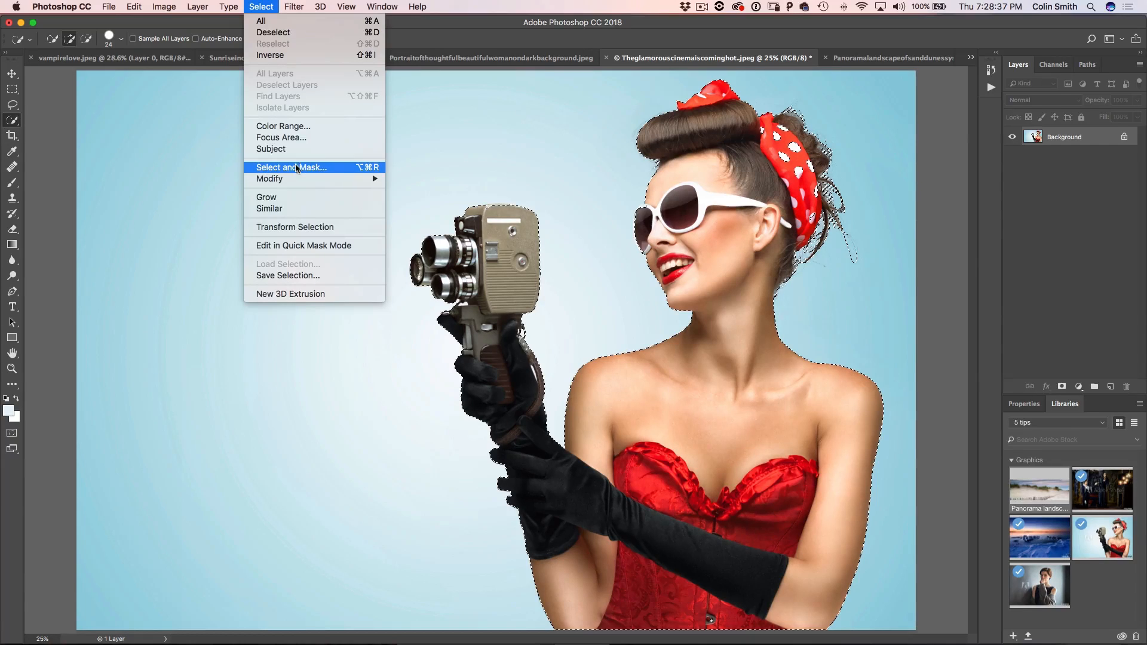
# Open classic Refine Edge, move it aside, and output to New Layer with Layer Mask.
pyautogui.click(290, 167)
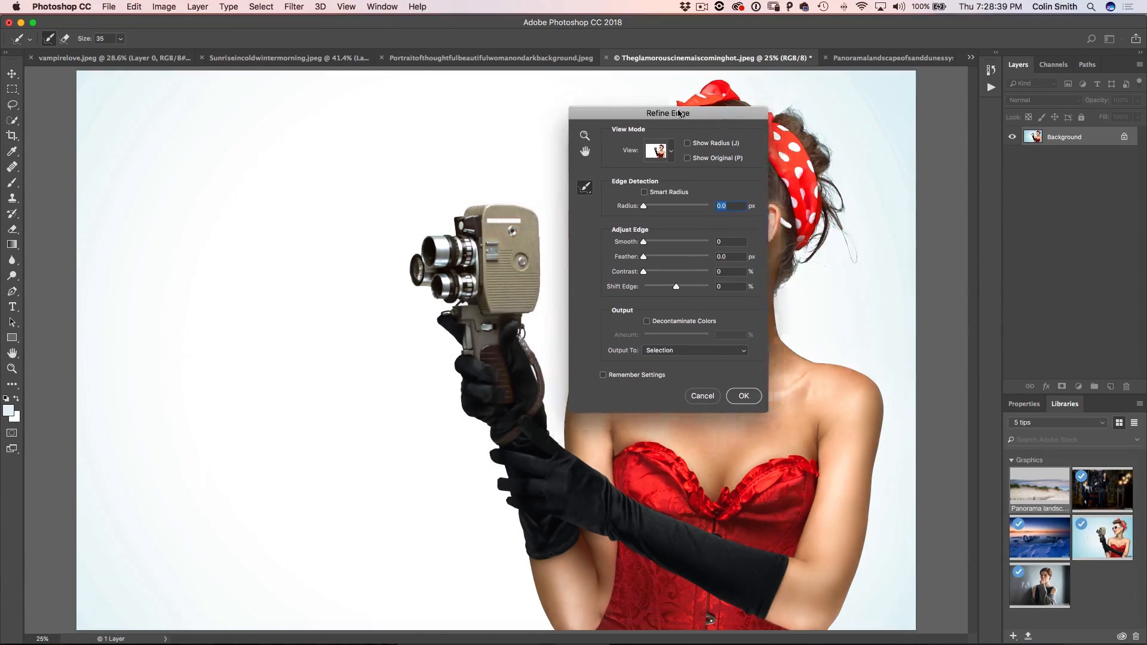
pyautogui.moveTo(667, 113); pyautogui.dragTo(887, 103)
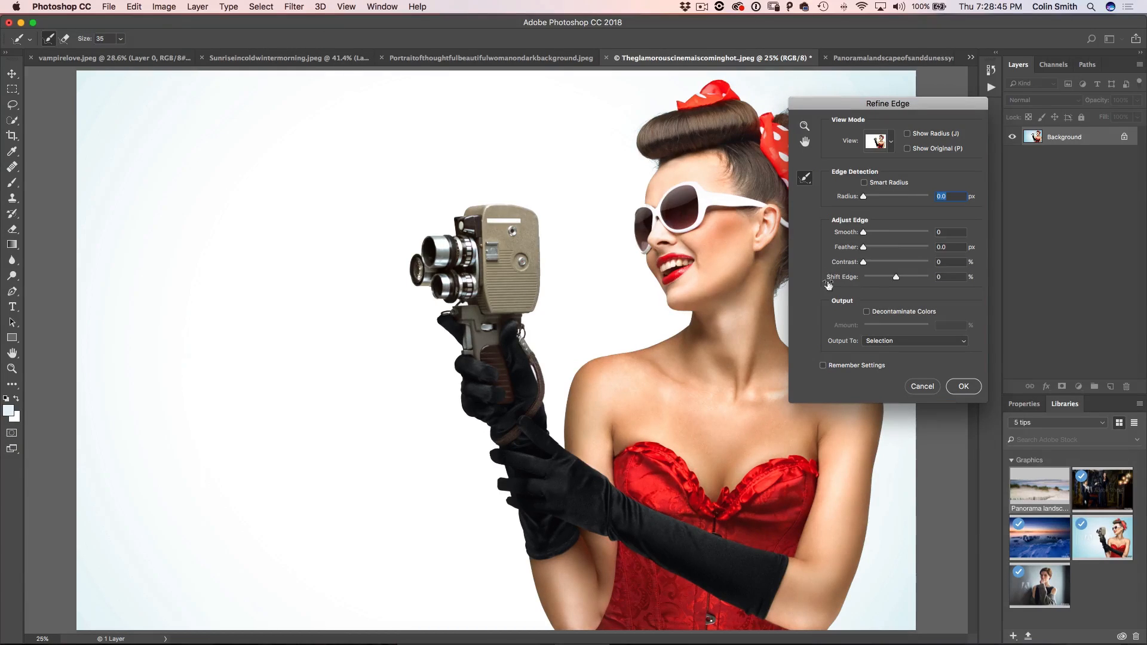
pyautogui.moveTo(890, 331)
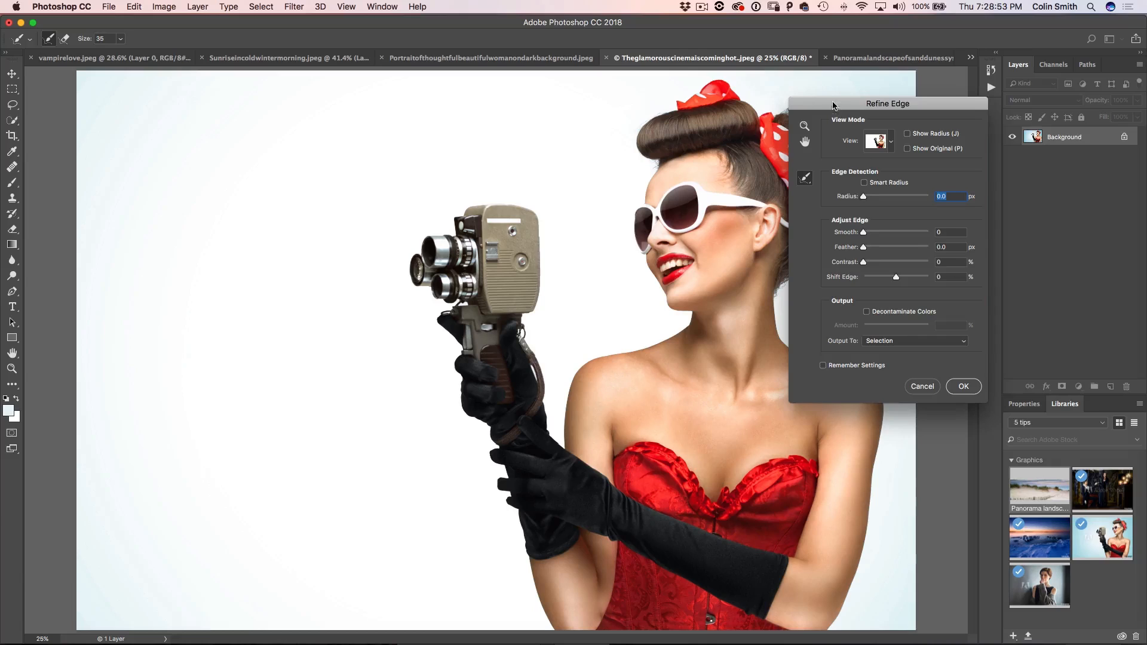
pyautogui.moveTo(887, 104); pyautogui.dragTo(974, 115)
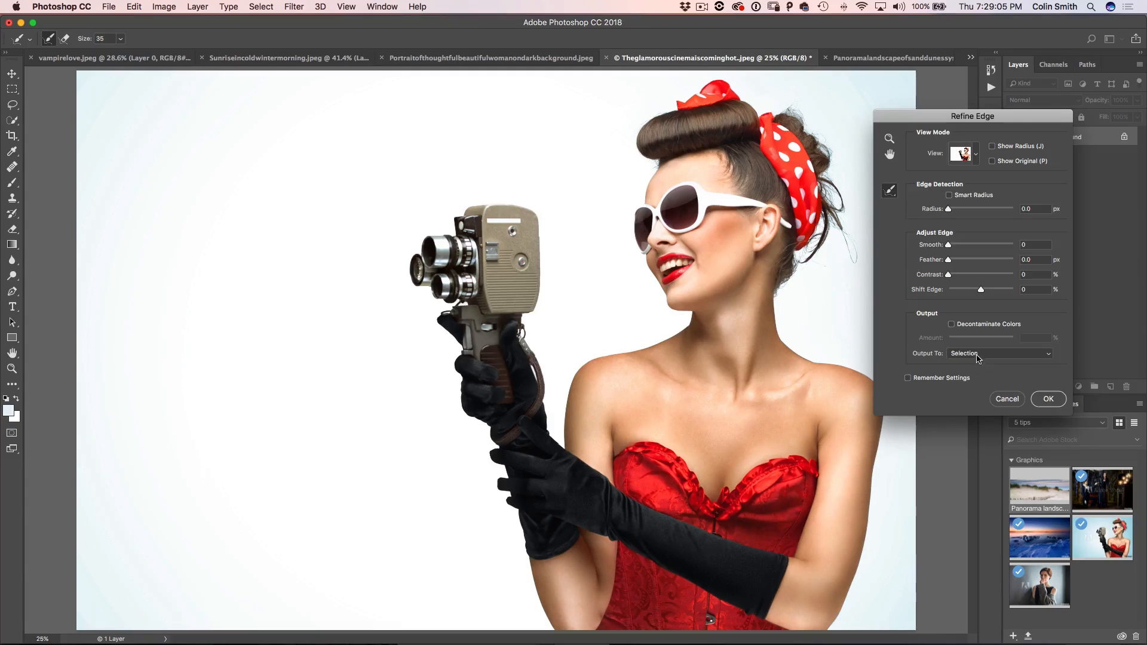
pyautogui.click(999, 353)
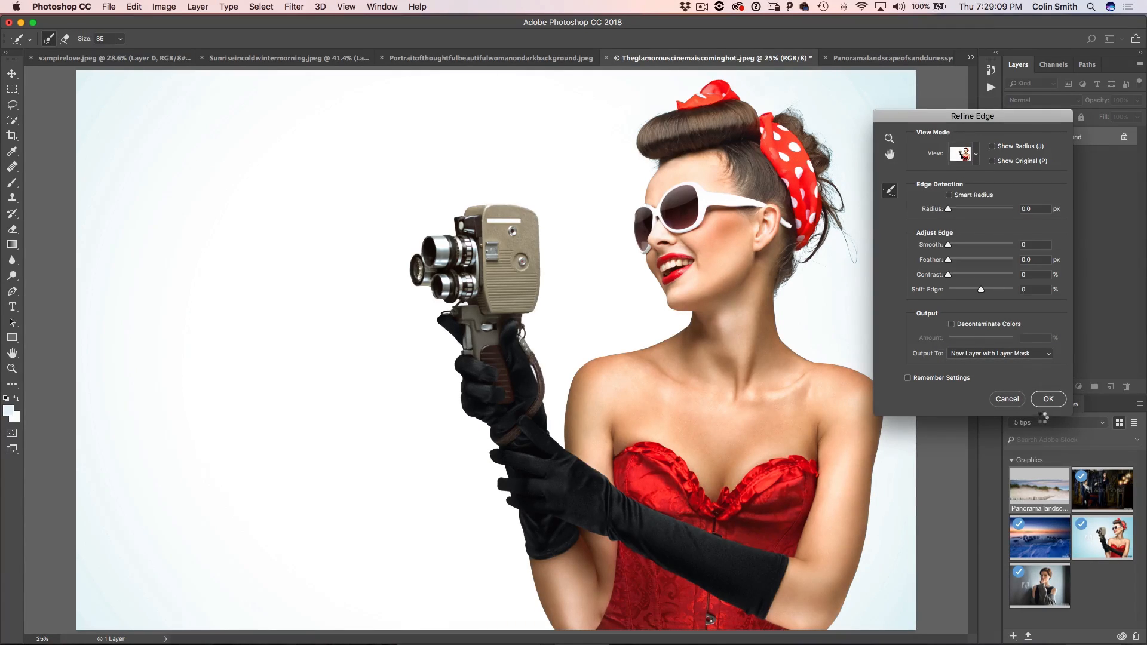
pyautogui.click(1048, 399)
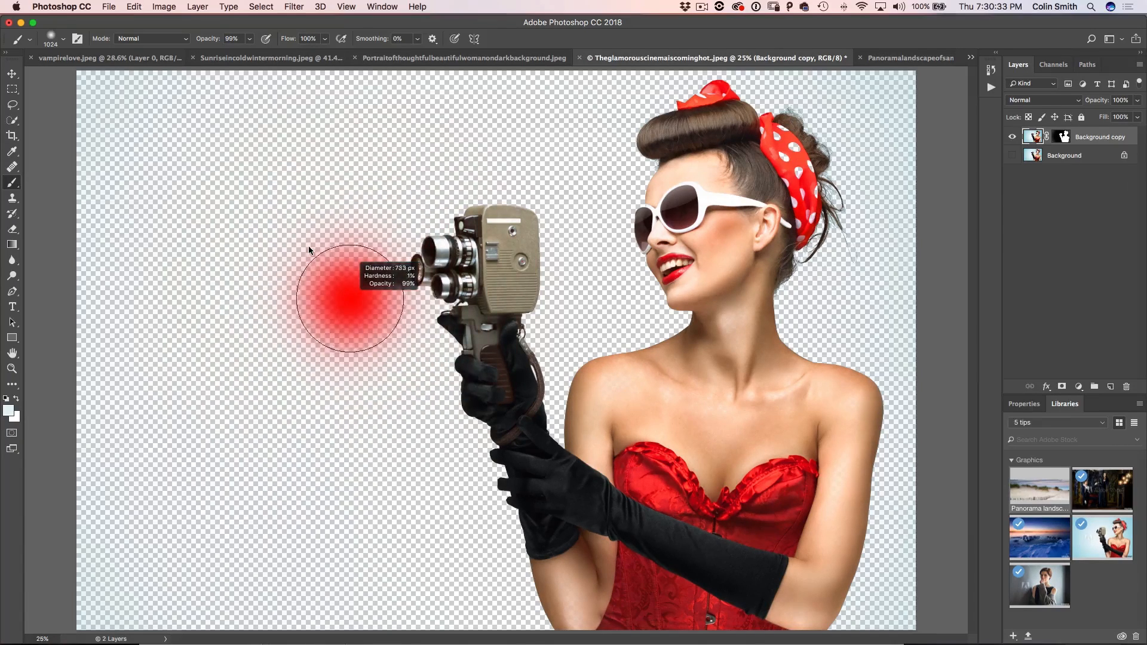
# Resize the soft brush to about 733 pixels using the on-canvas HUD.
pyautogui.moveTo(349, 300); pyautogui.dragTo(381, 300)
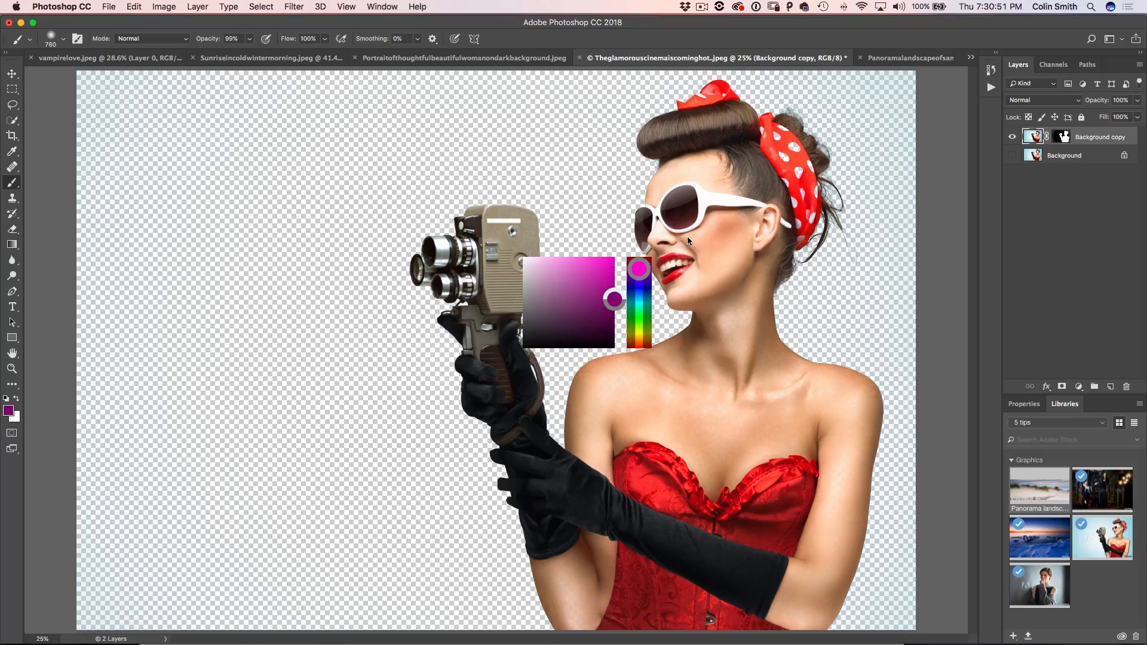
# Choose a green hue then a darker shade in the HUD color picker.
pyautogui.click(639, 333)
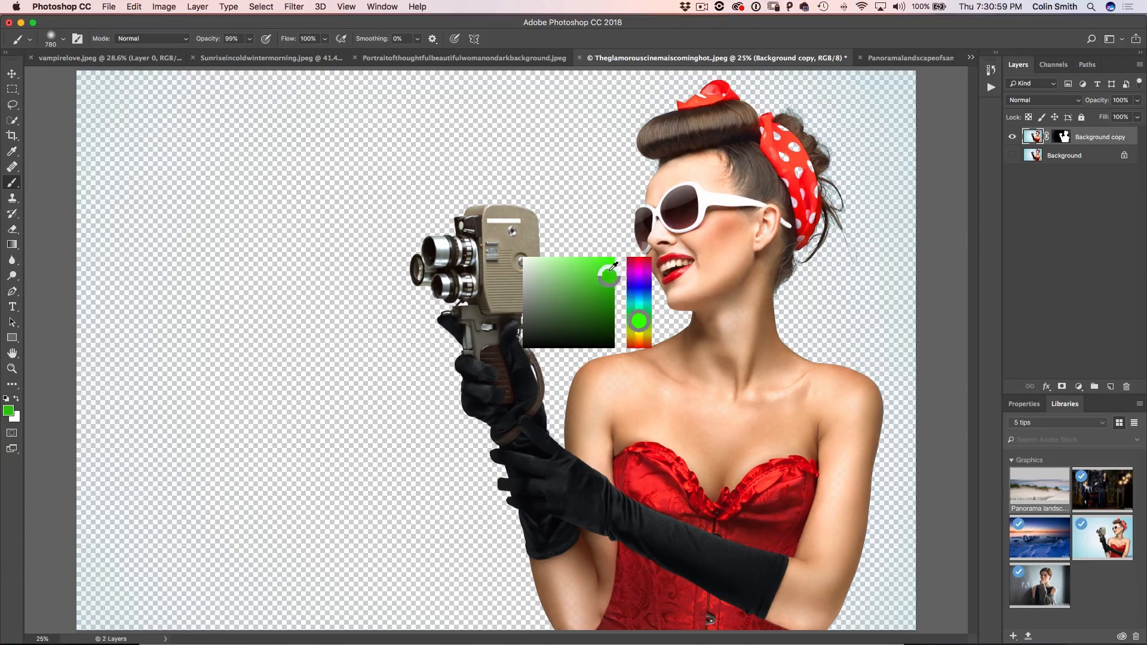
pyautogui.click(567, 289)
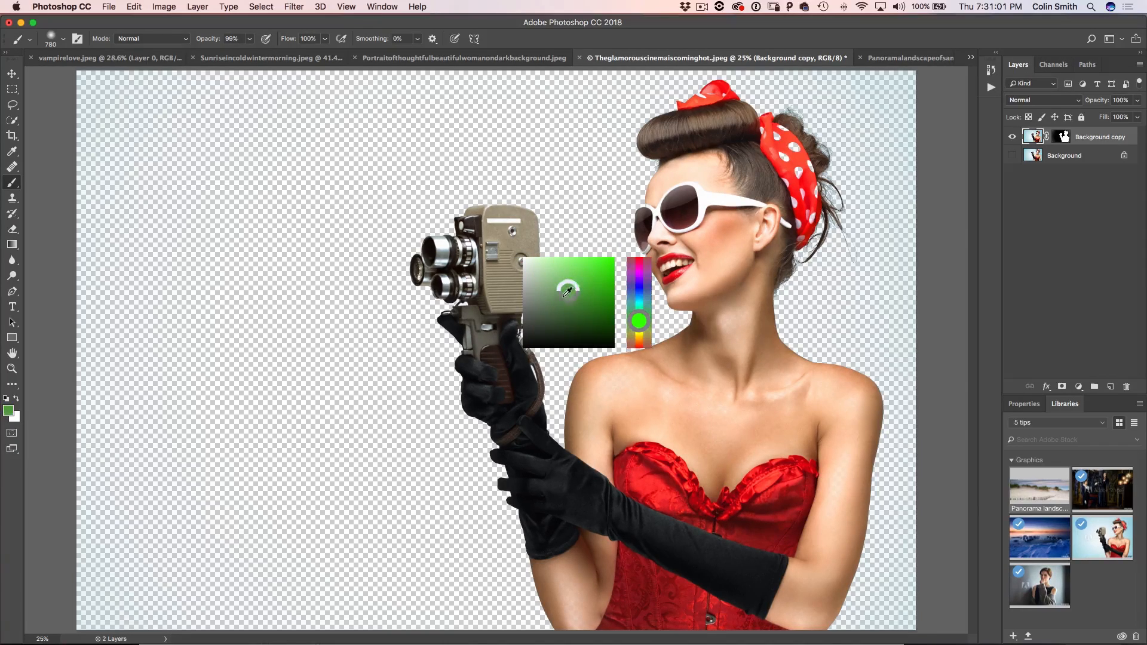